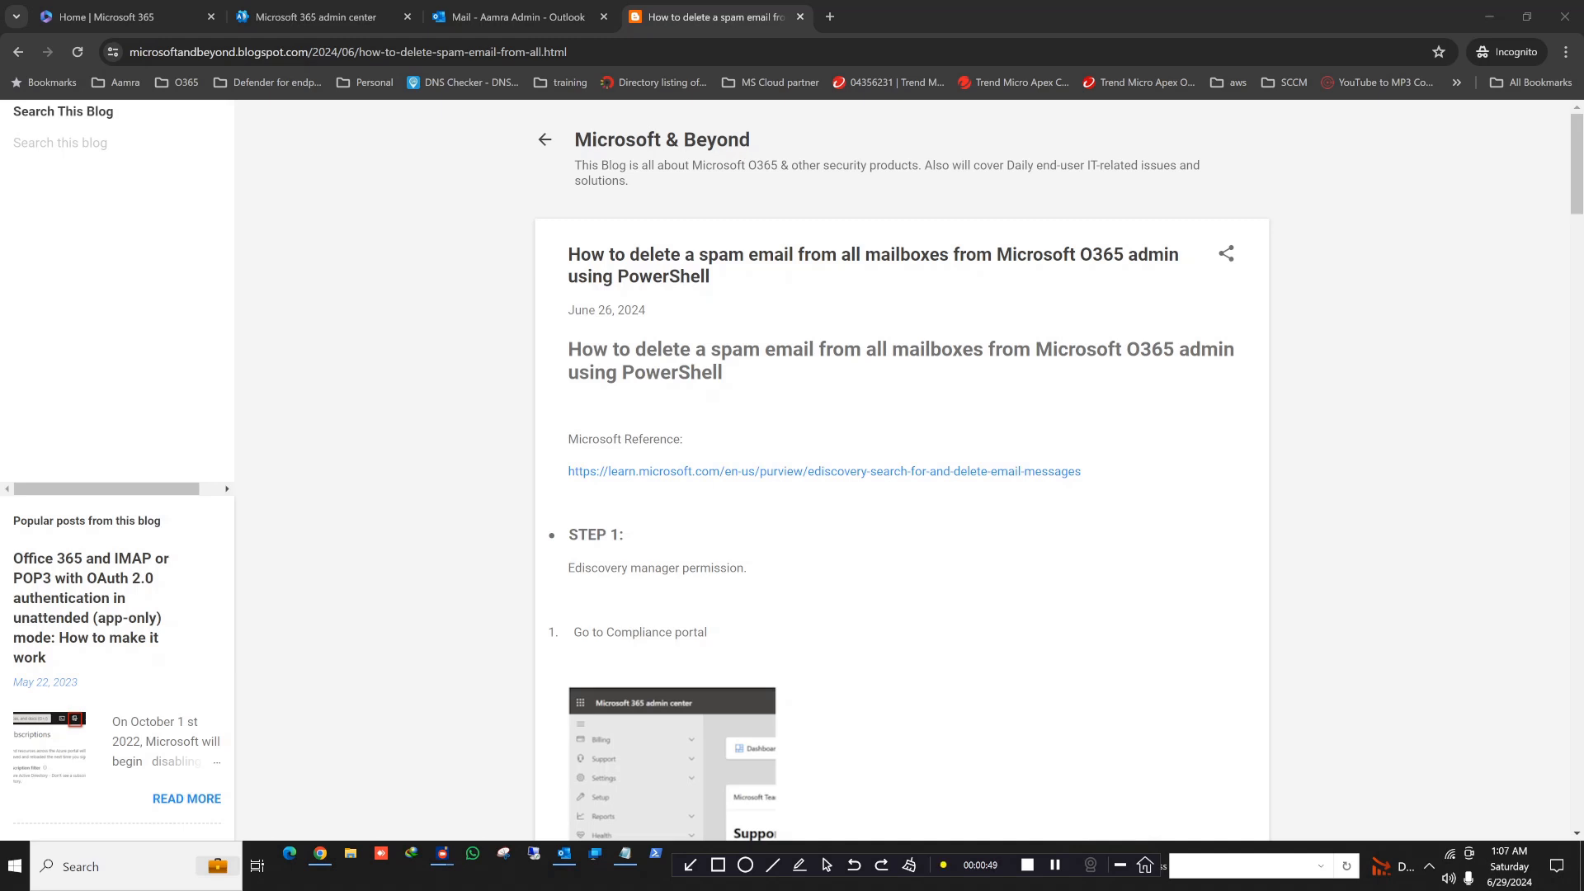
# Step: Switch to the compliance portal and expand its full navigation pane
pyautogui.scroll(-3)
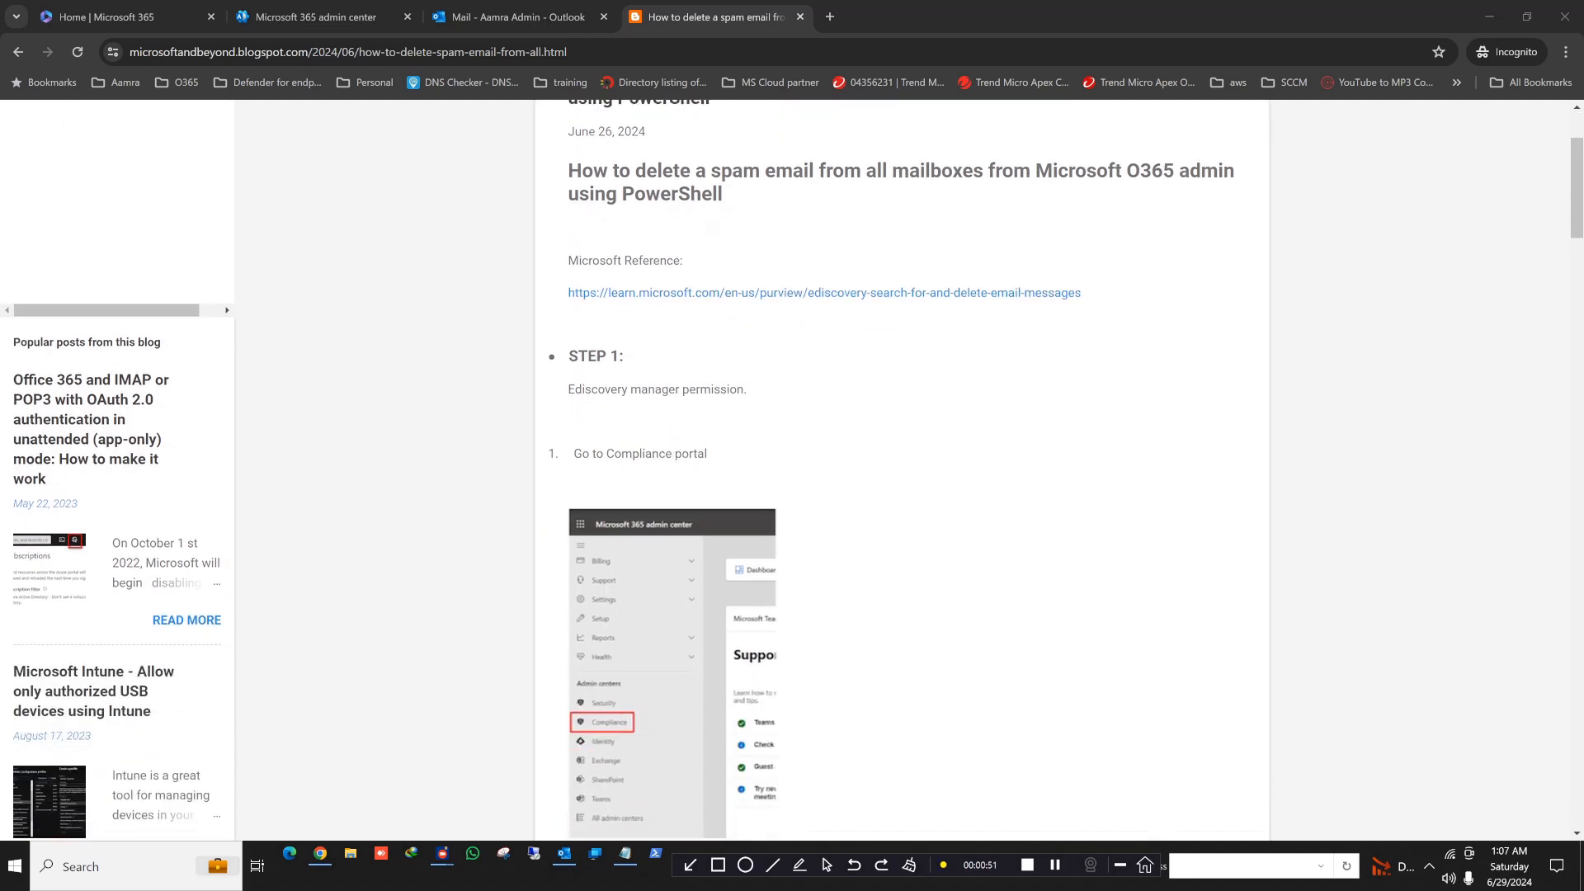
pyautogui.scroll(-3)
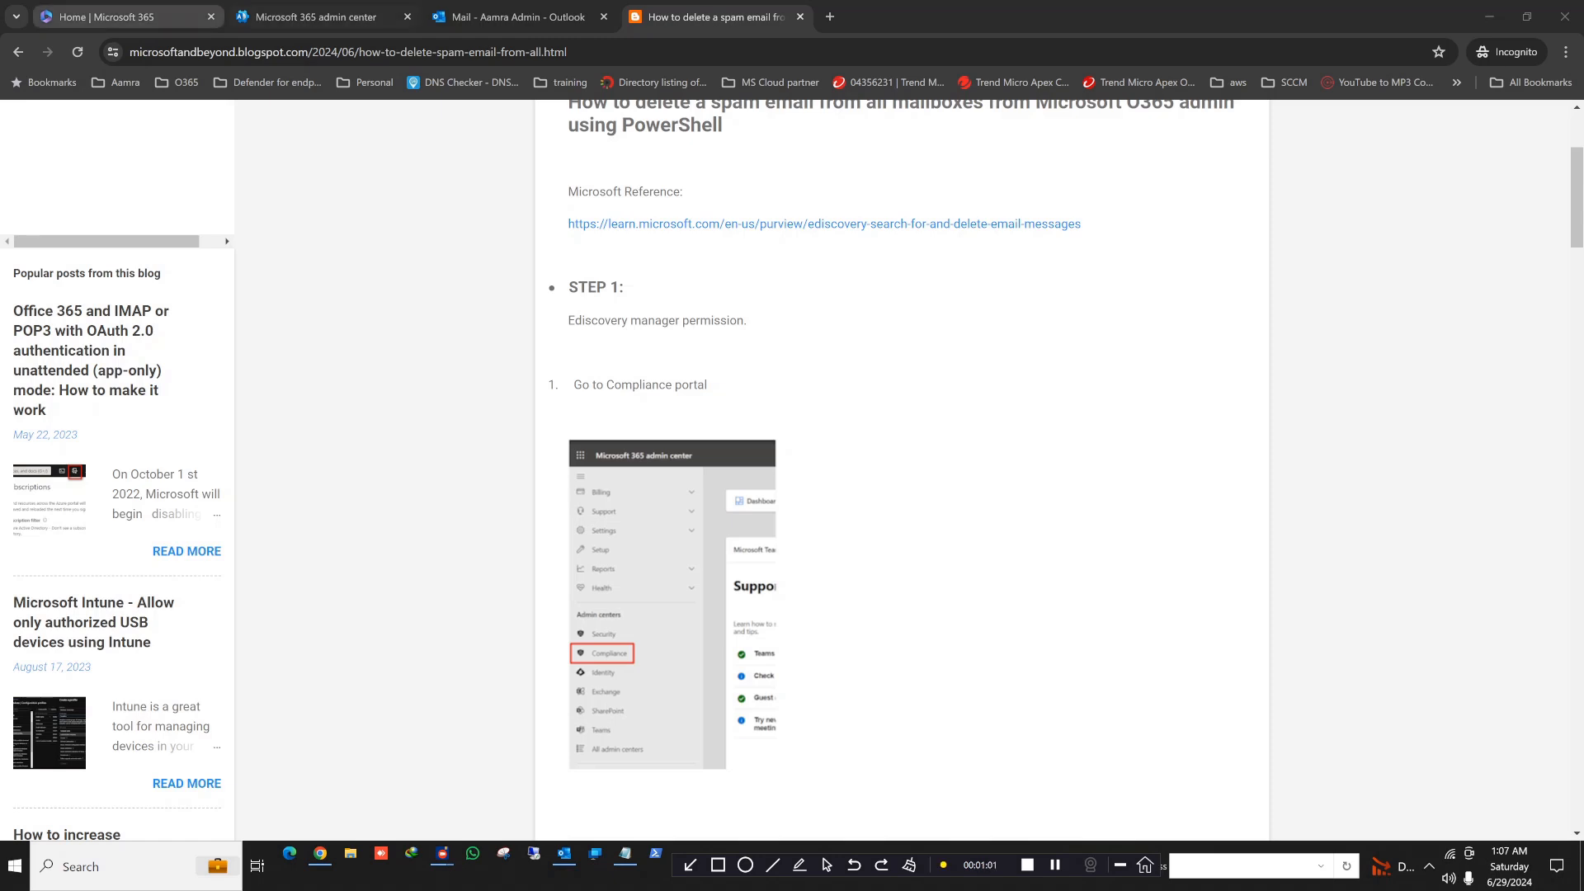
pyautogui.click(313, 16)
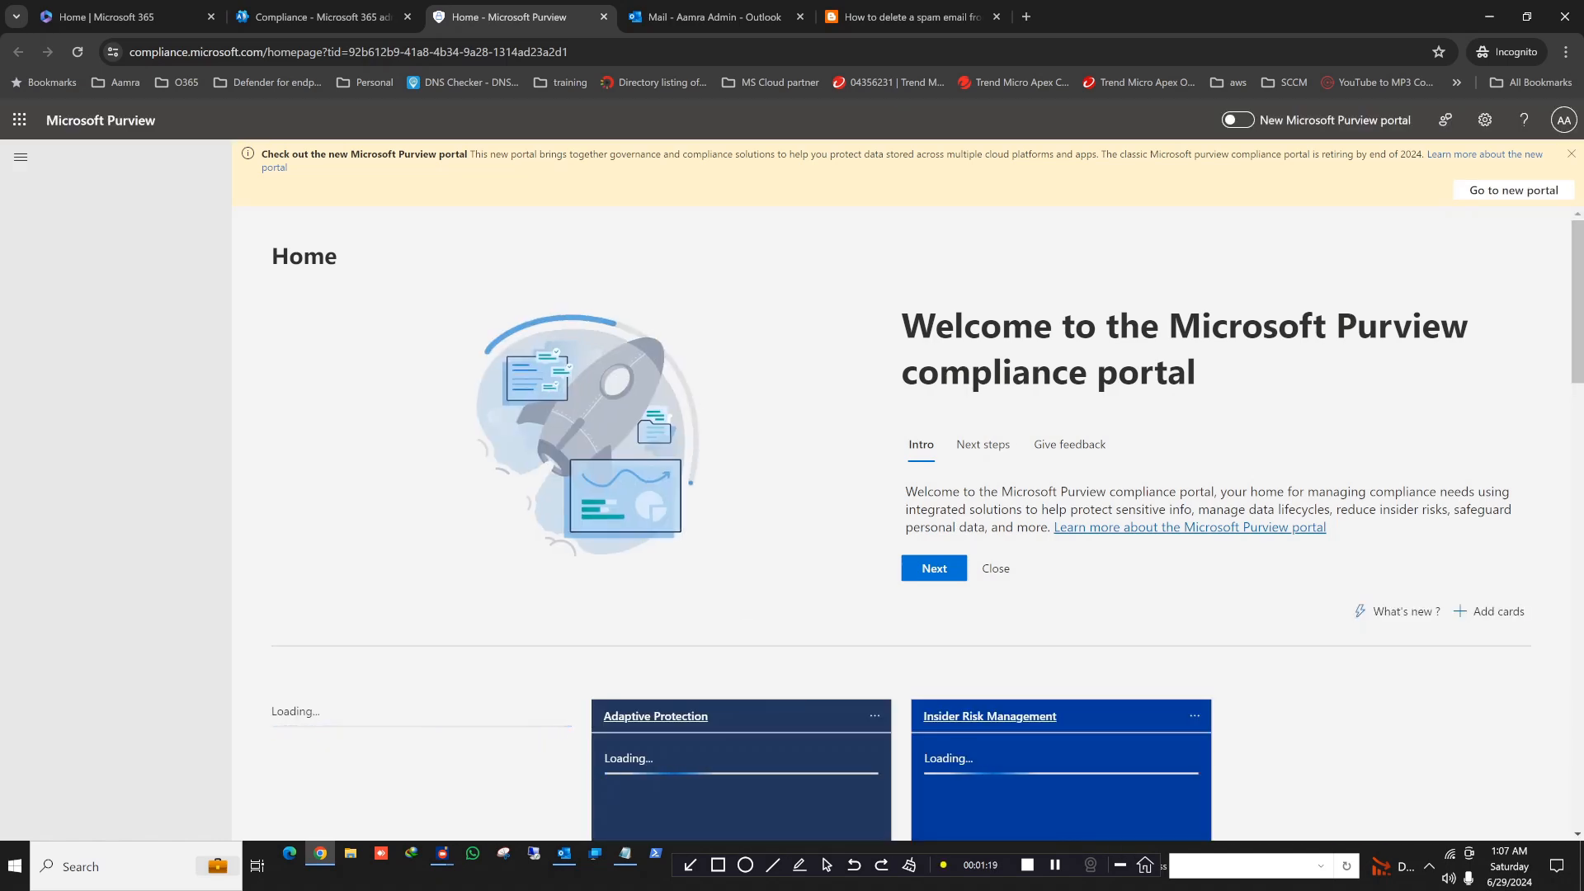
pyautogui.click(20, 158)
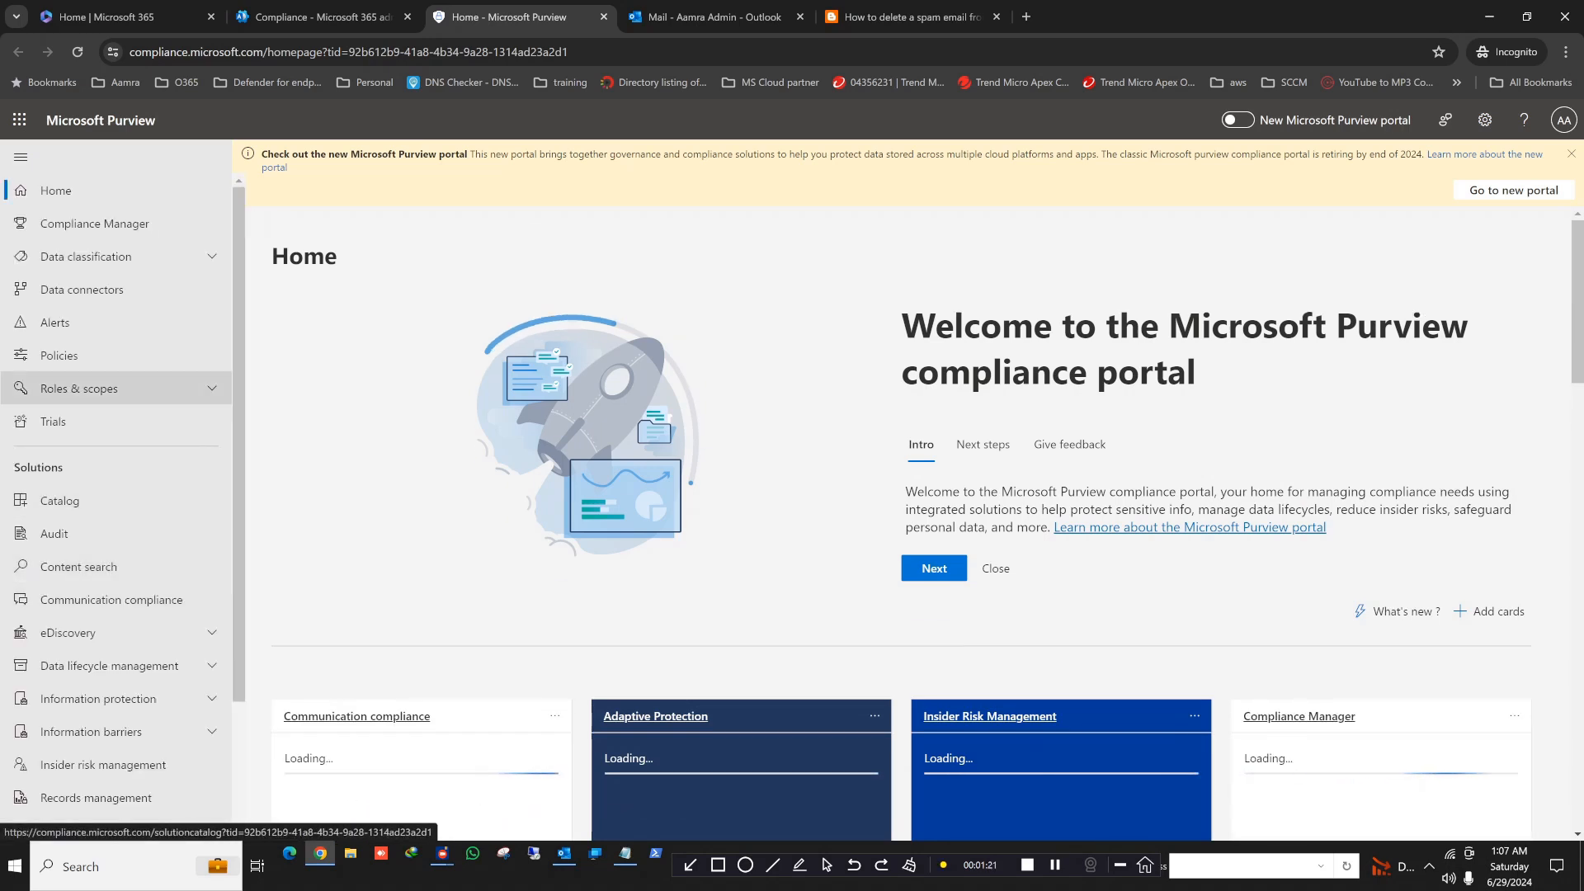
pyautogui.moveTo(78, 387)
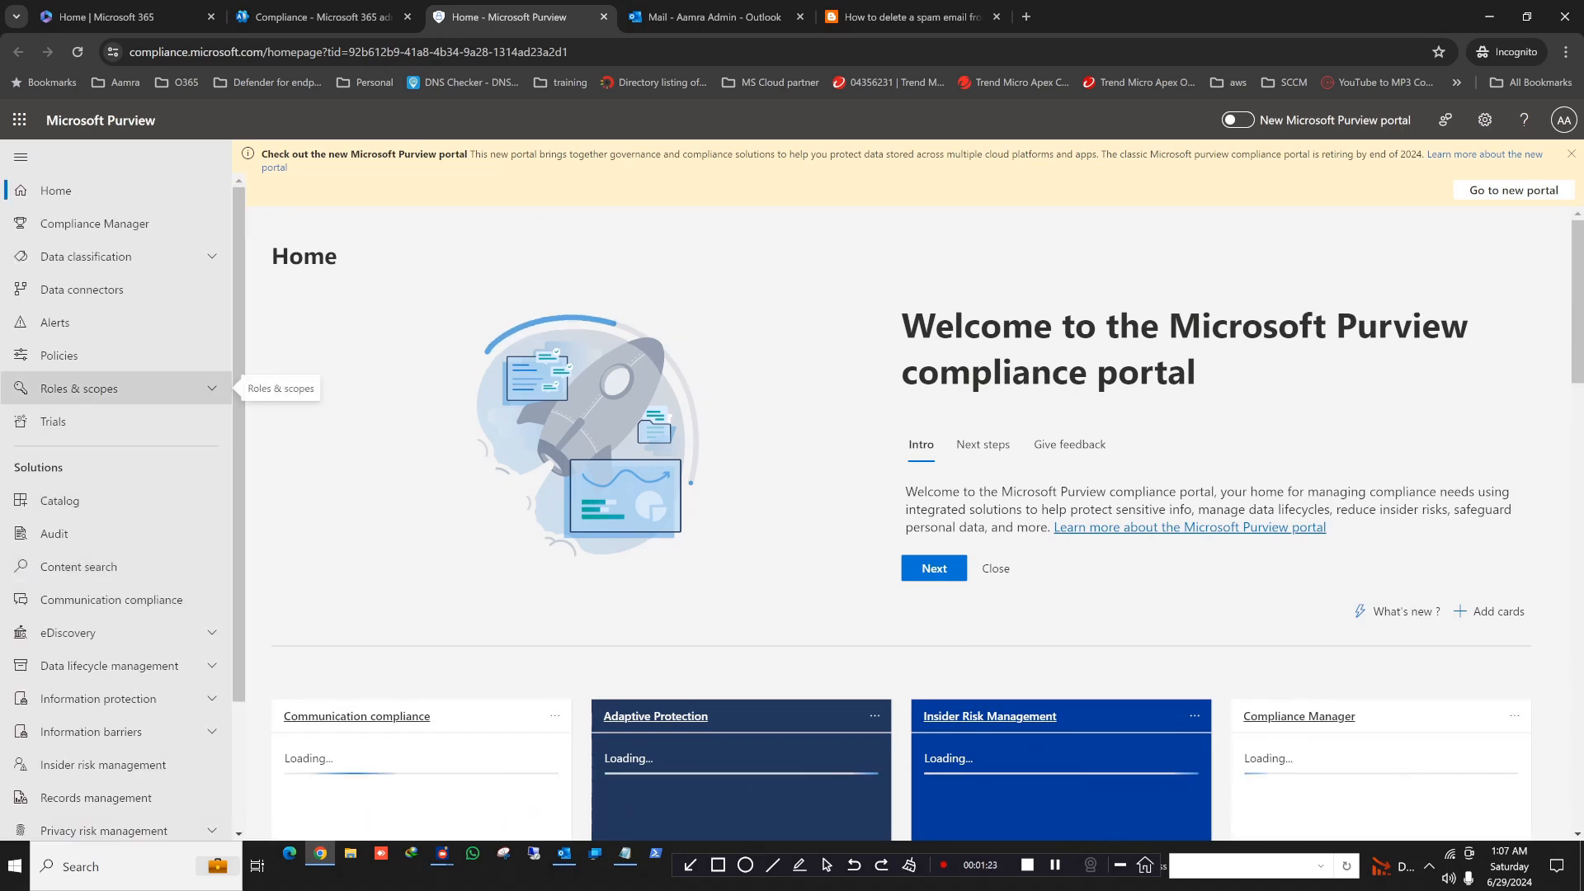
# Step: Show the role groups for Microsoft Purview solutions under Roles & scopes > Permissions
pyautogui.click(79, 388)
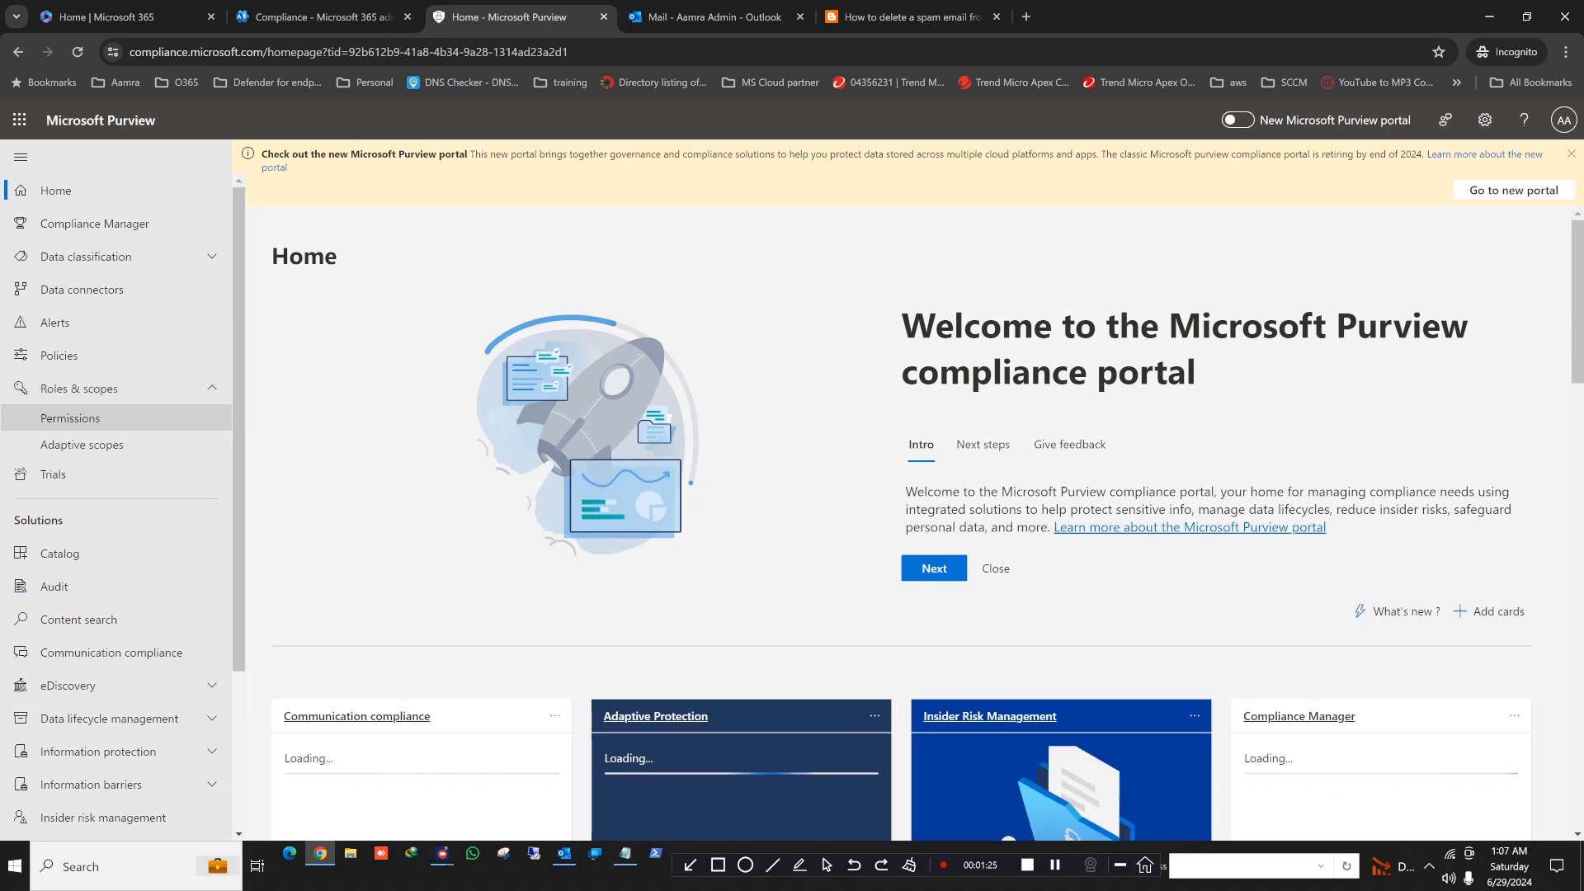
pyautogui.click(69, 418)
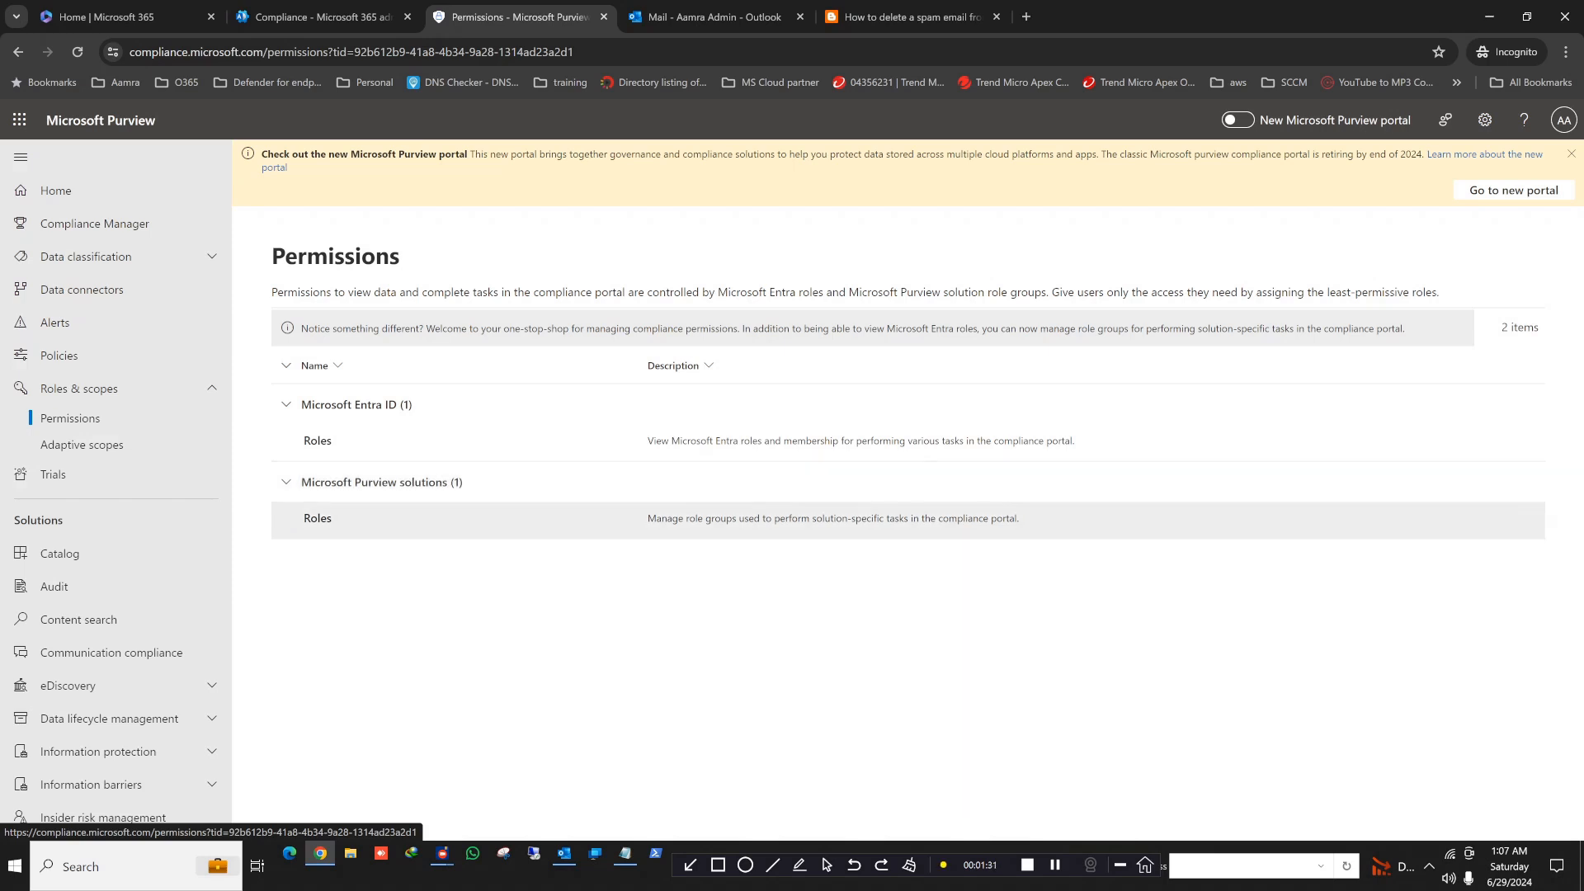
pyautogui.click(317, 518)
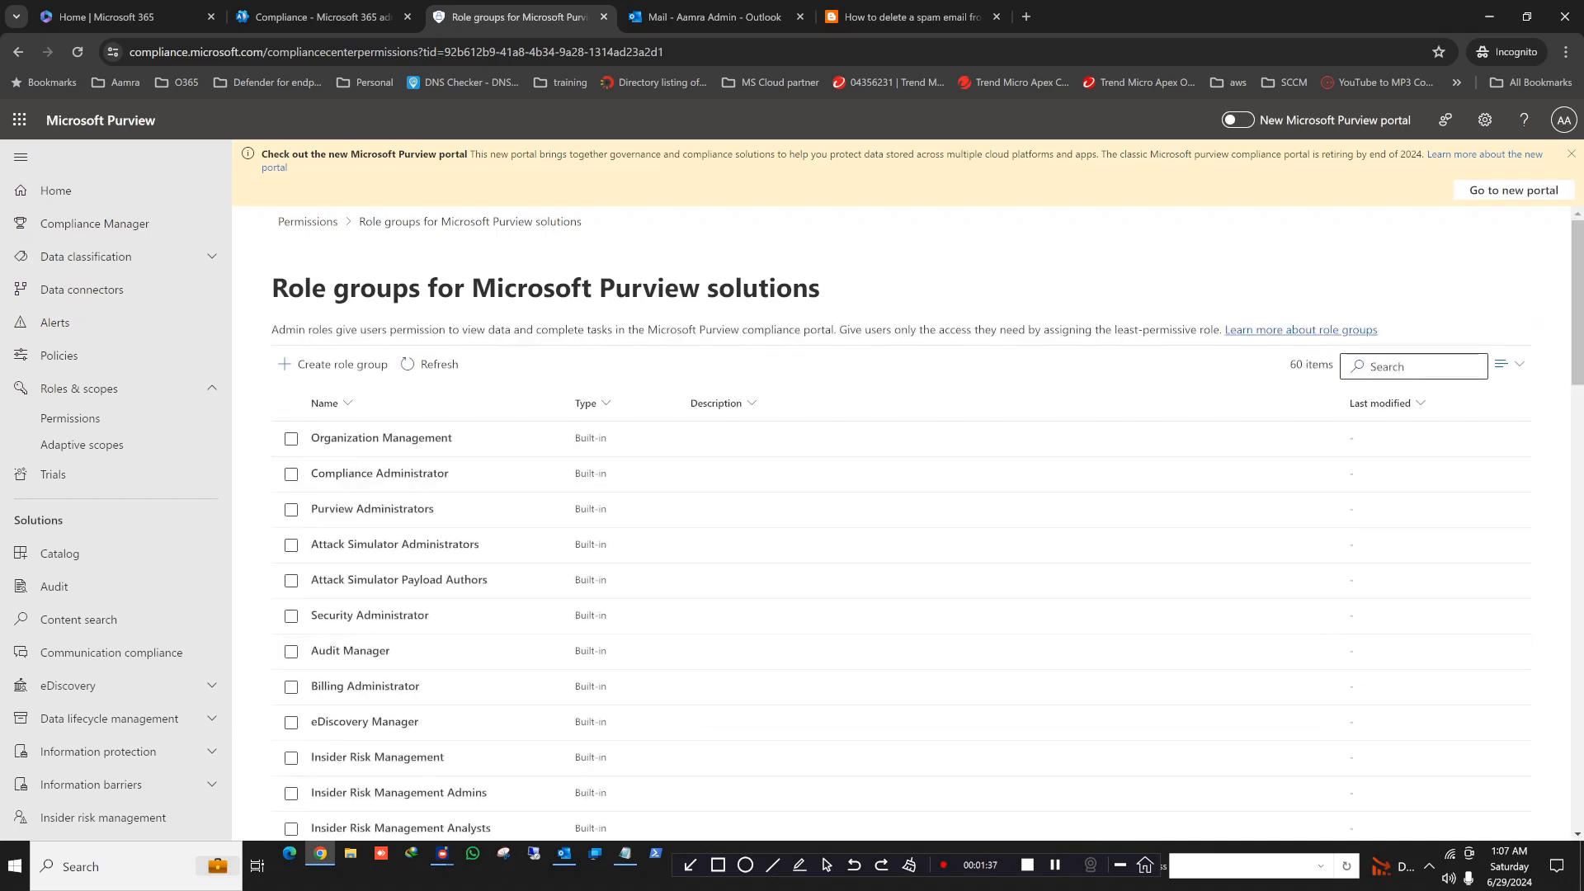
# Step: Filter the role groups list for 'edis' to find the eDiscovery Manager group
pyautogui.write('edis')
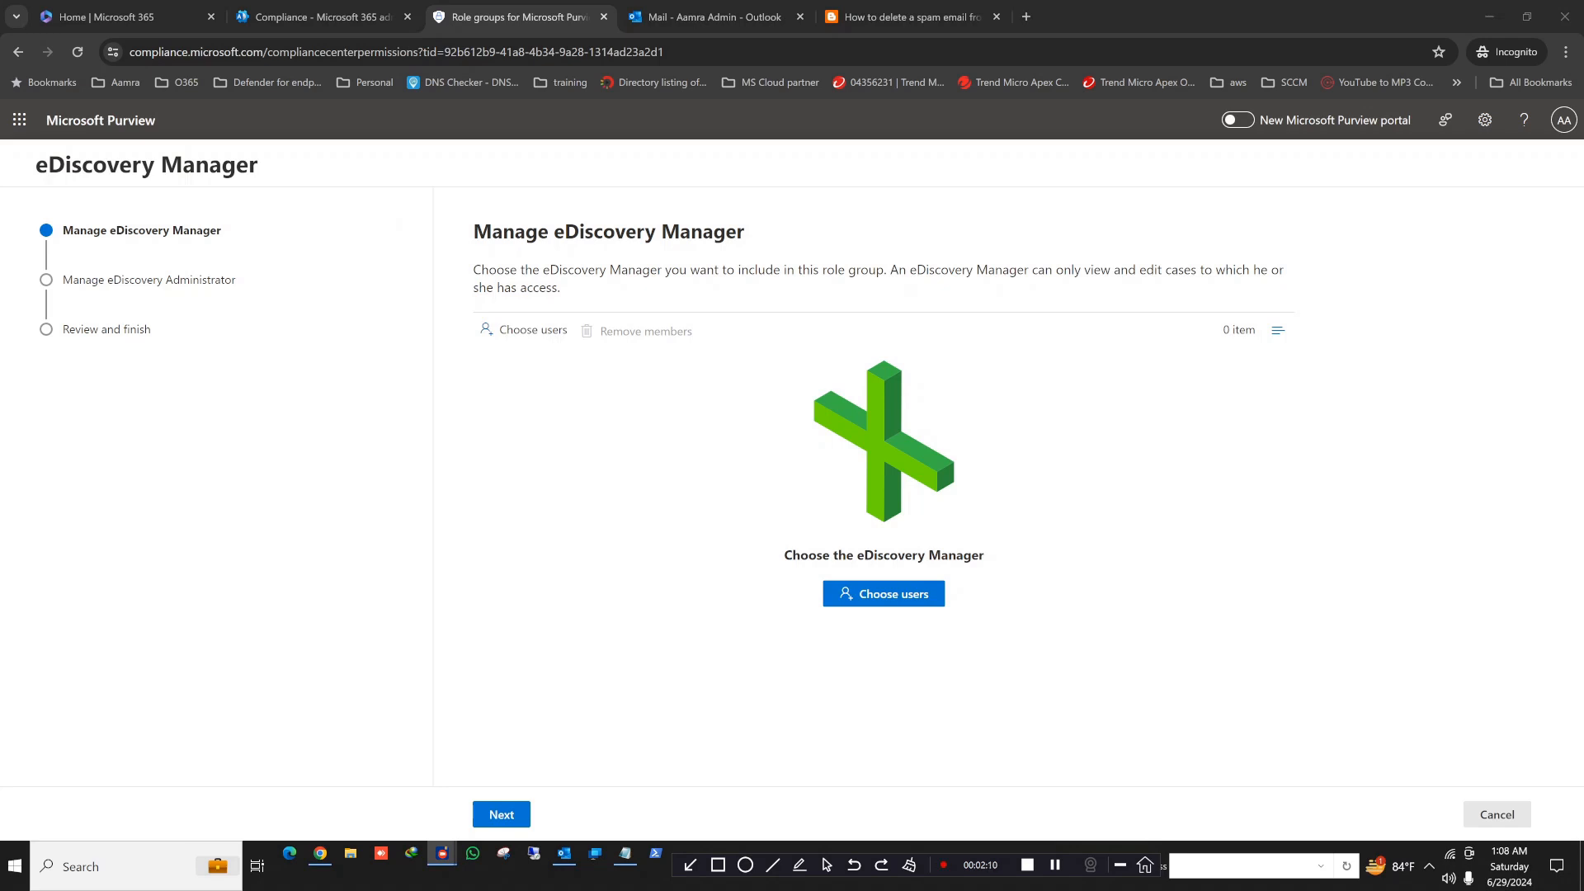
# Step: Add the 'aamra' admin account as eDiscovery Administrator and save the role group
pyautogui.click(500, 813)
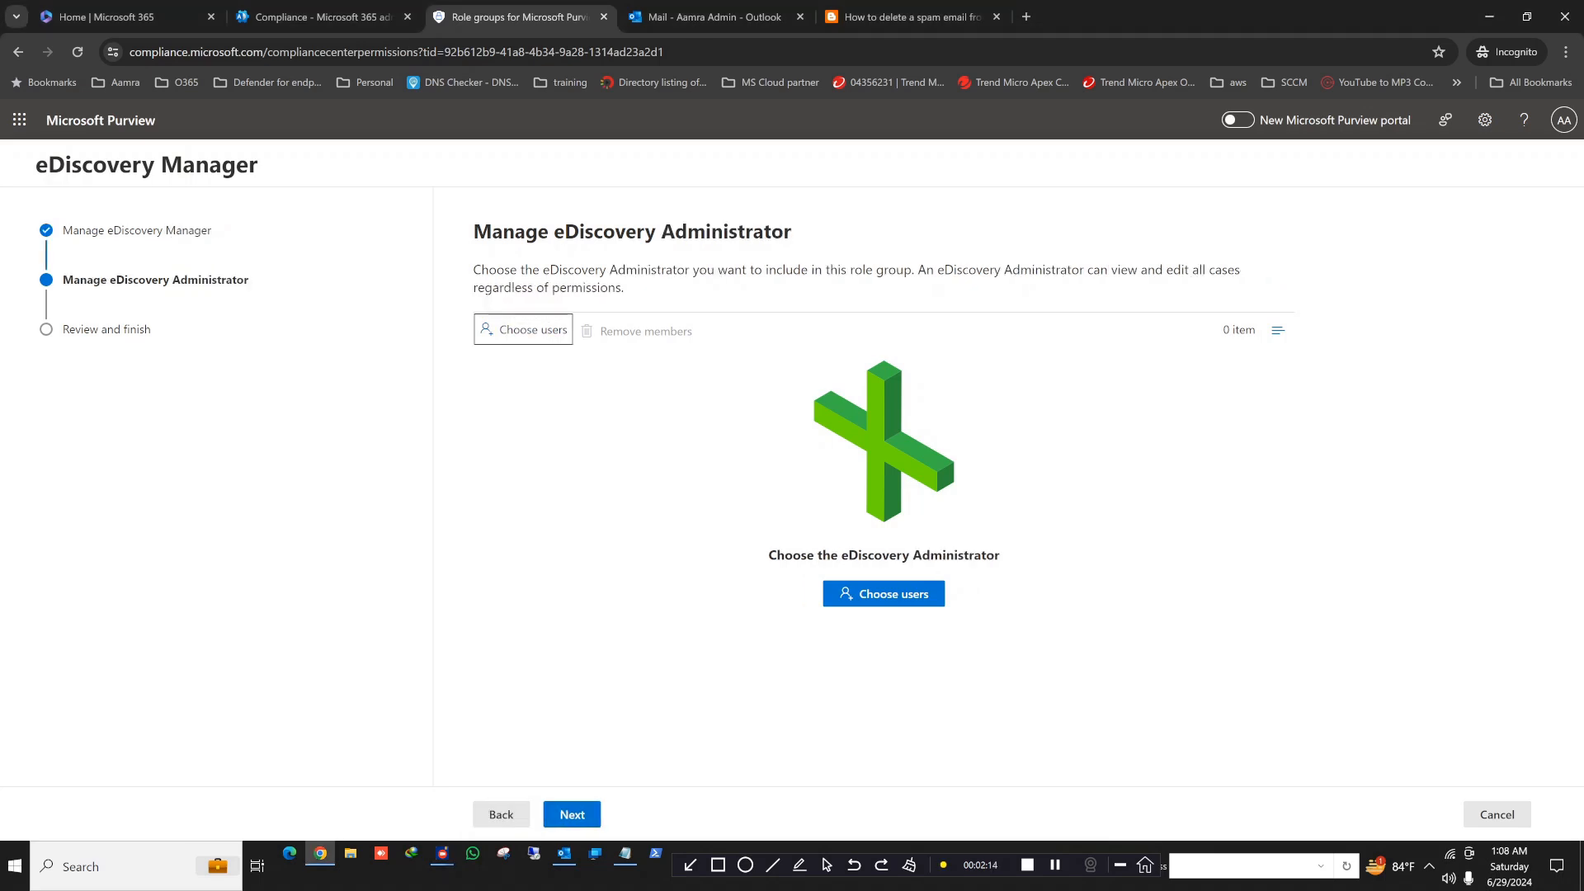
pyautogui.click(882, 592)
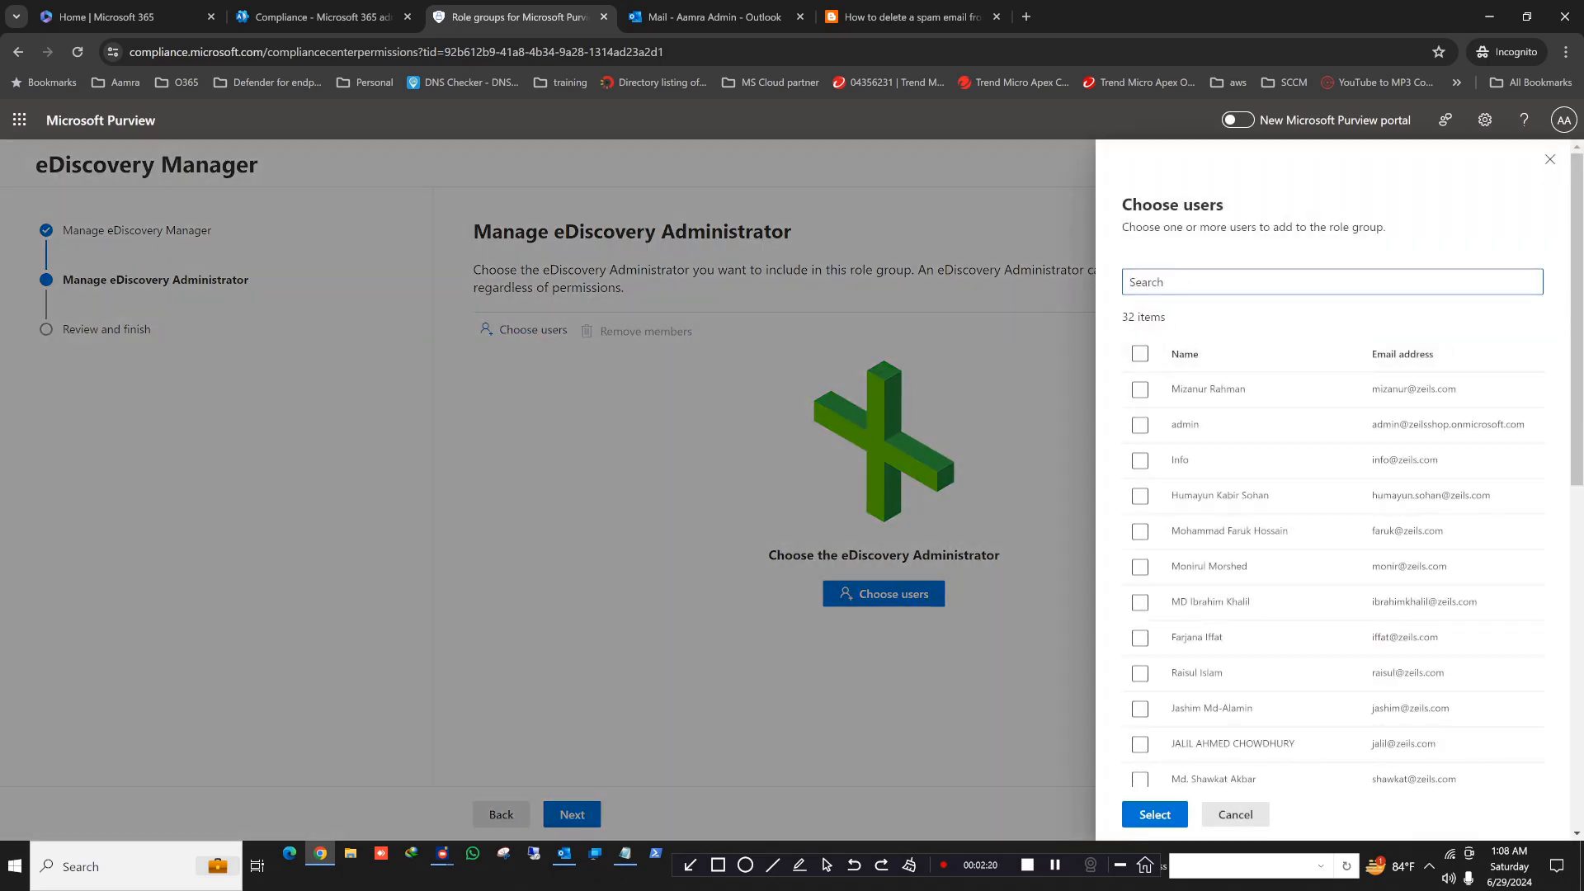
pyautogui.write('aamra')
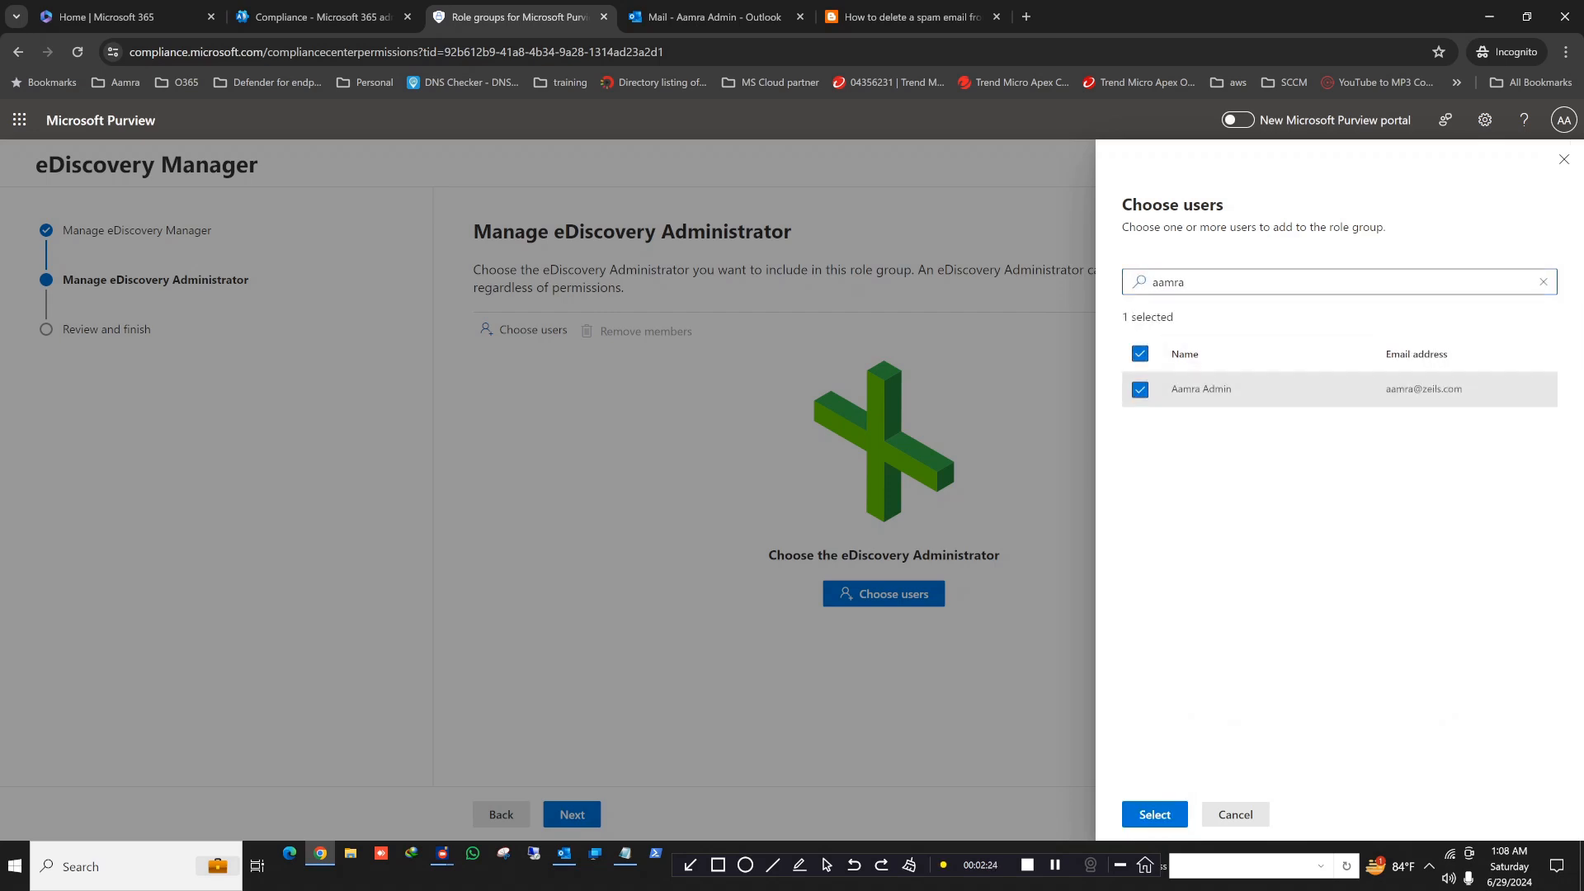
pyautogui.click(1153, 813)
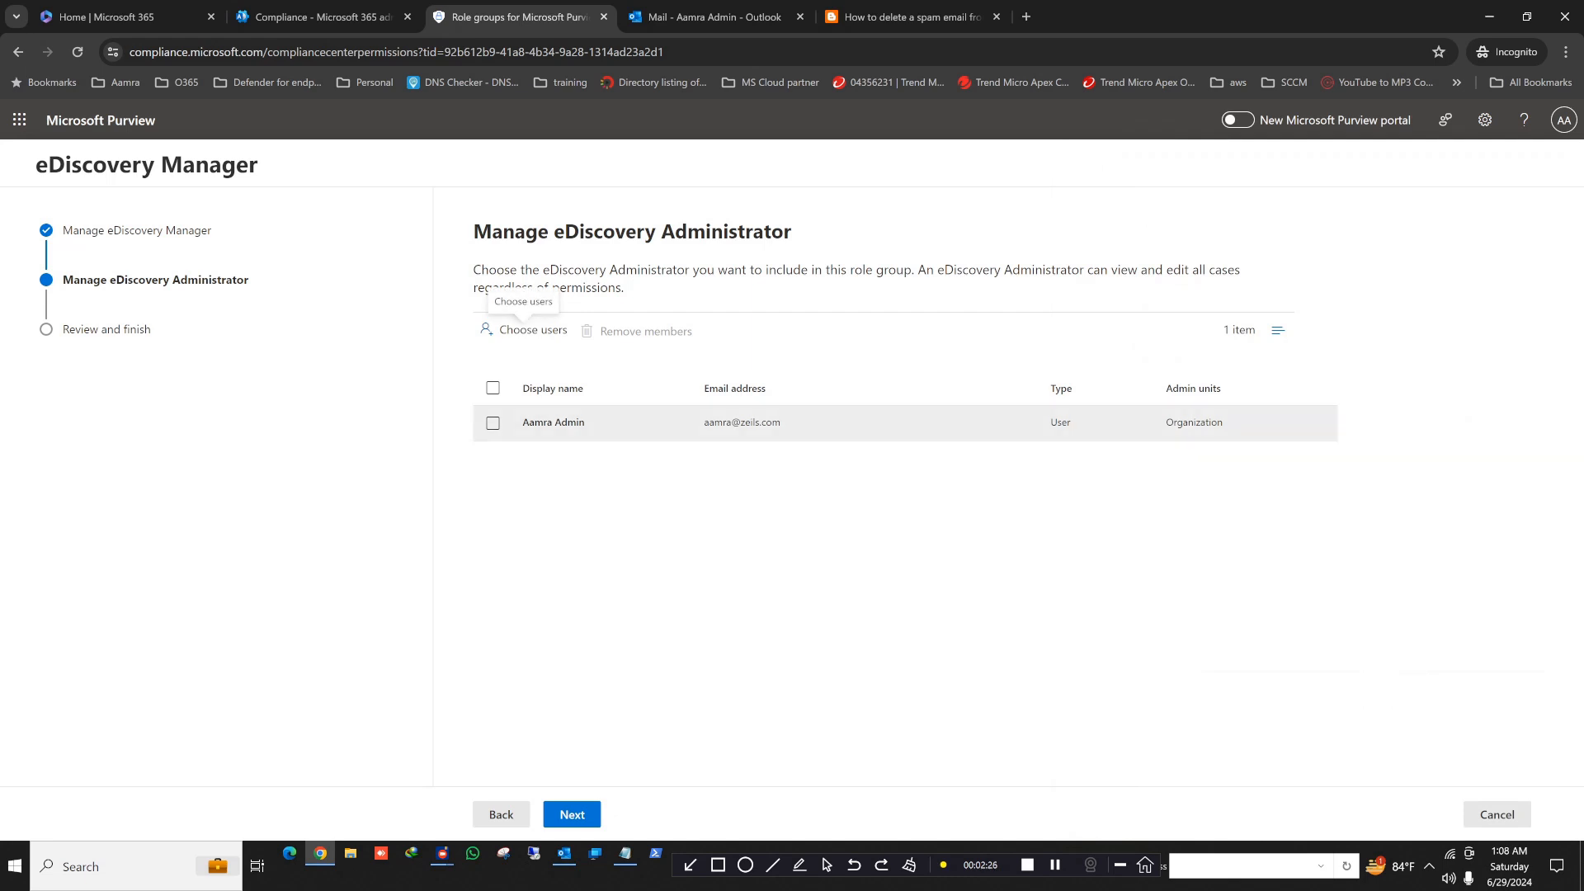
pyautogui.click(571, 813)
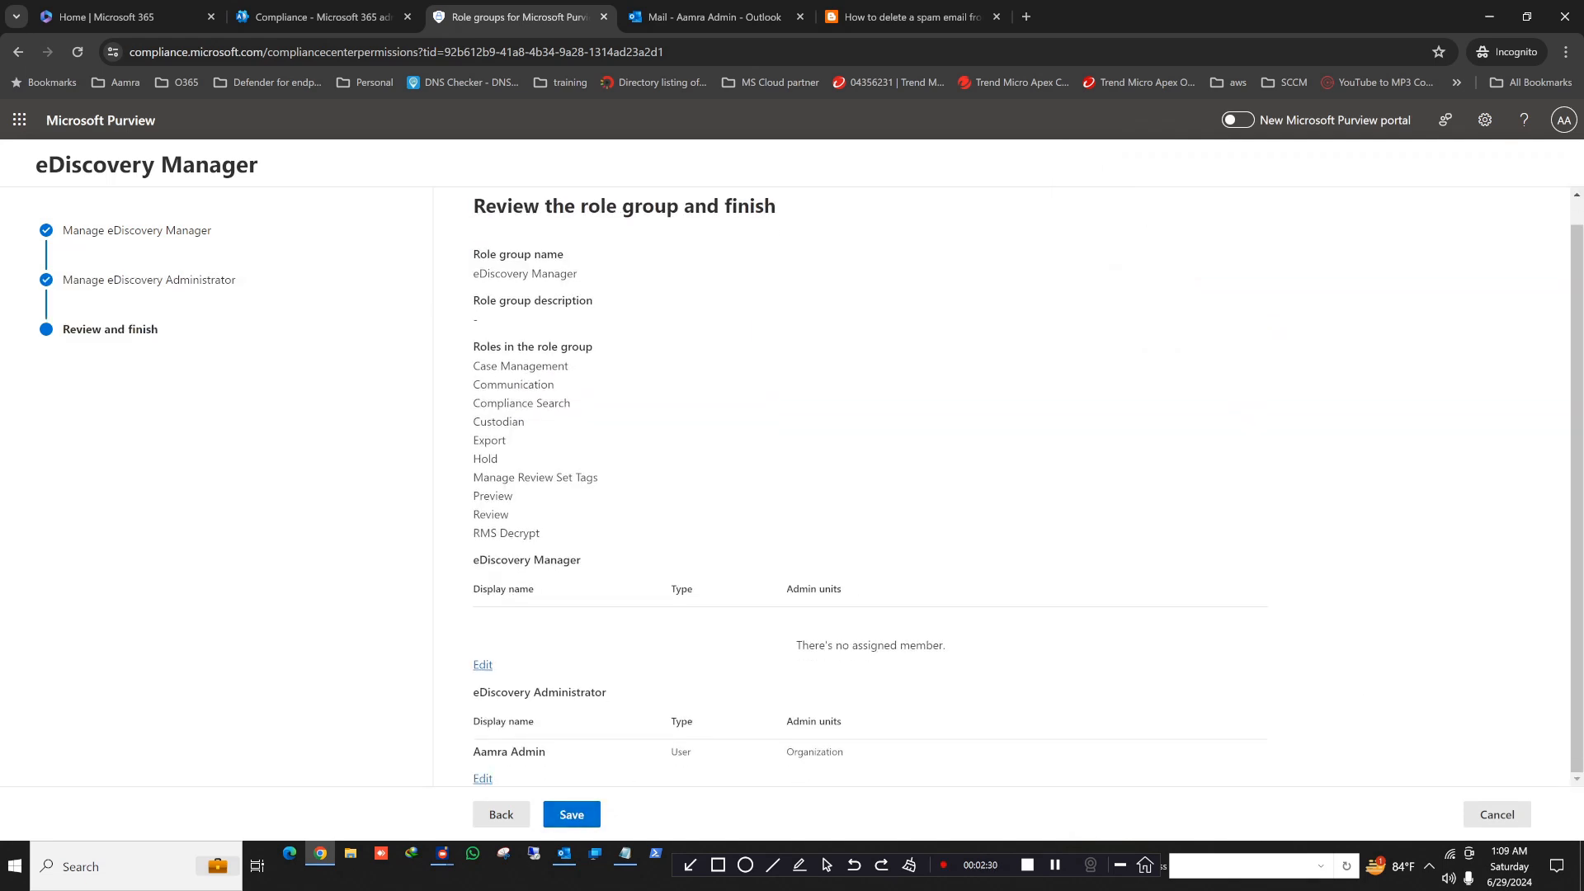
pyautogui.click(569, 814)
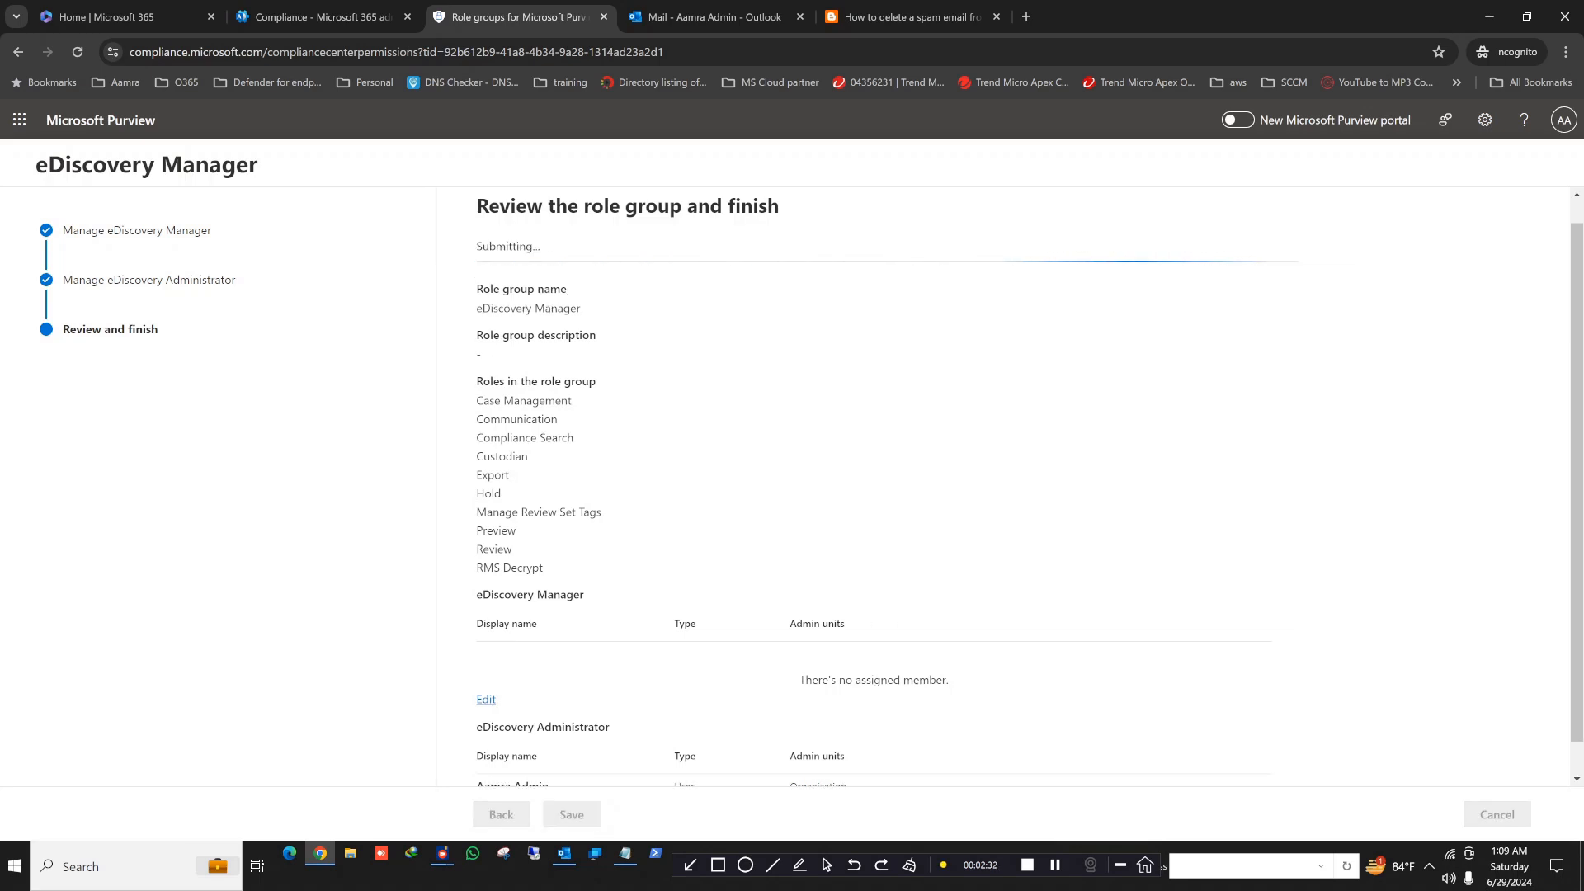
# Step: Check the tutorial's next step, then return to the role group update confirmation
pyautogui.click(905, 16)
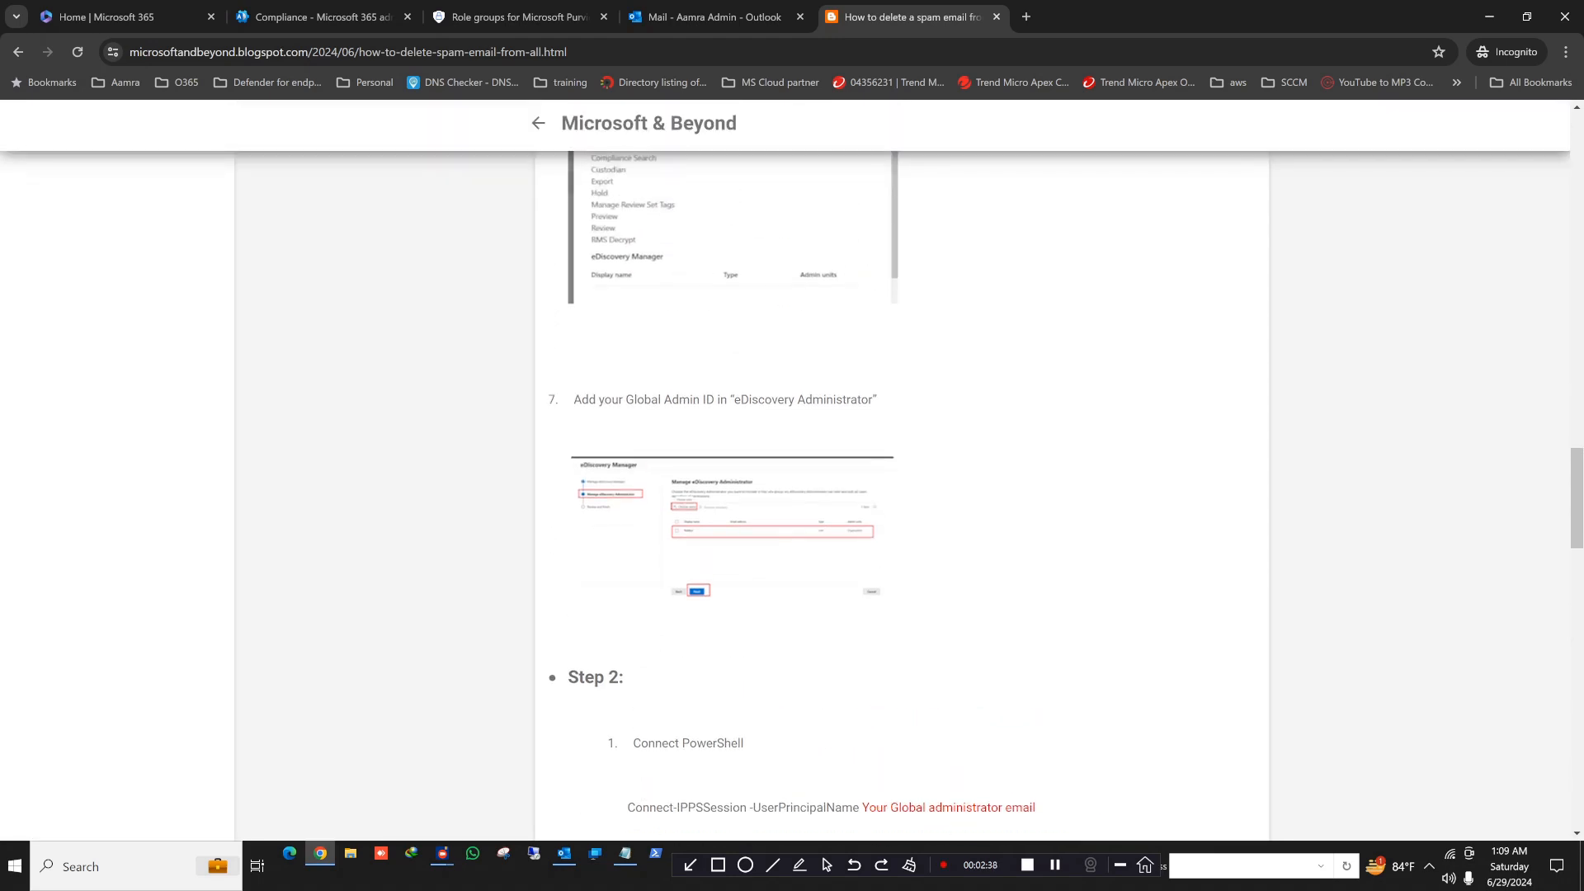
pyautogui.scroll(-3)
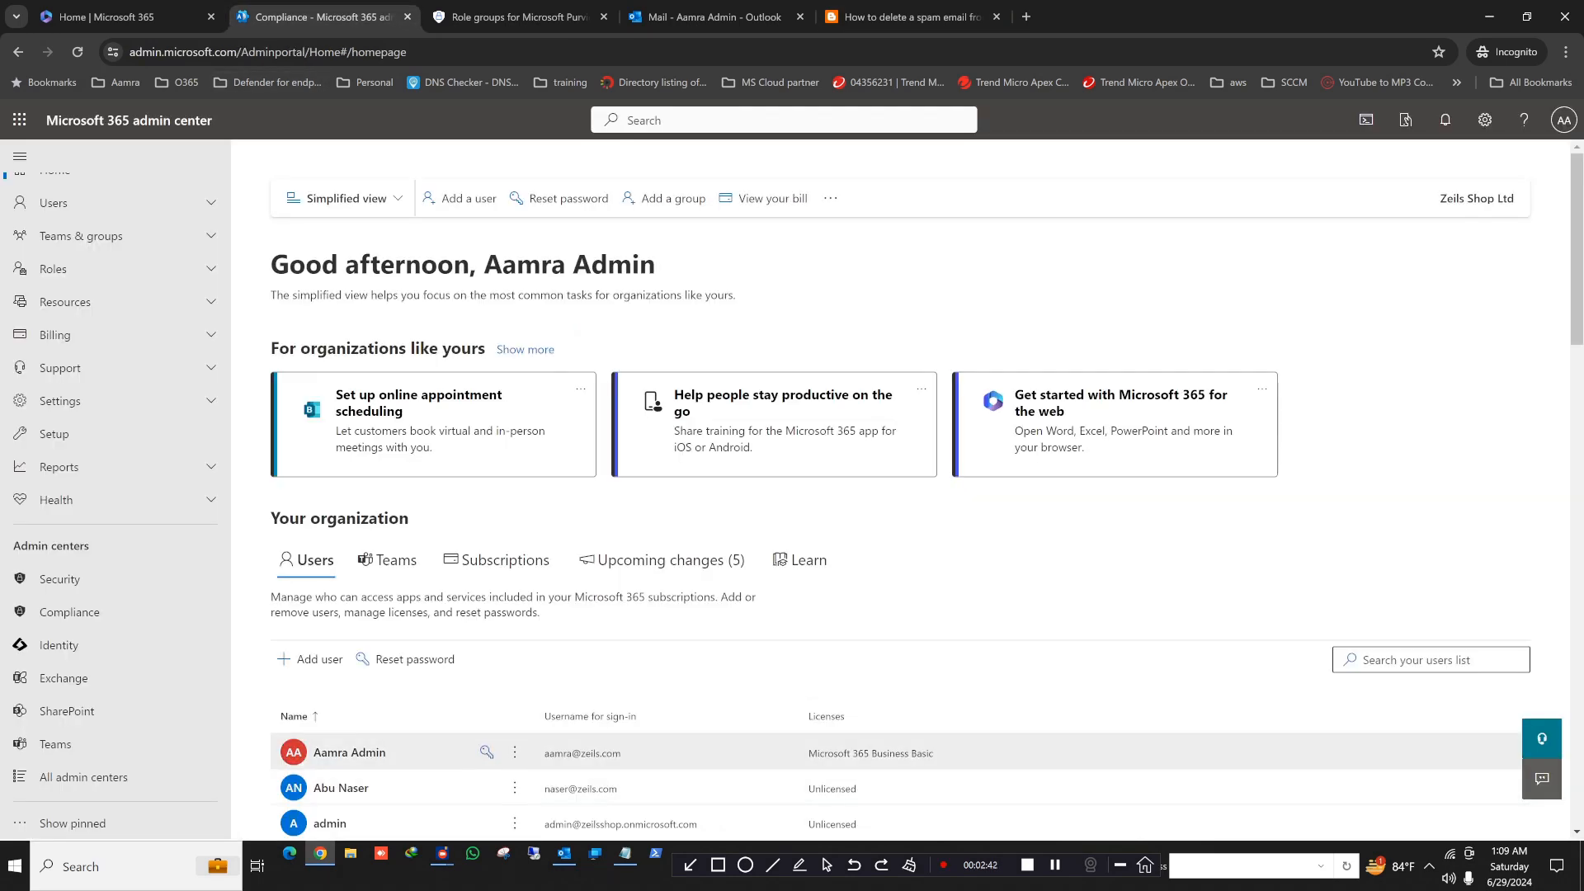
pyautogui.click(515, 16)
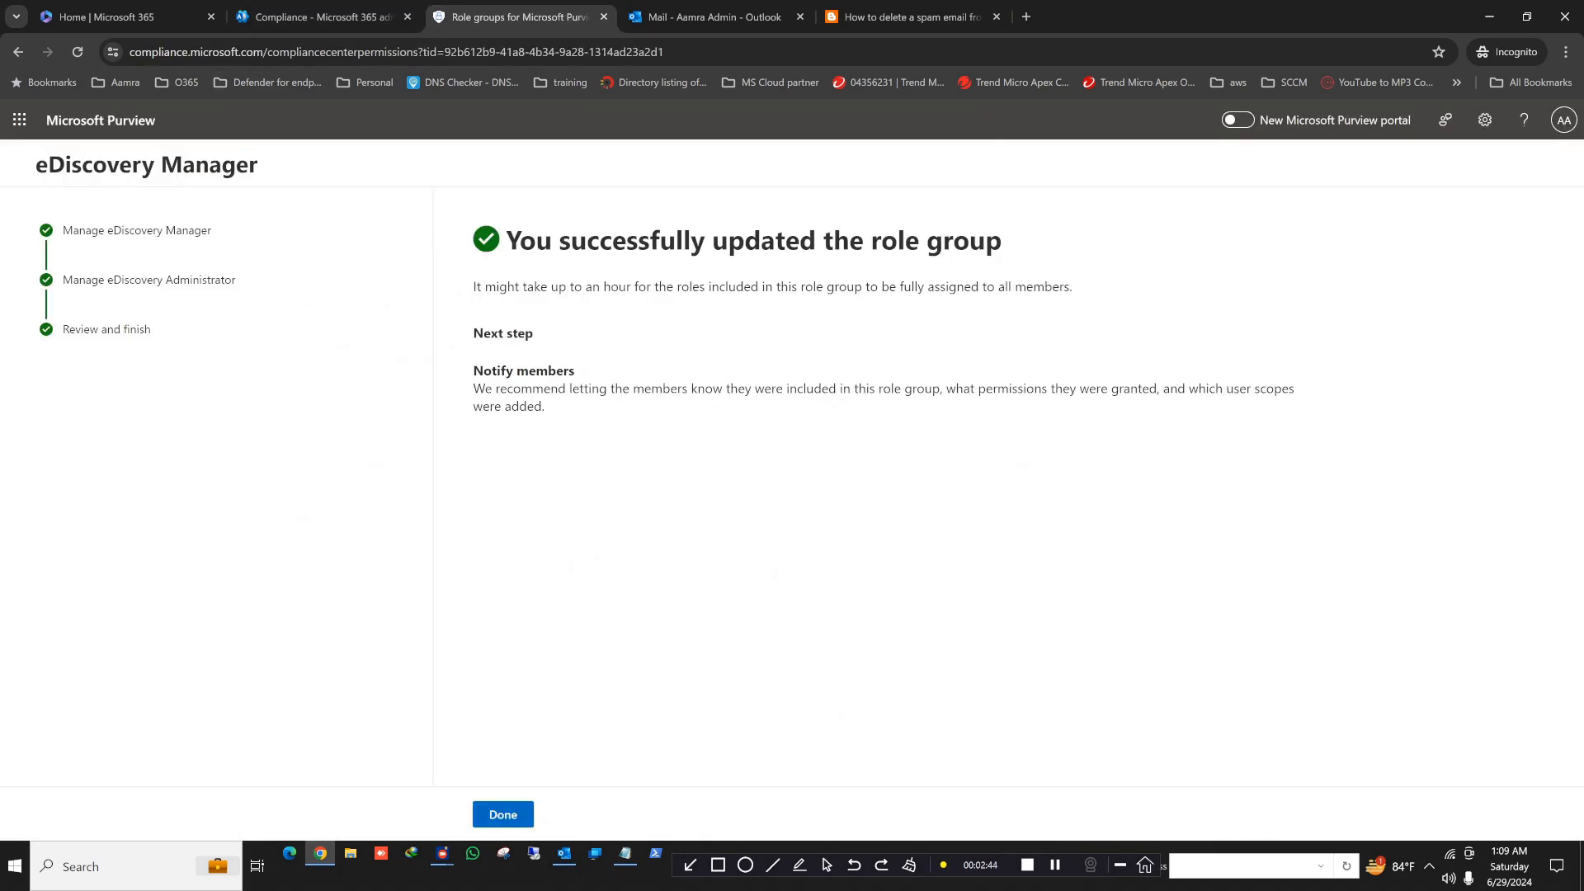
# Step: Finish the role group update and launch Windows PowerShell as administrator from the taskbar
pyautogui.click(502, 814)
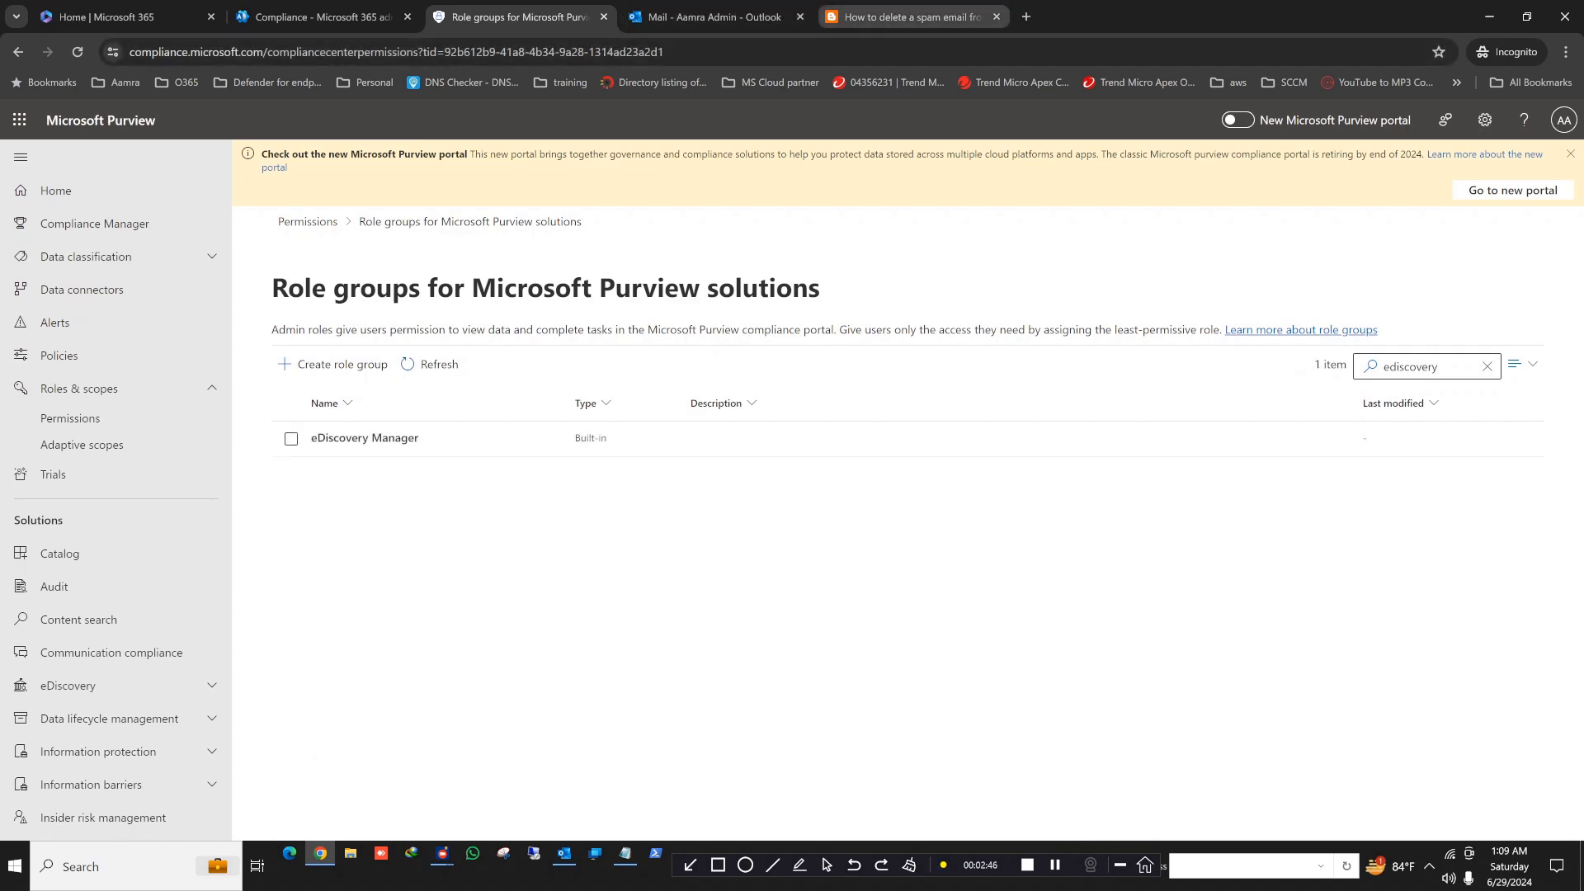
pyautogui.click(906, 17)
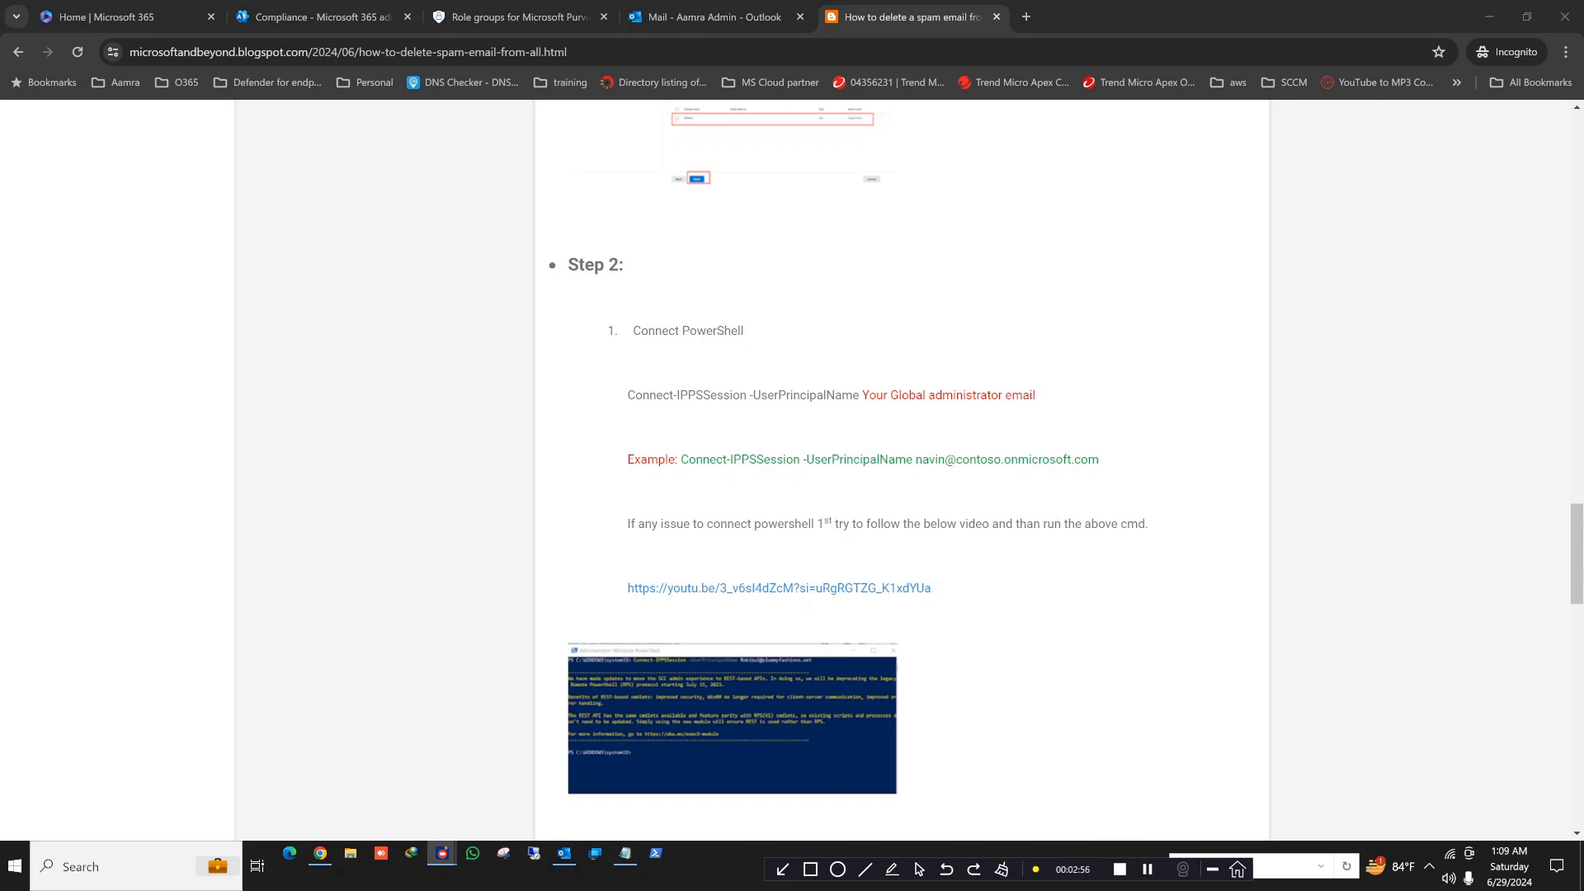
pyautogui.rightClick(655, 853)
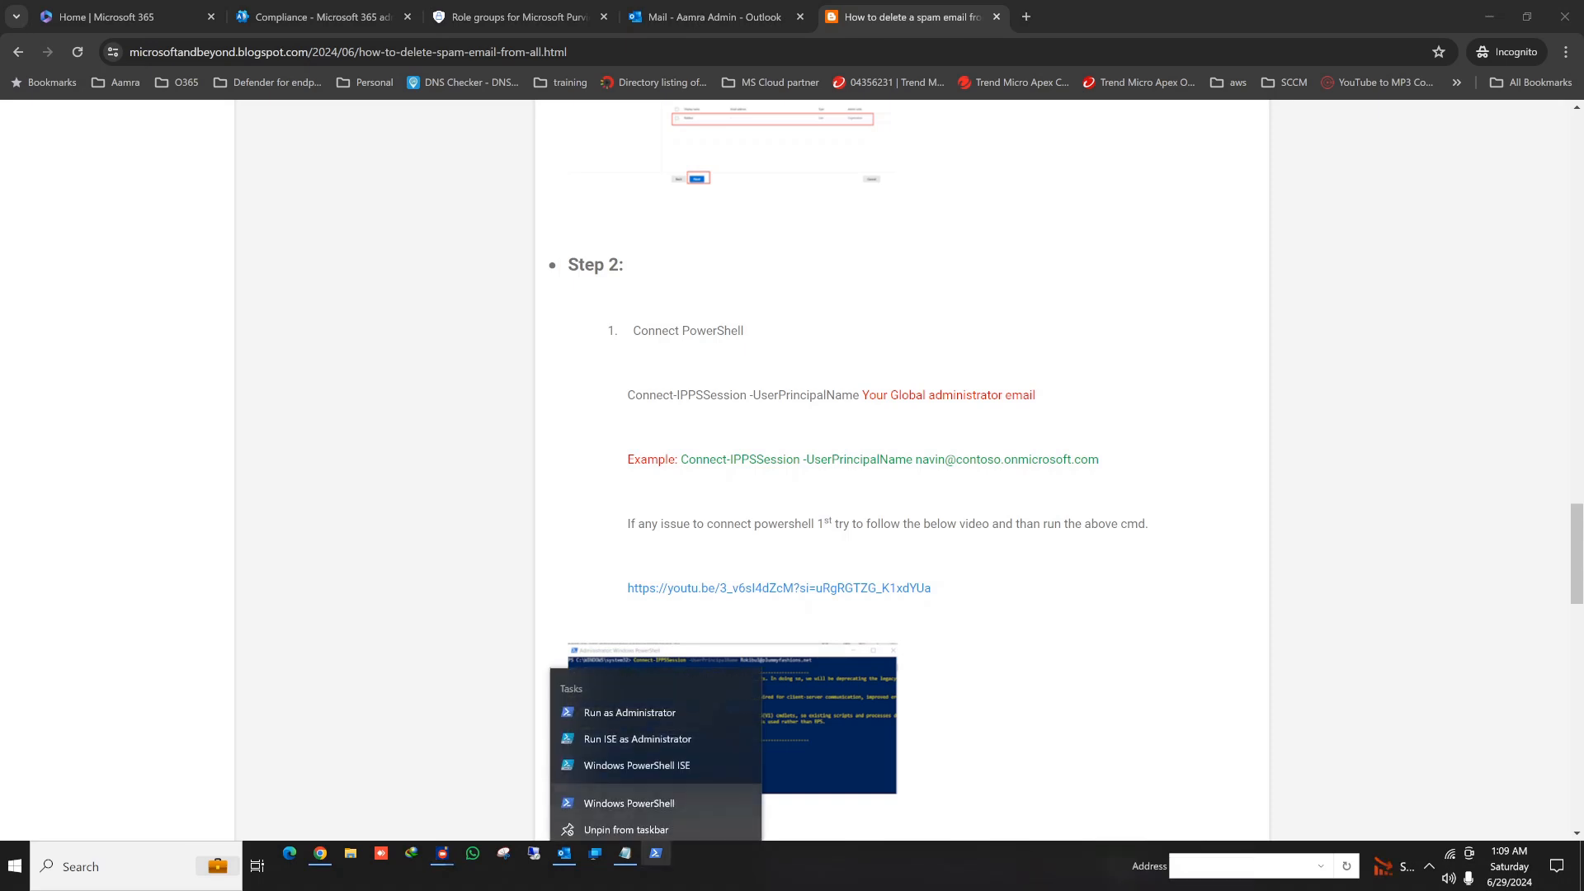
pyautogui.moveTo(629, 704)
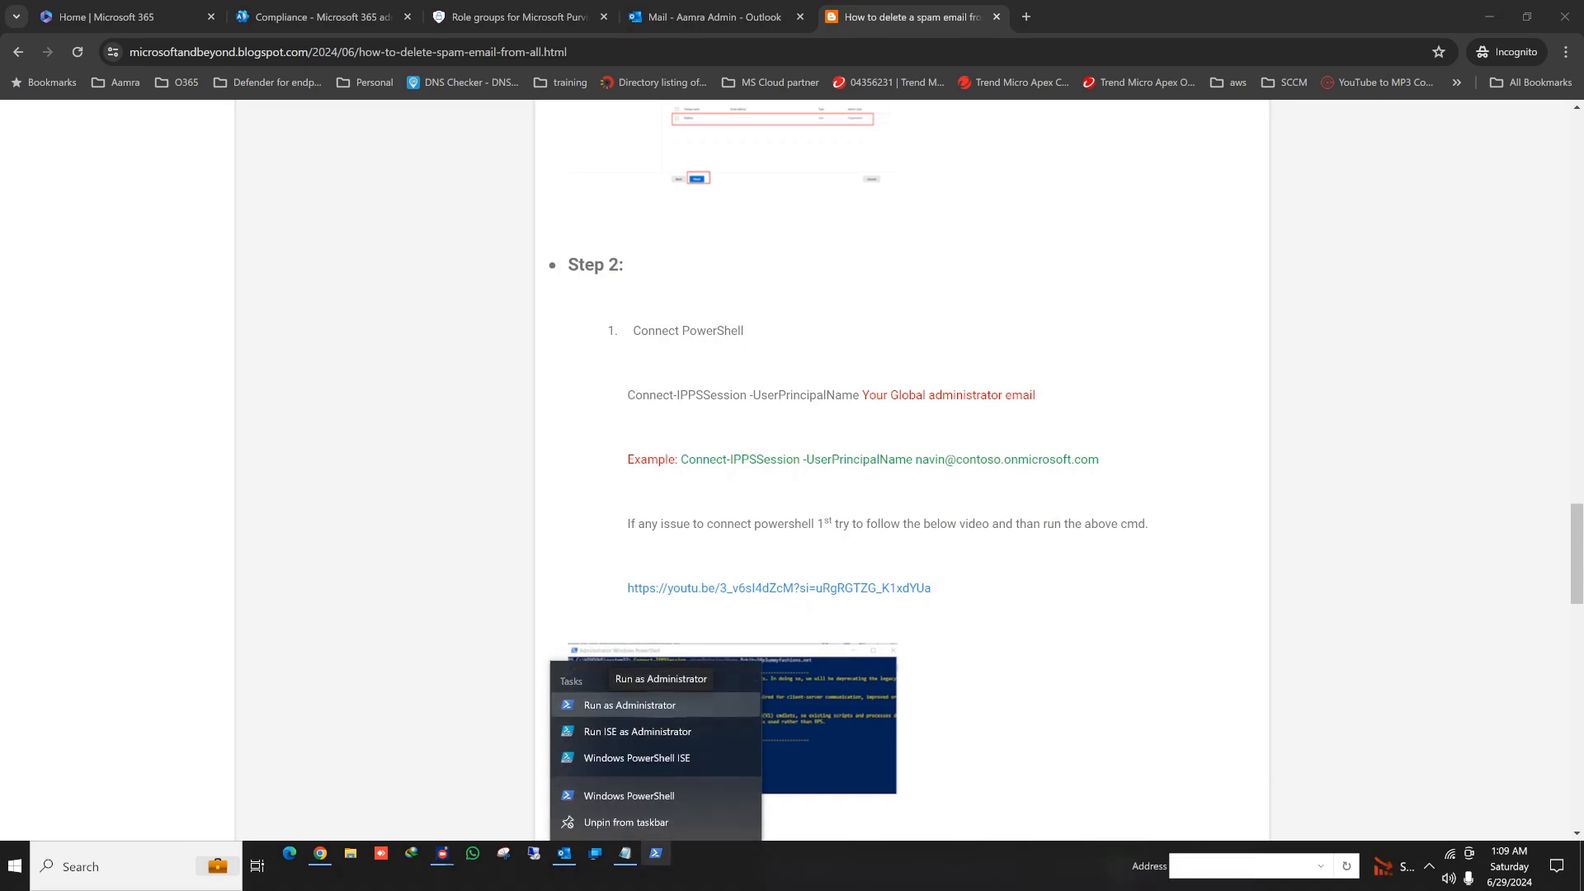
pyautogui.click(629, 705)
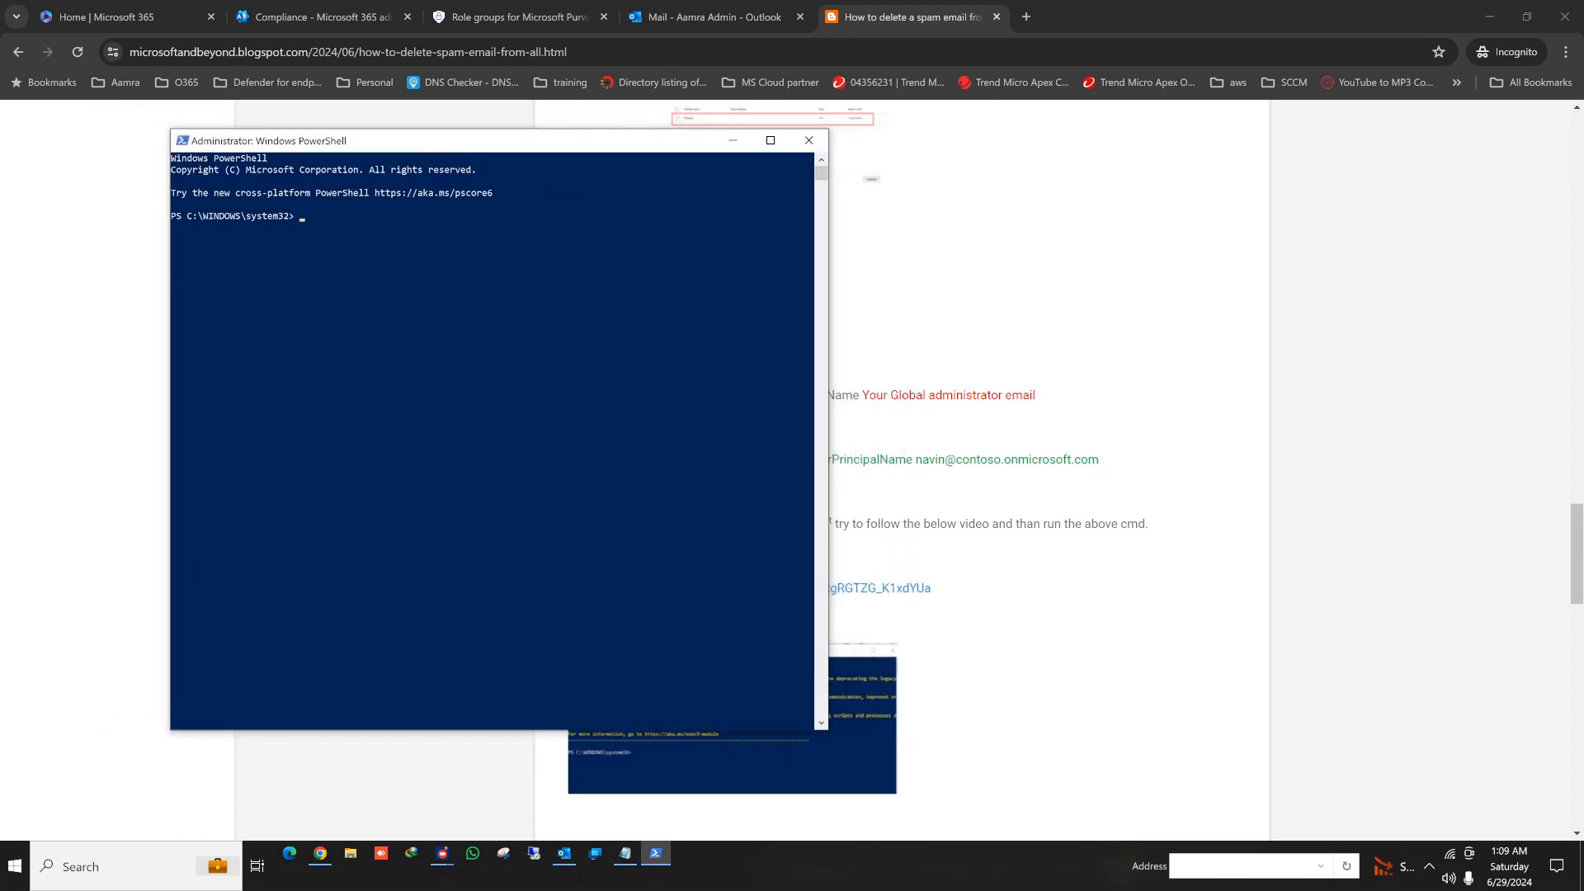
pyautogui.moveTo(880, 588)
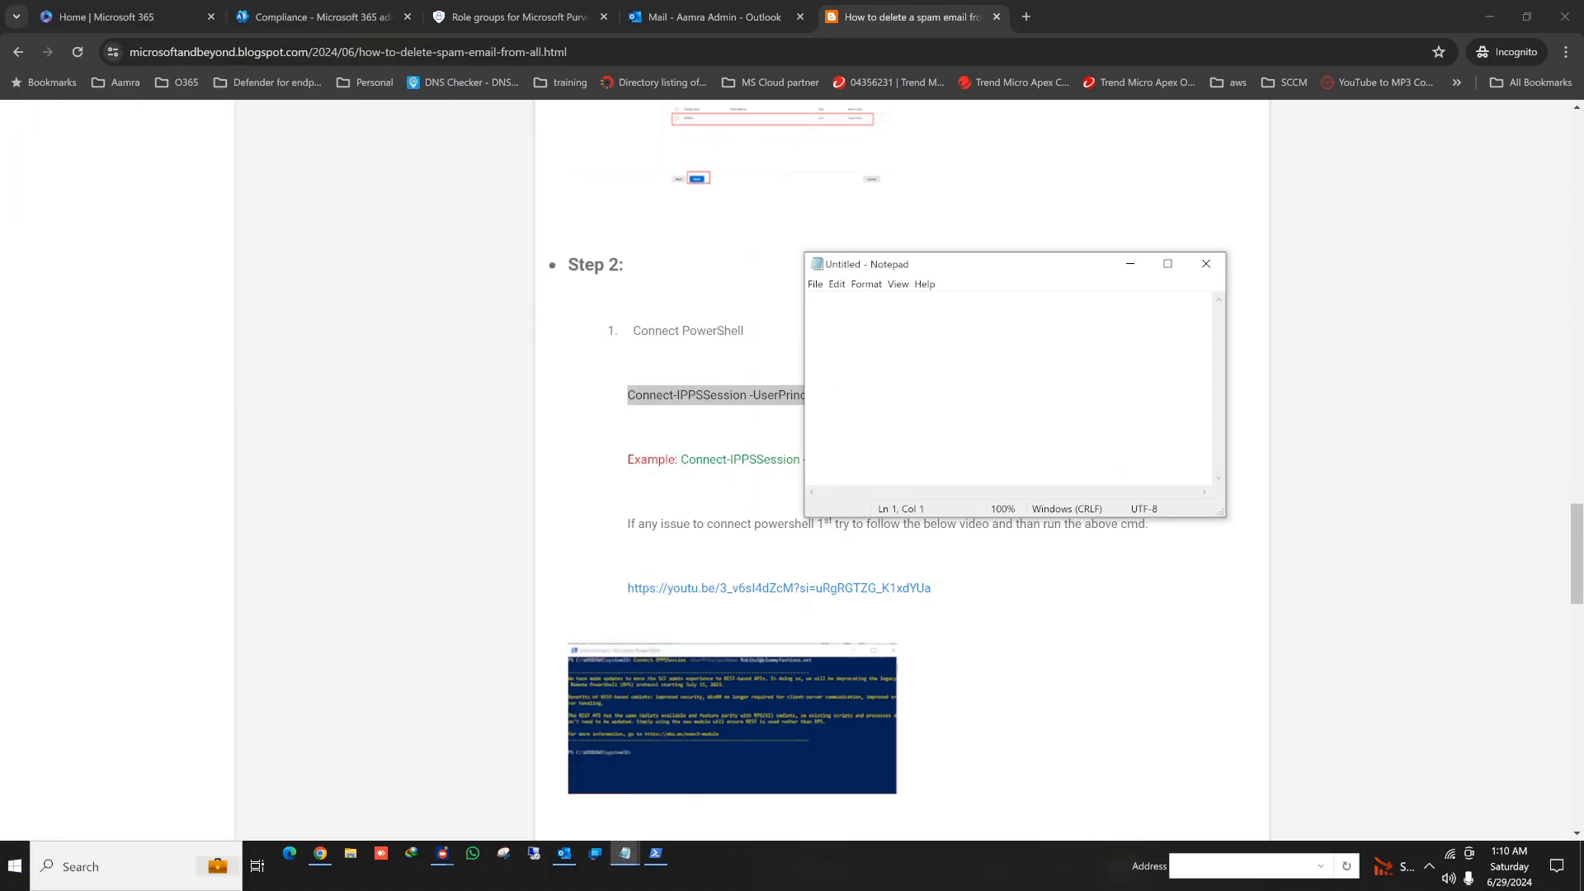
# Step: Paste the Connect-IPPSSession -UserPrincipalName line into a repositioned Notepad window
pyautogui.moveTo(1222, 517); pyautogui.dragTo(1505, 758)
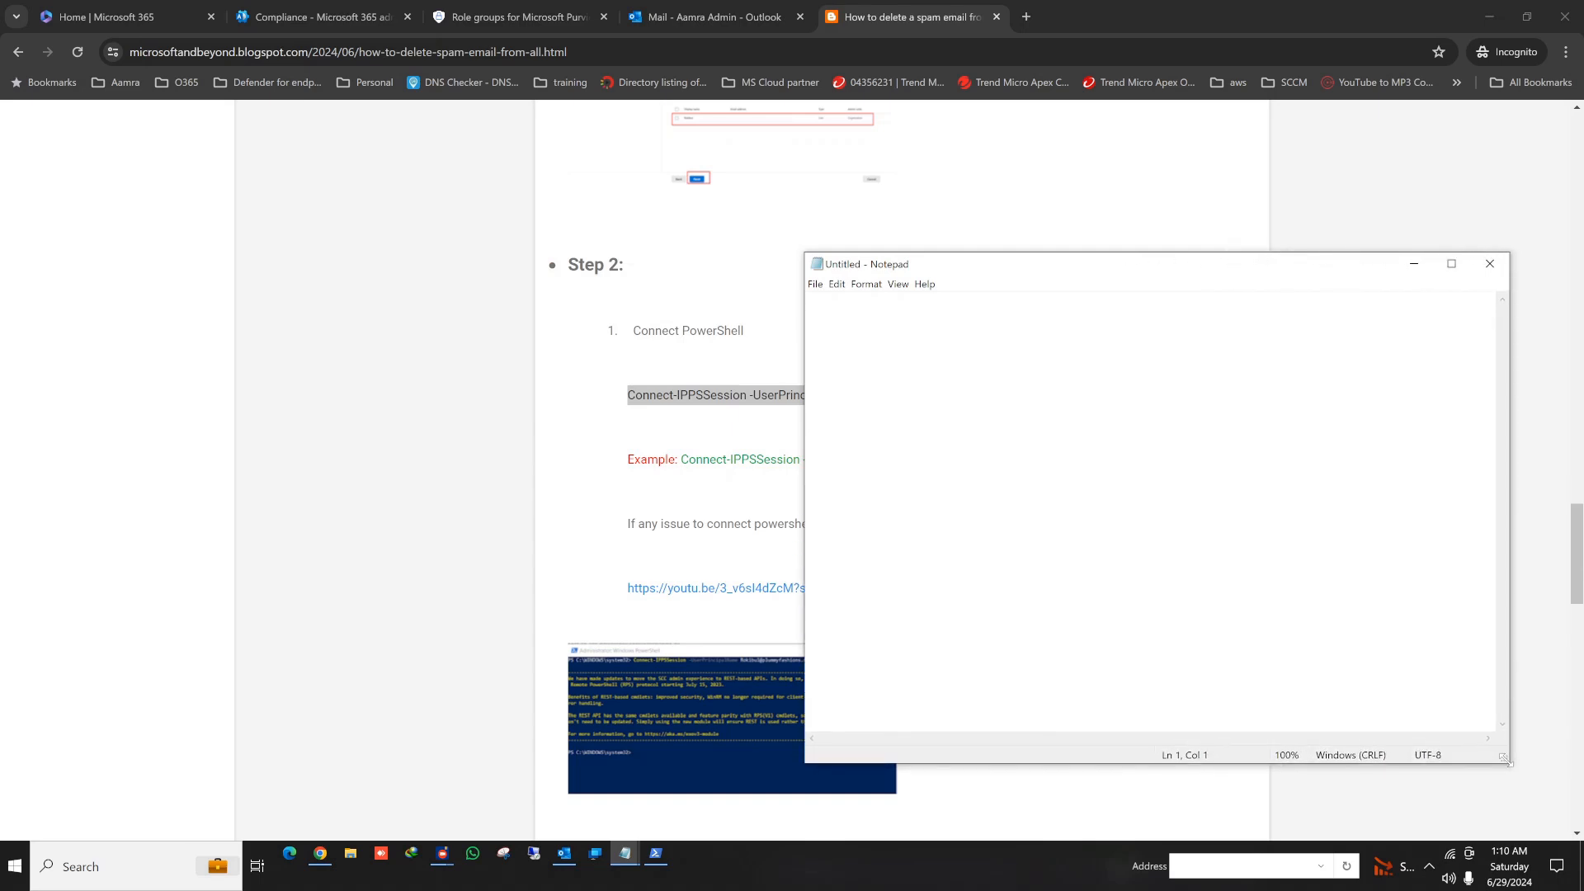
pyautogui.moveTo(1152, 264); pyautogui.dragTo(1046, 224)
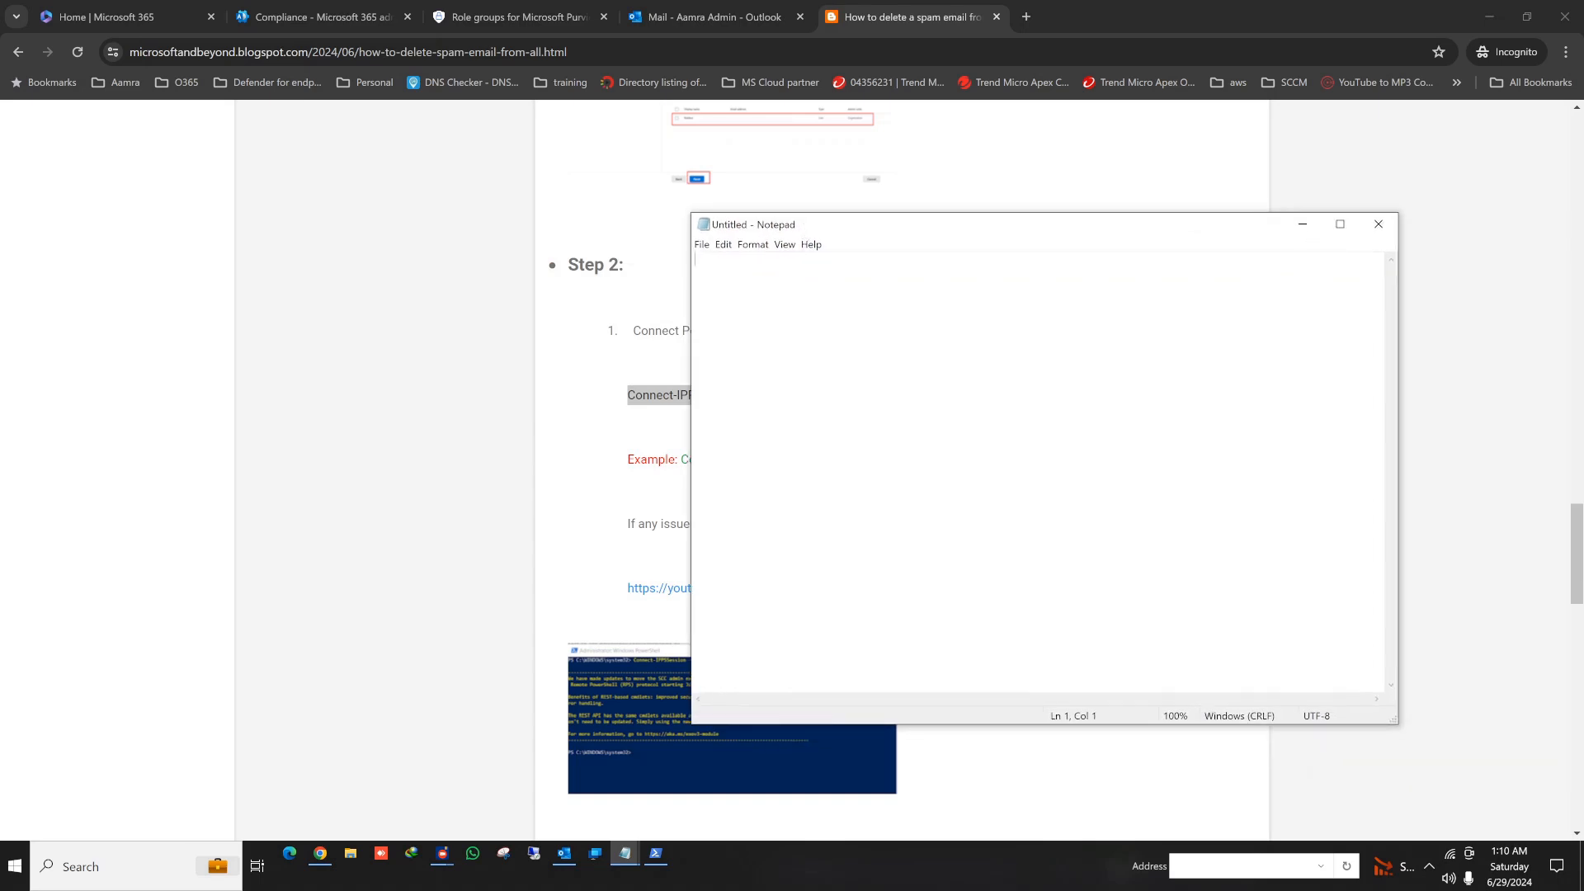
pyautogui.write('Connect-IPPSSession -UserPrincipalName Your Global administrator email')
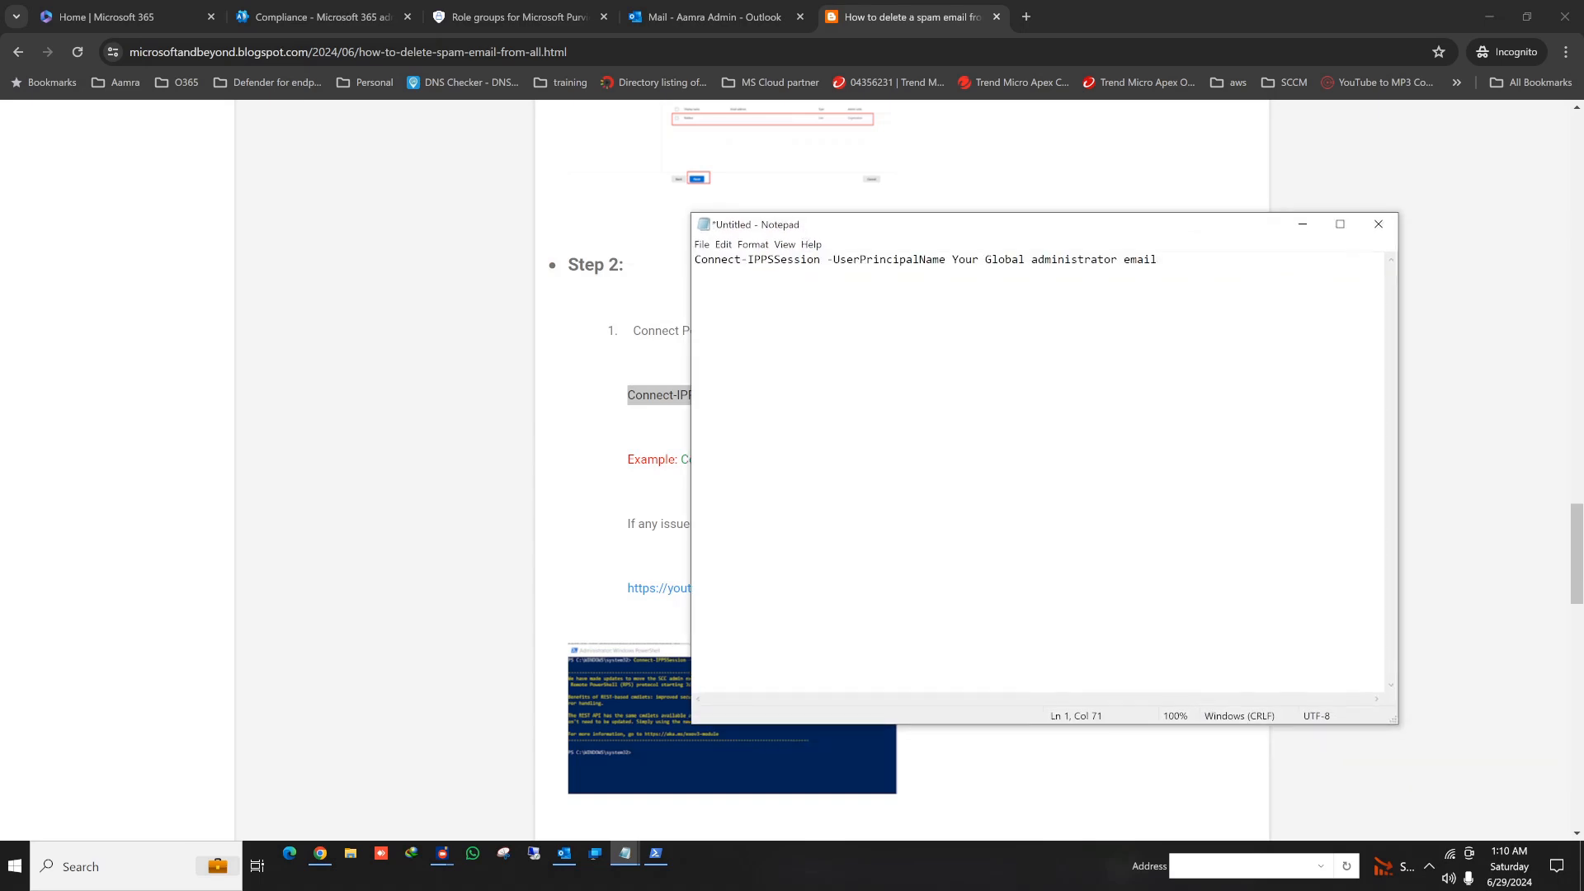
pyautogui.moveTo(950, 259); pyautogui.dragTo(1156, 259)
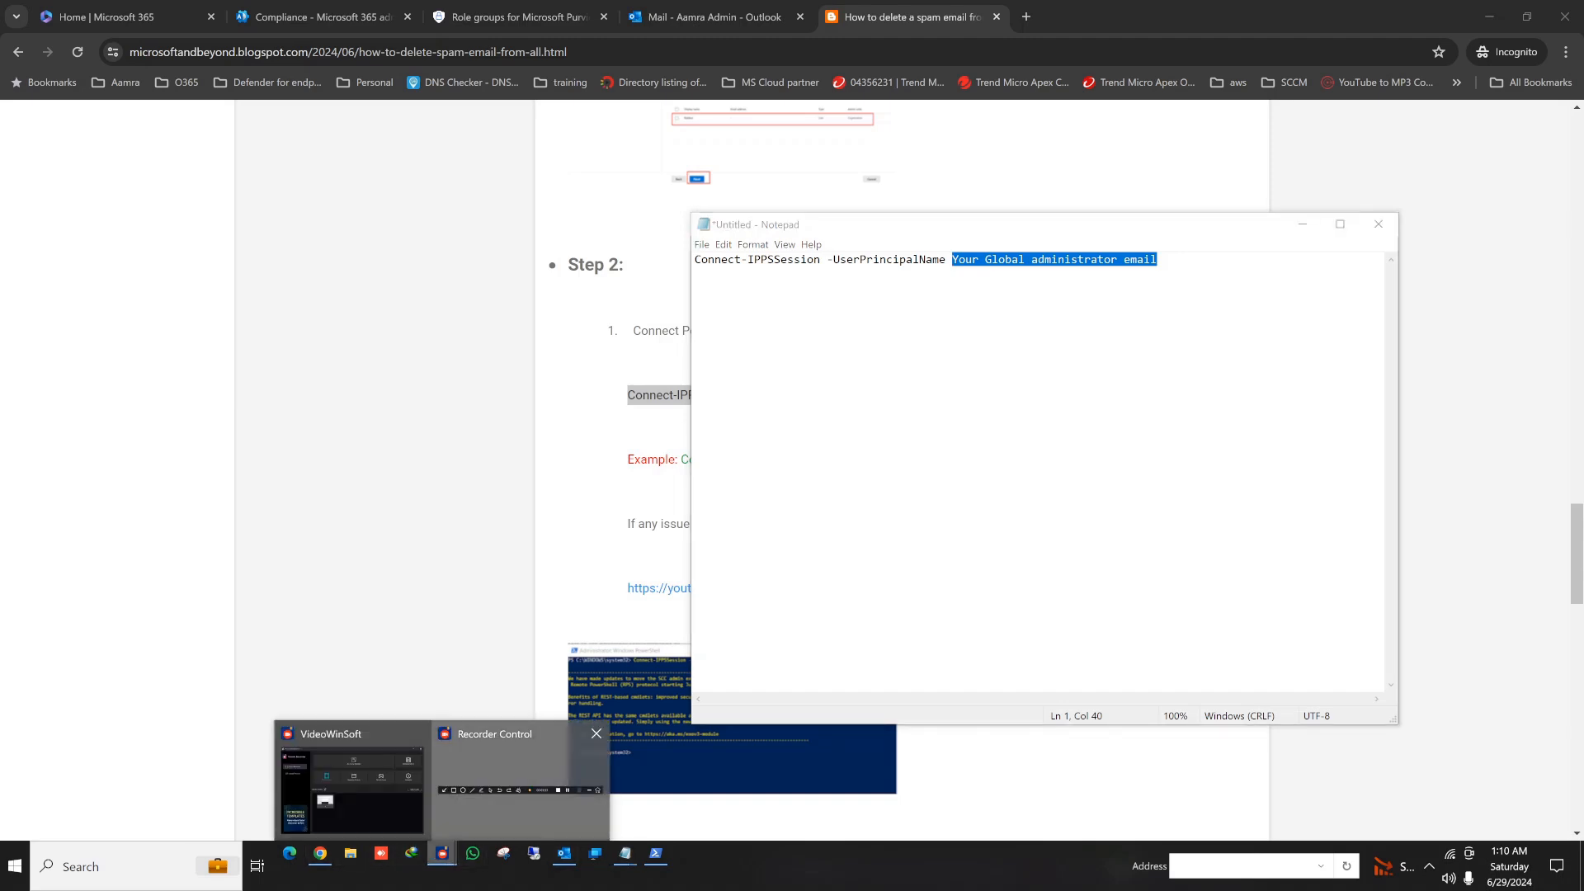
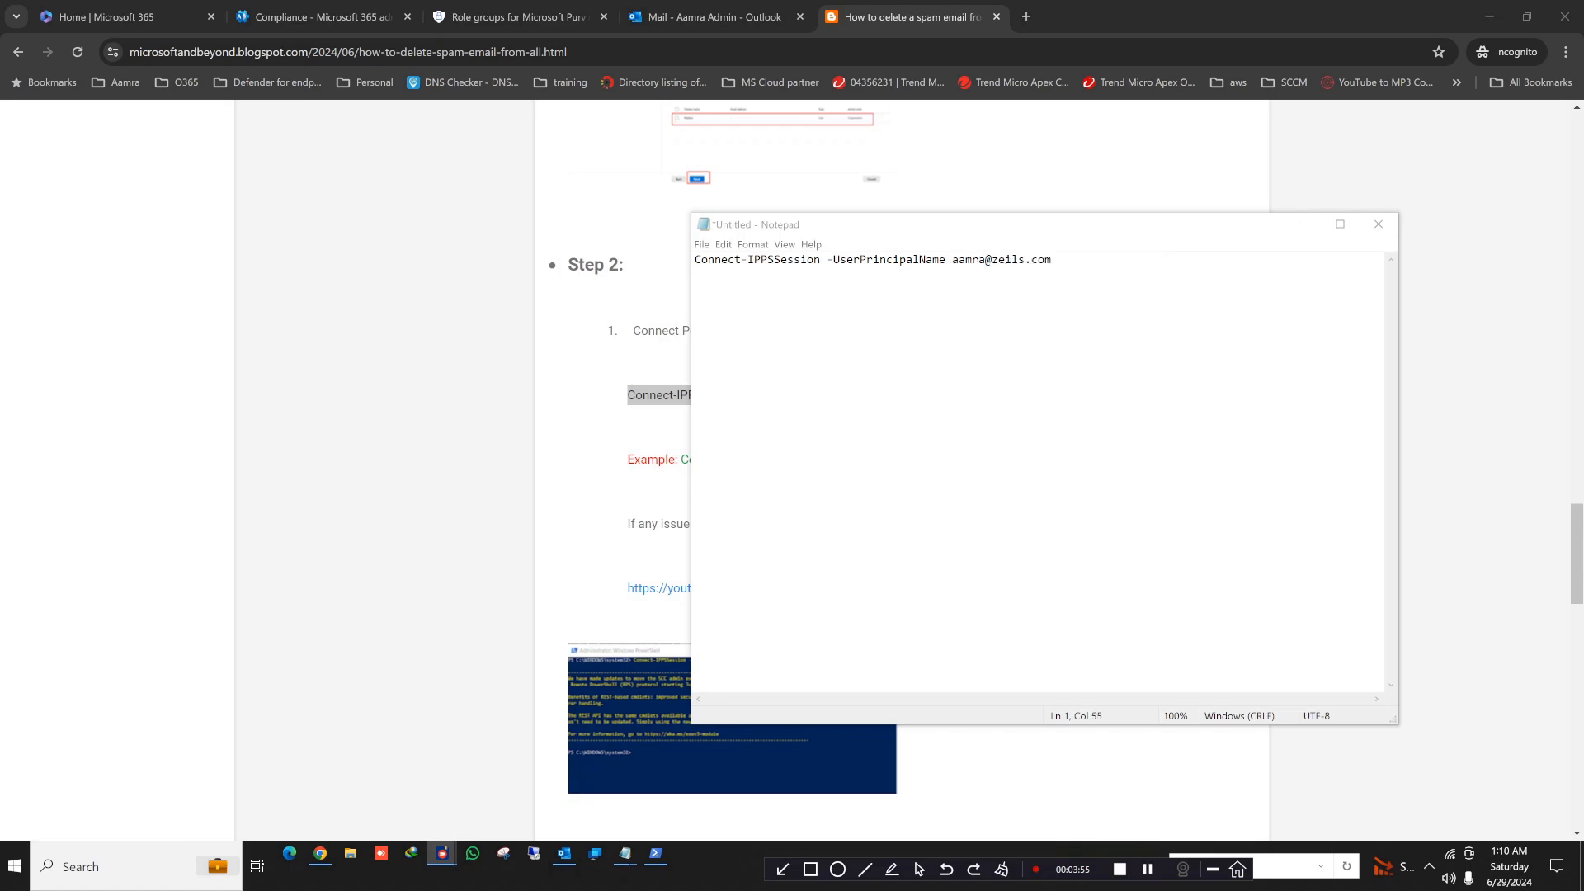
pyautogui.press('ctrl+a')
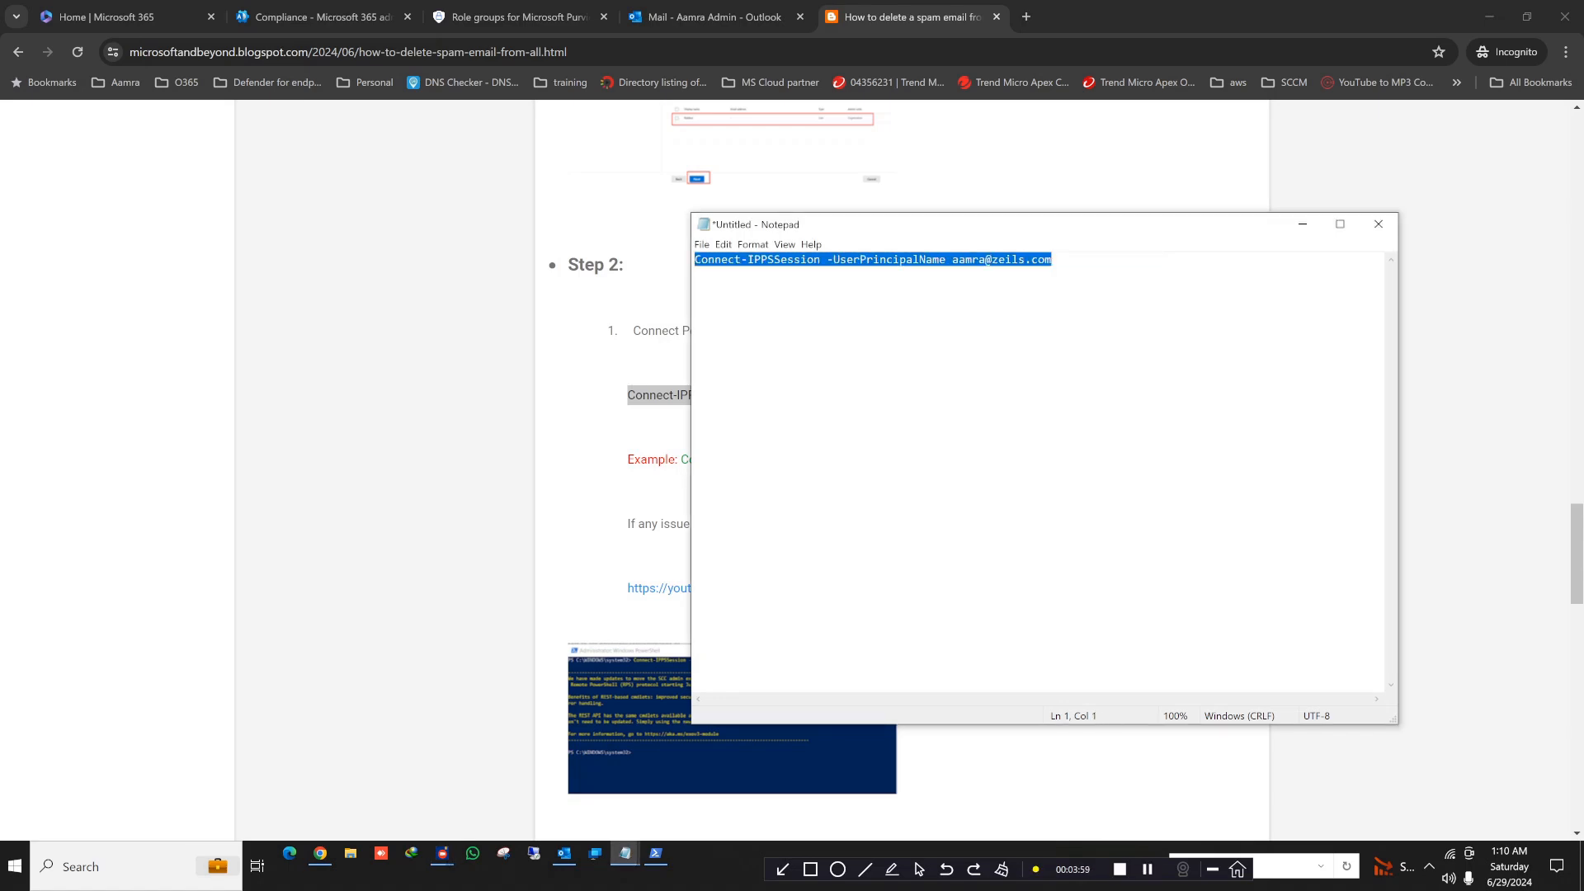
# Step: Run Connect-IPPSSession in PowerShell and sign in with the admin password
pyautogui.click(655, 866)
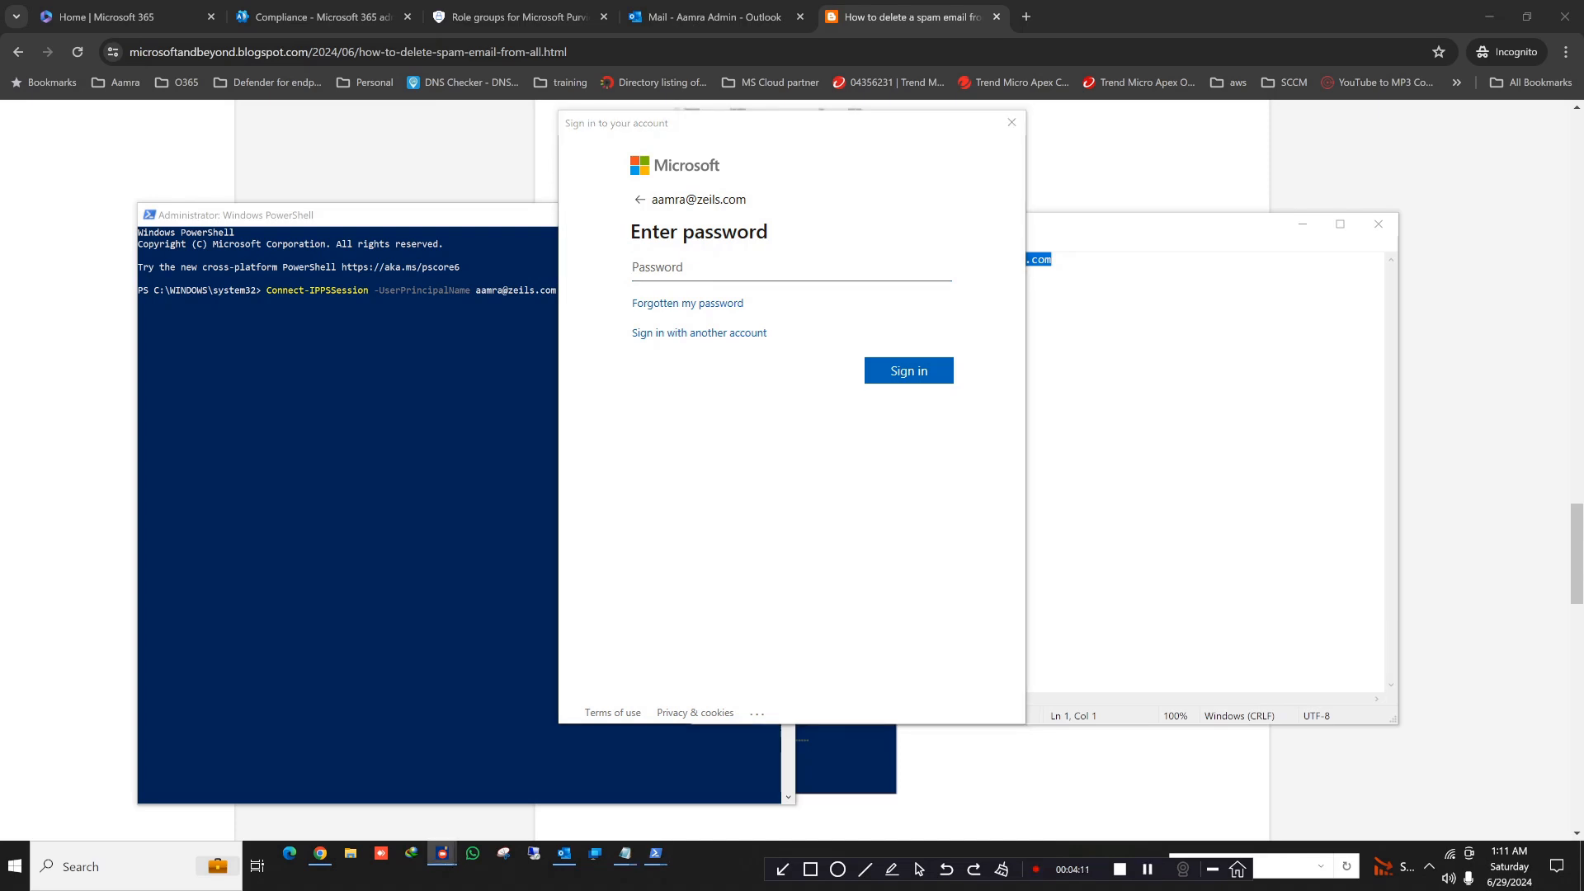
pyautogui.write('password')
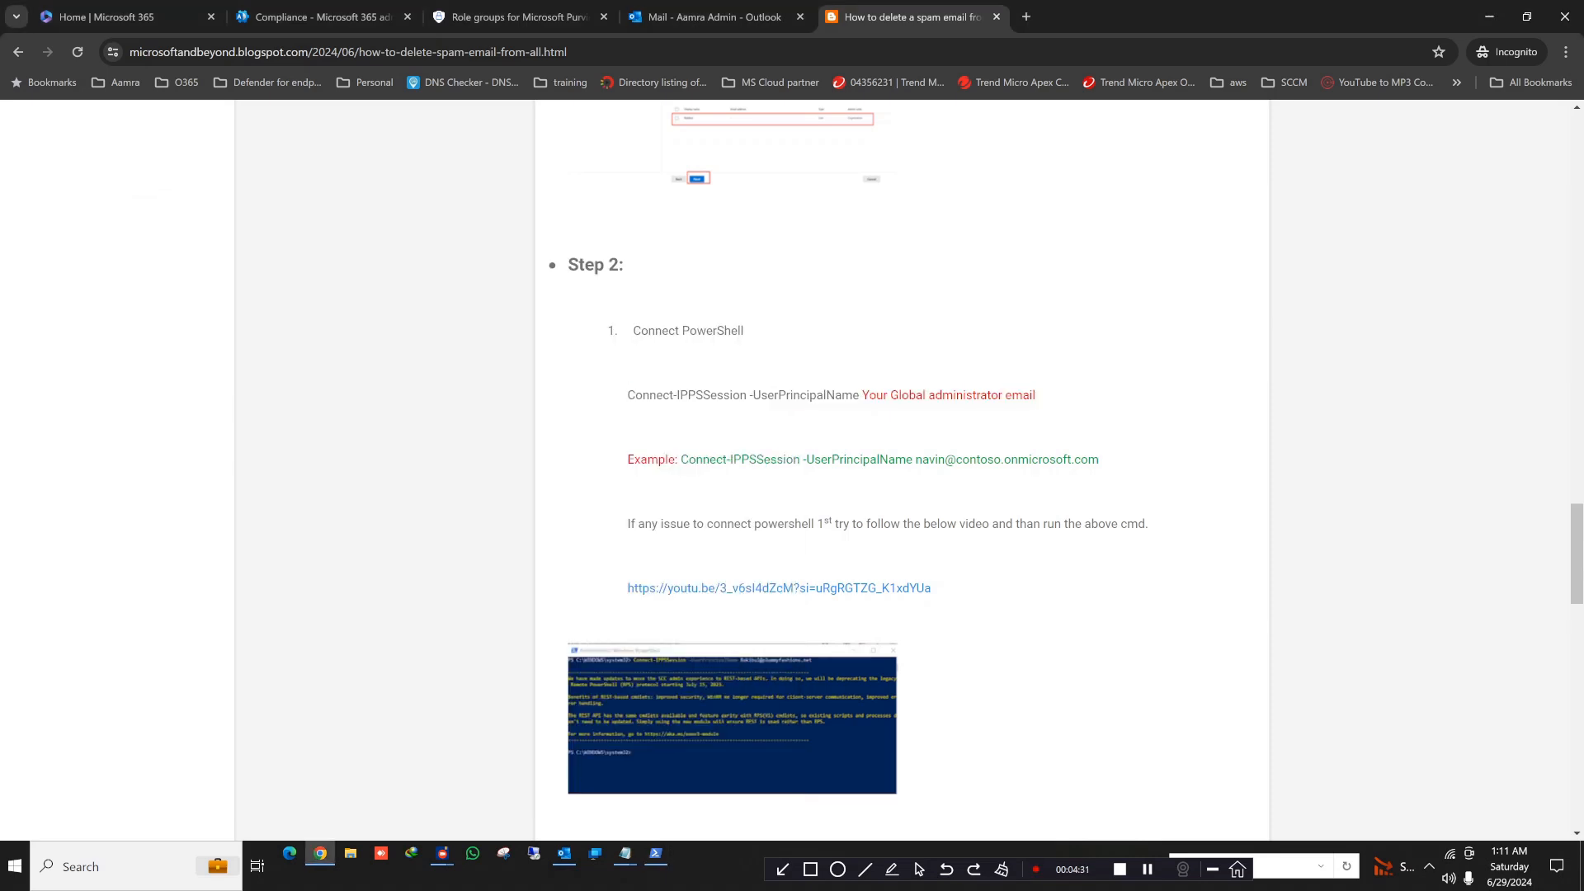
# Step: Edit the New-ComplianceSearch Received dates in Notepad to today's date, 6/28/2024
pyautogui.scroll(-3)
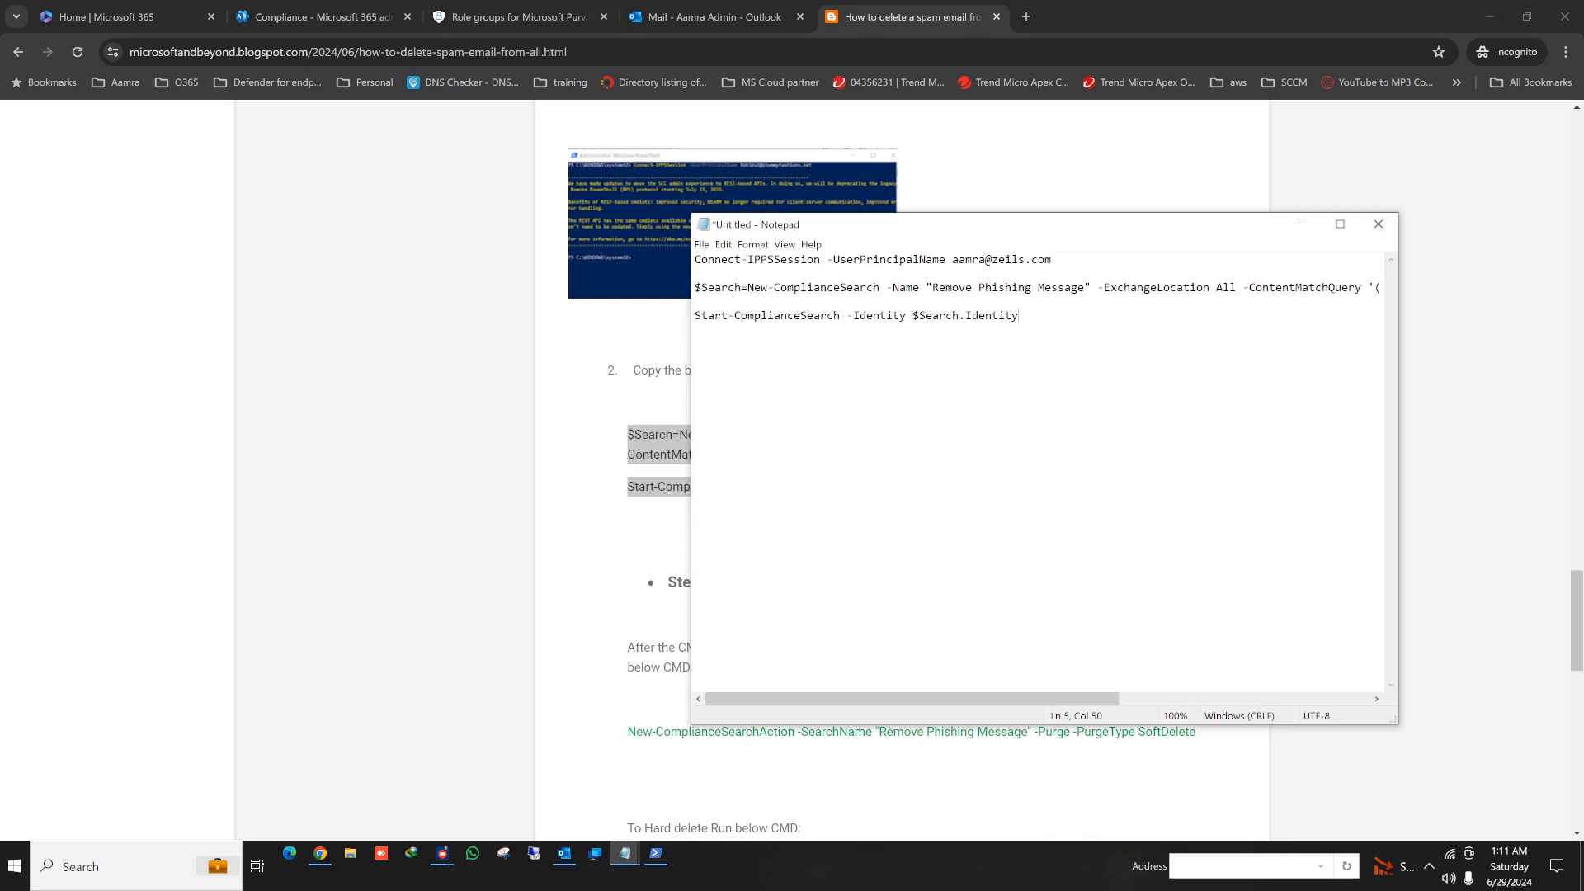
pyautogui.click(1338, 224)
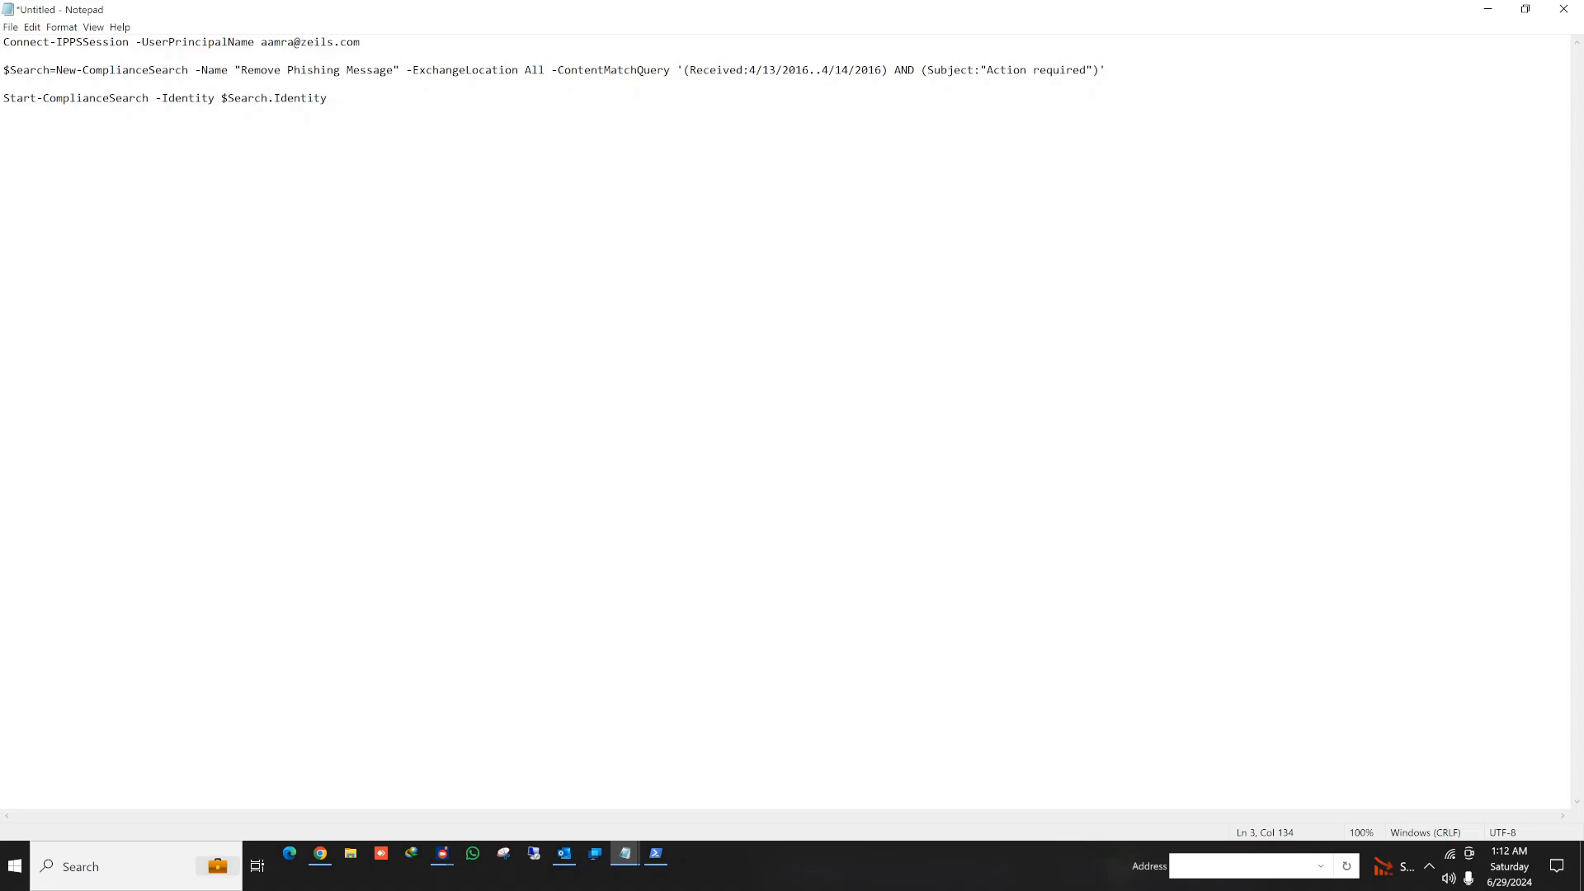
pyautogui.press('Backspace')
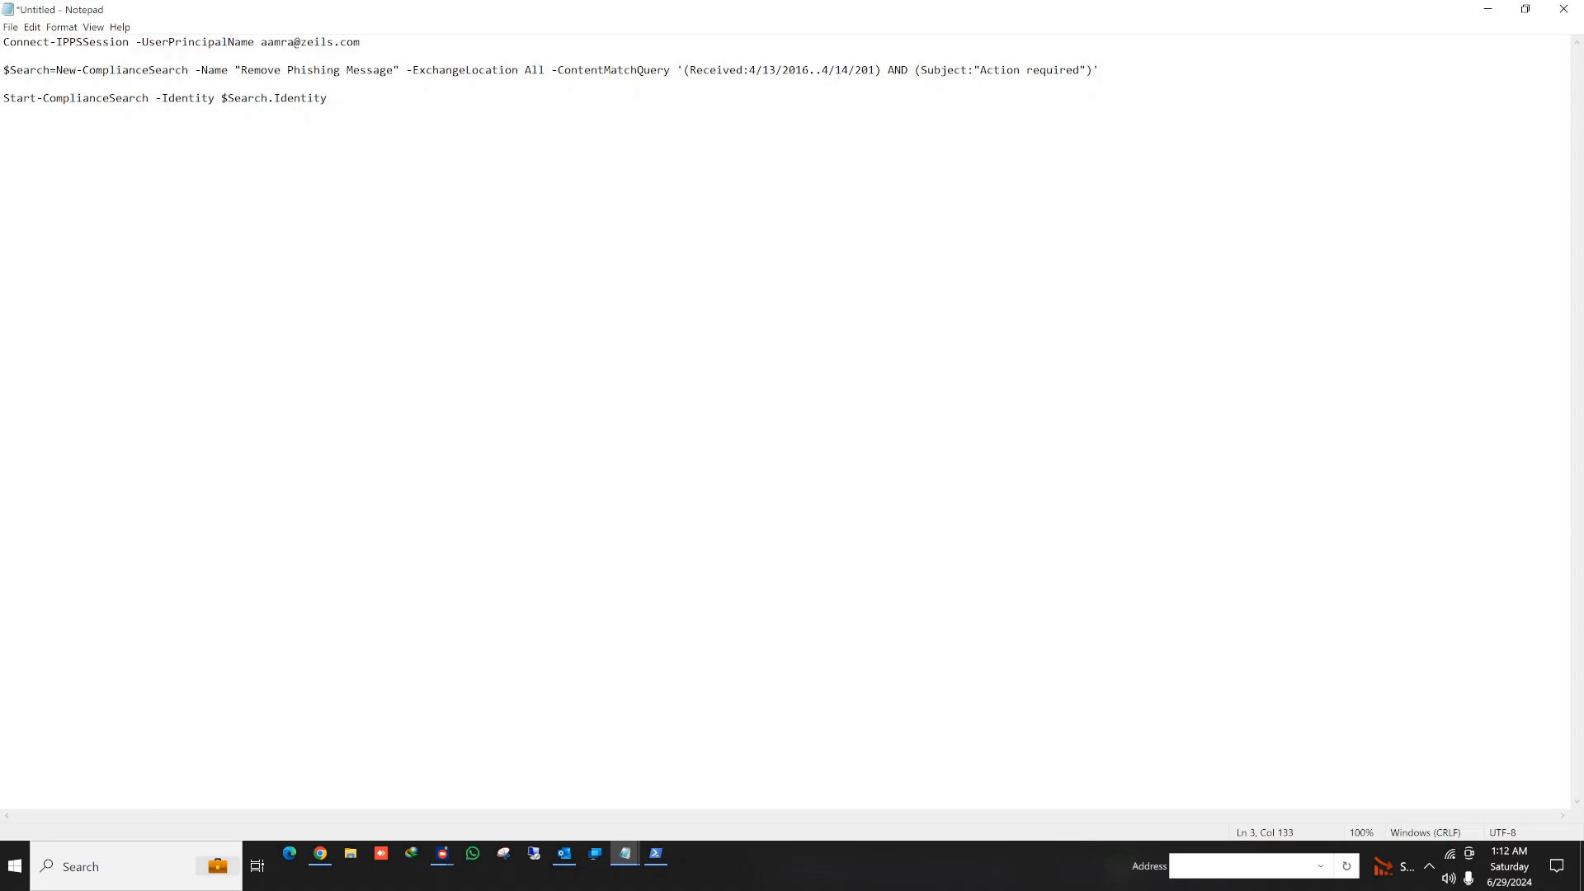
pyautogui.write('4')
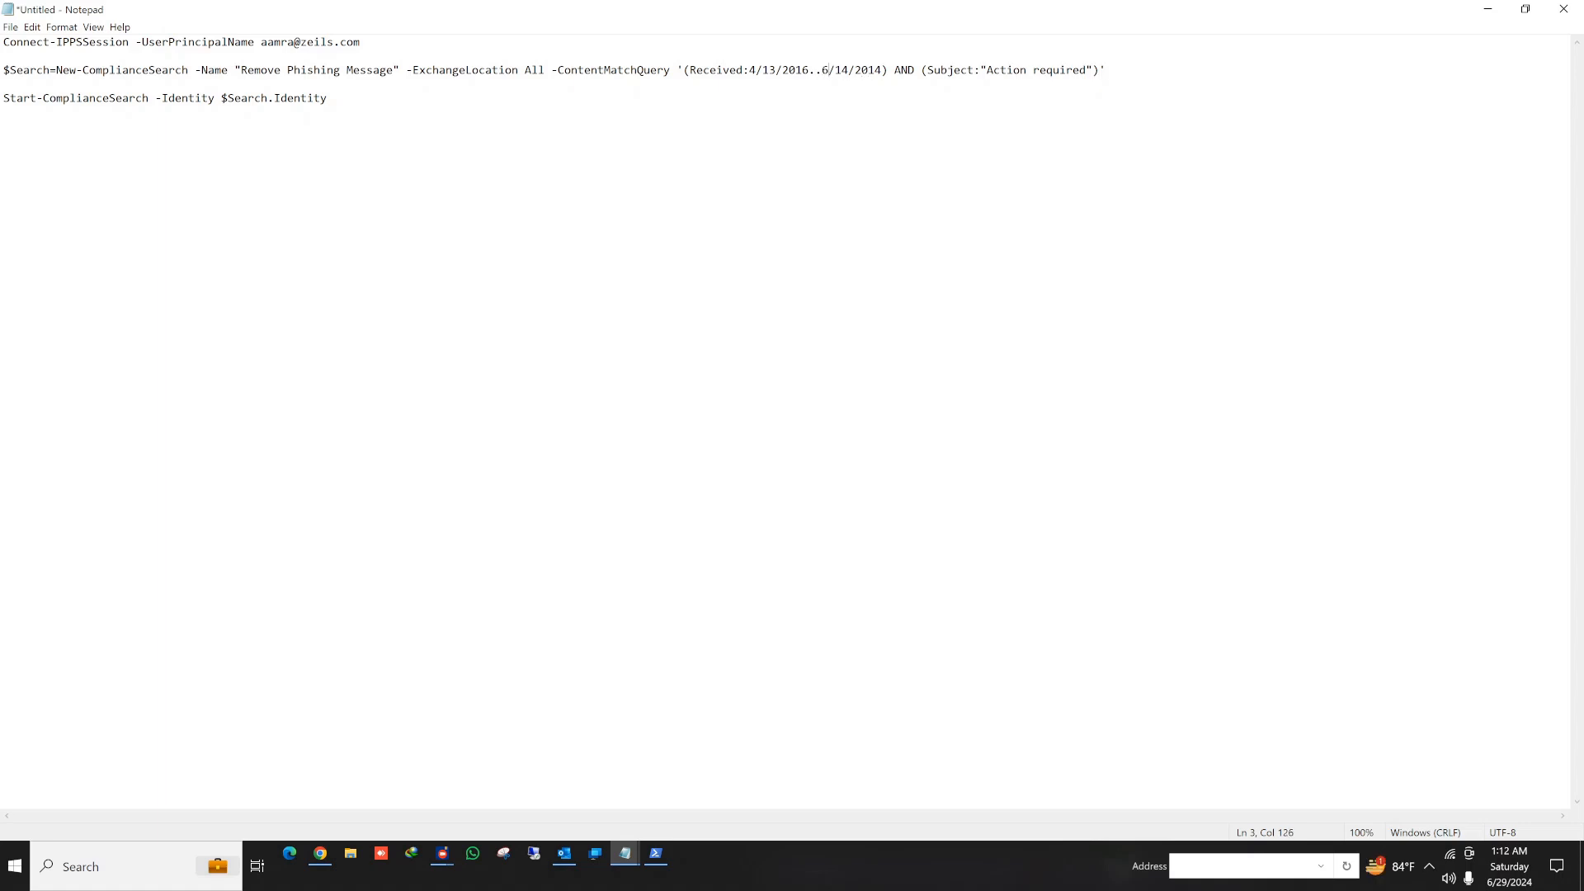
pyautogui.write('/')
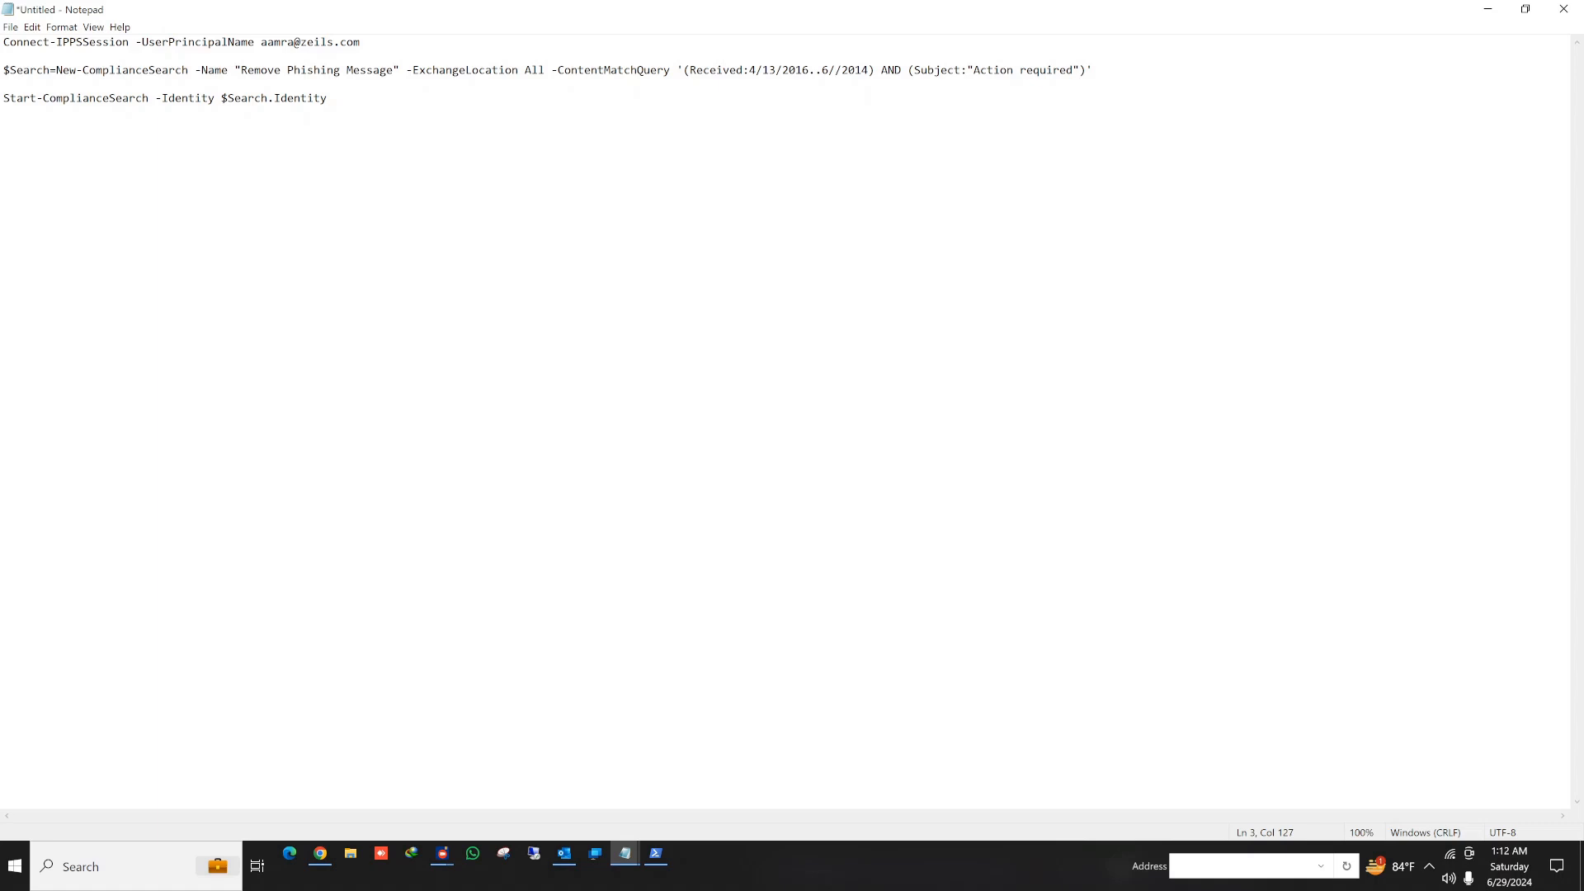
pyautogui.write('29')
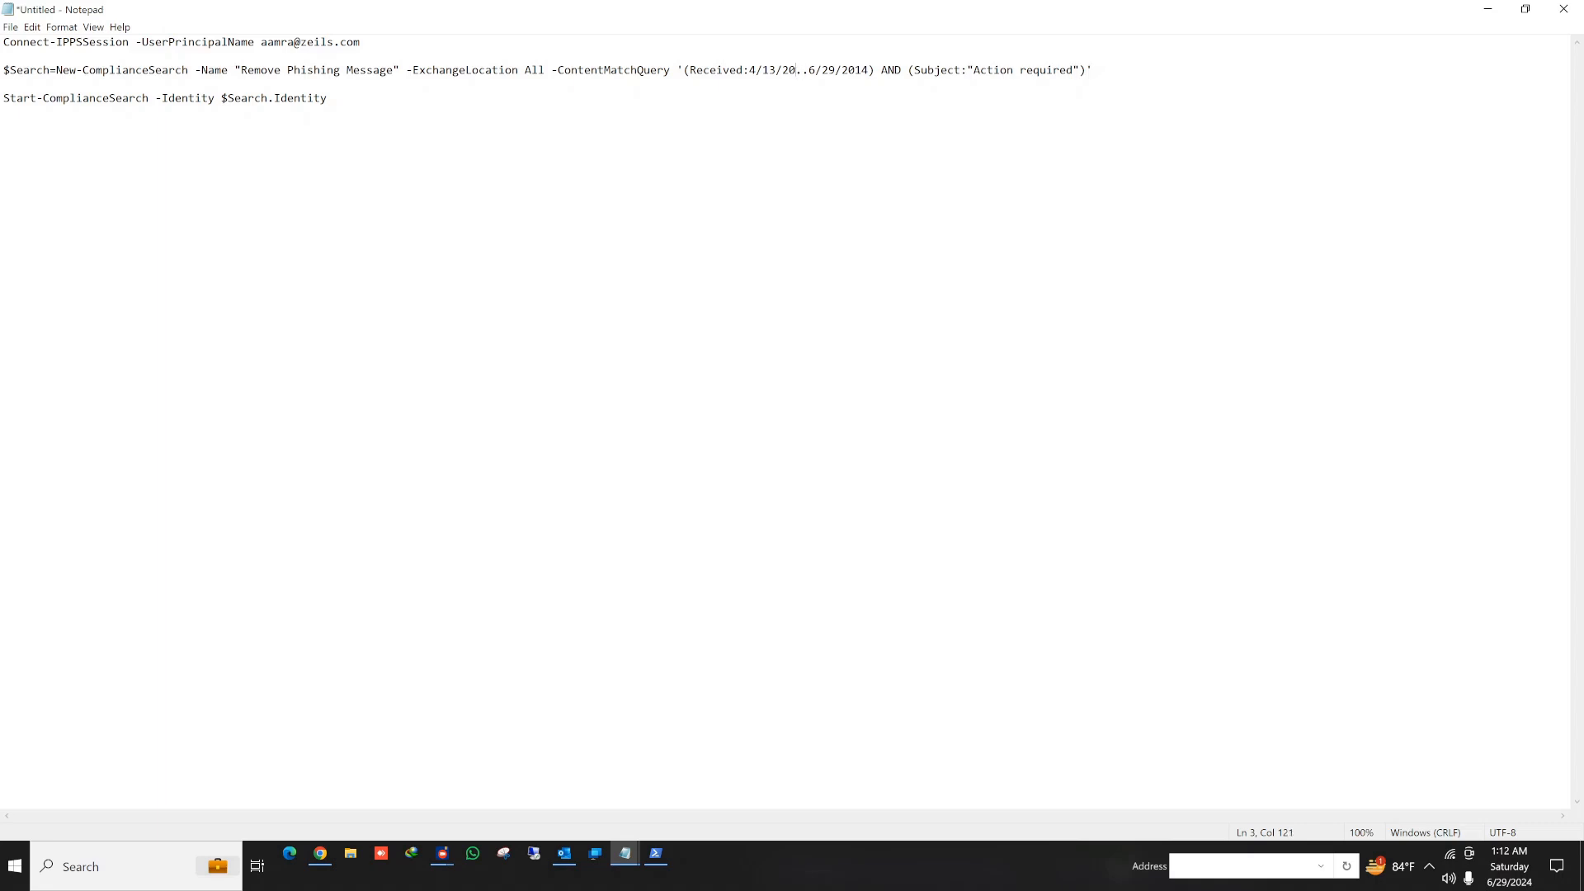
pyautogui.write('24')
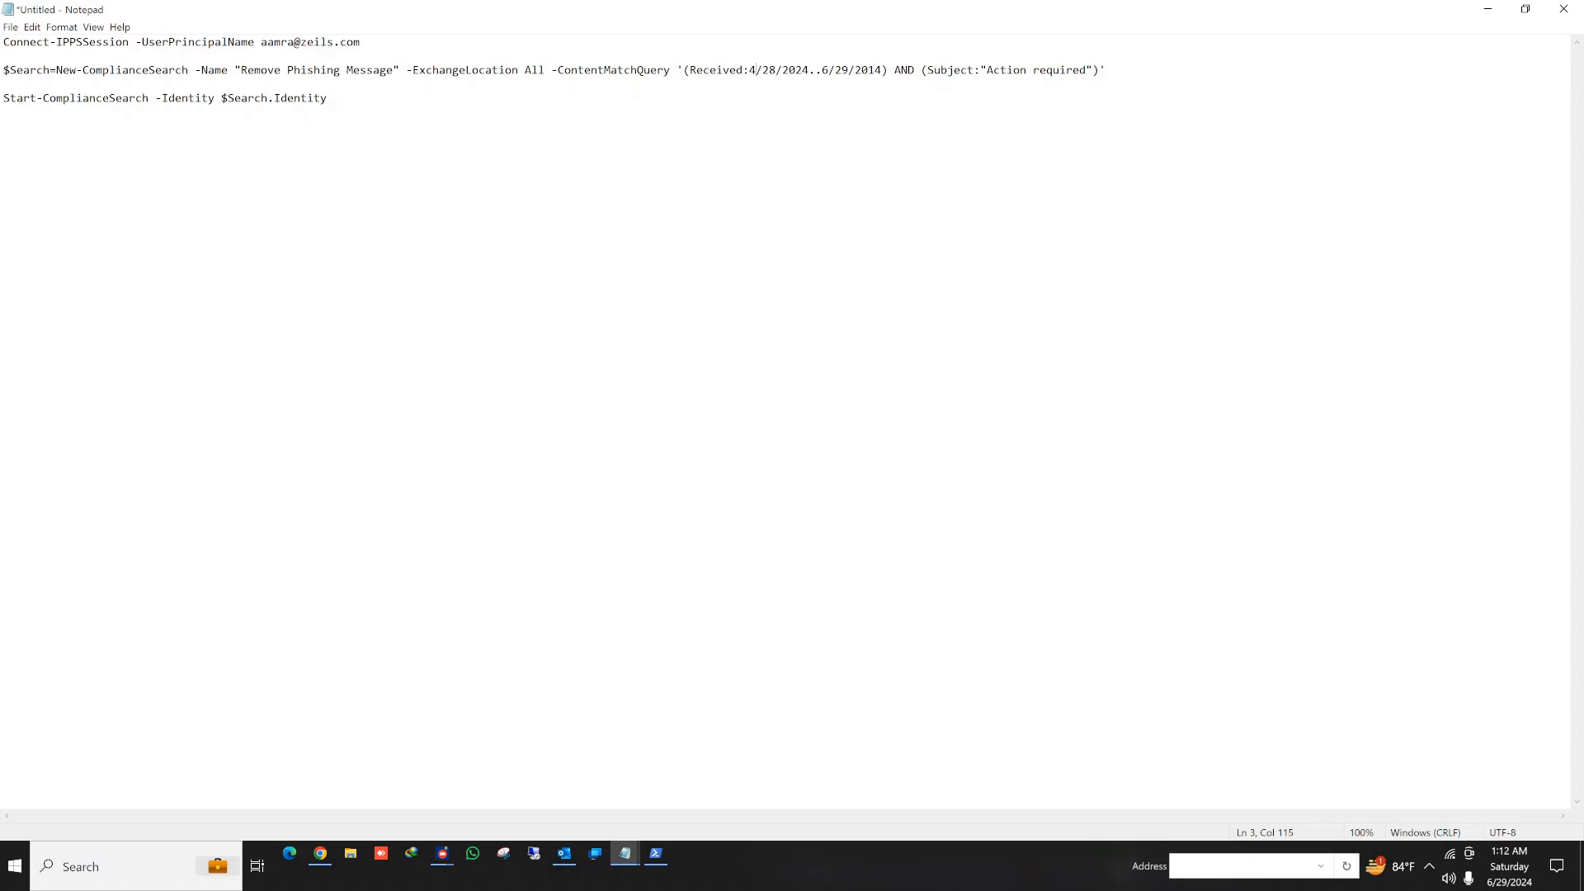
pyautogui.write('6/28/2024')
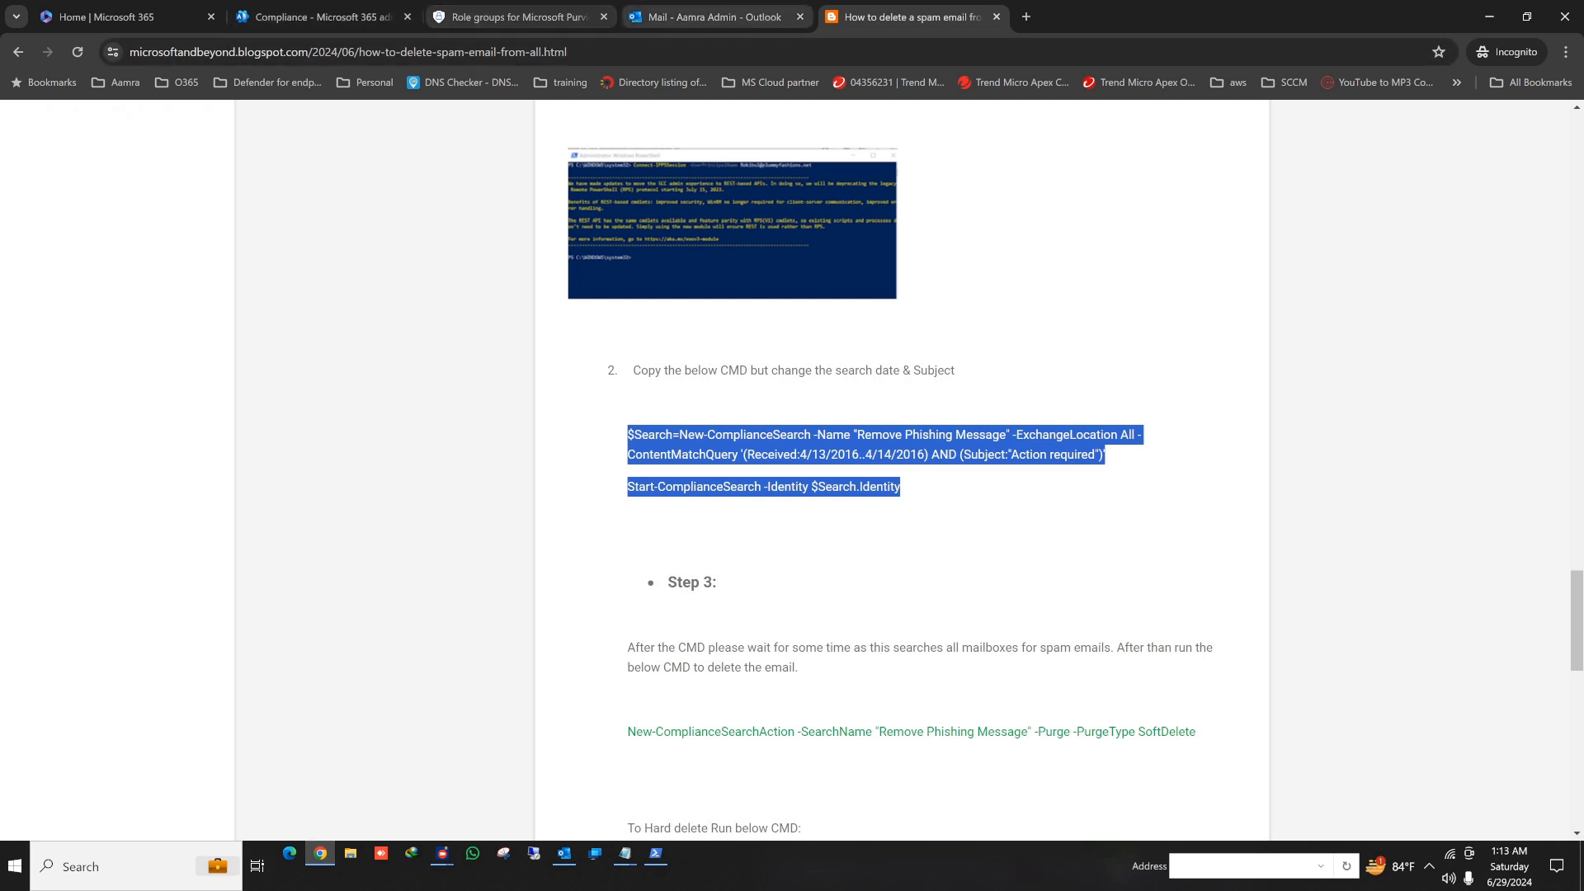
# Step: Check the spam subject in Outlook and set the query's Subject to 'THE IS A SPAM EMAIL'
pyautogui.click(713, 16)
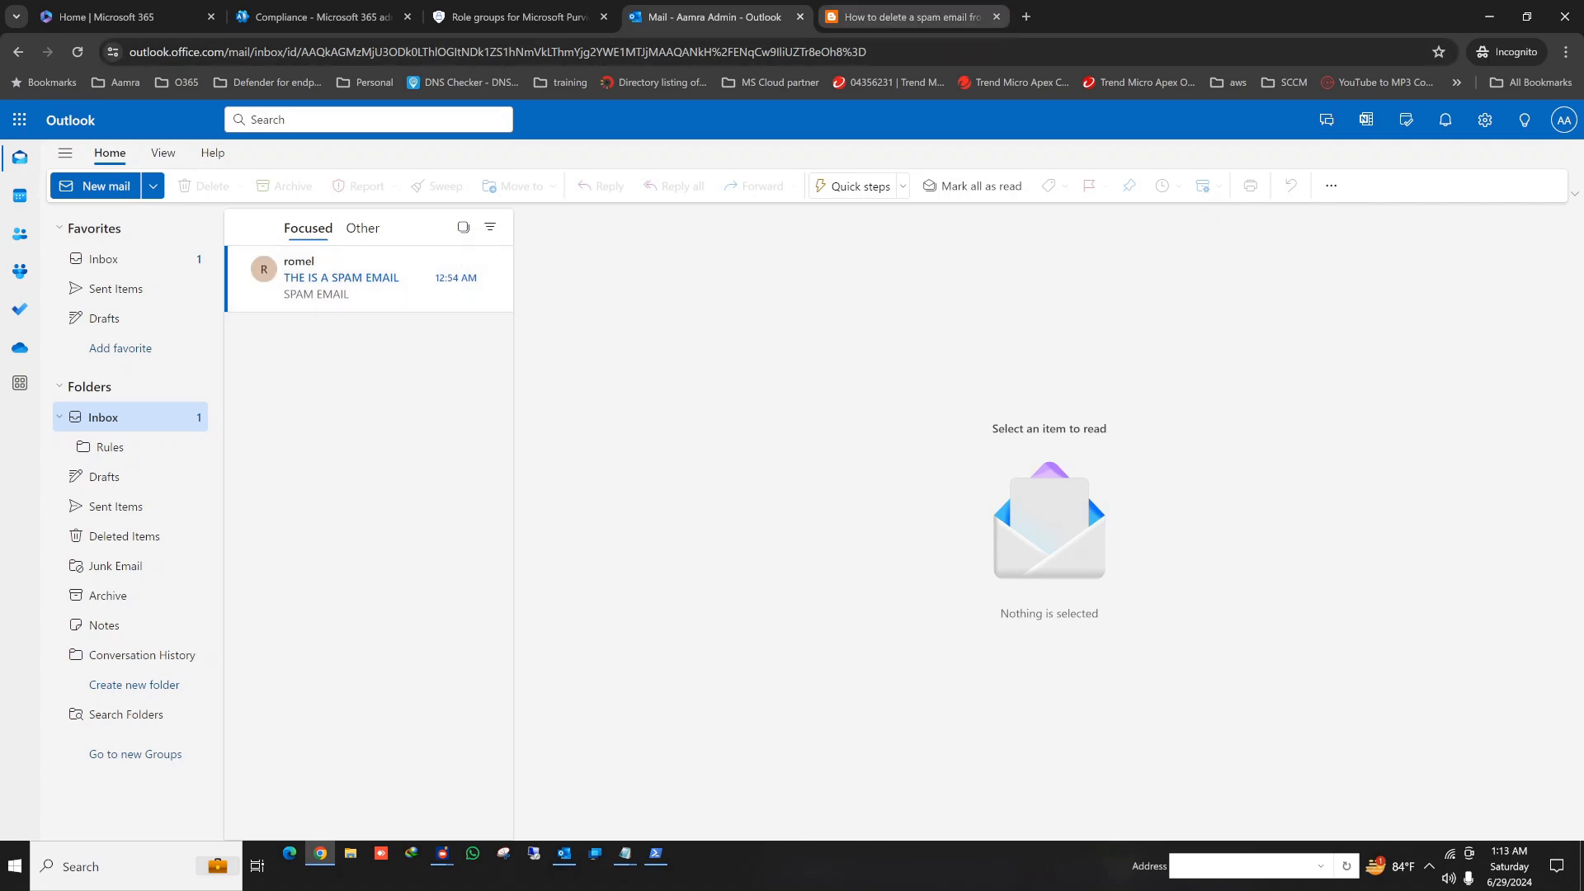
pyautogui.click(624, 867)
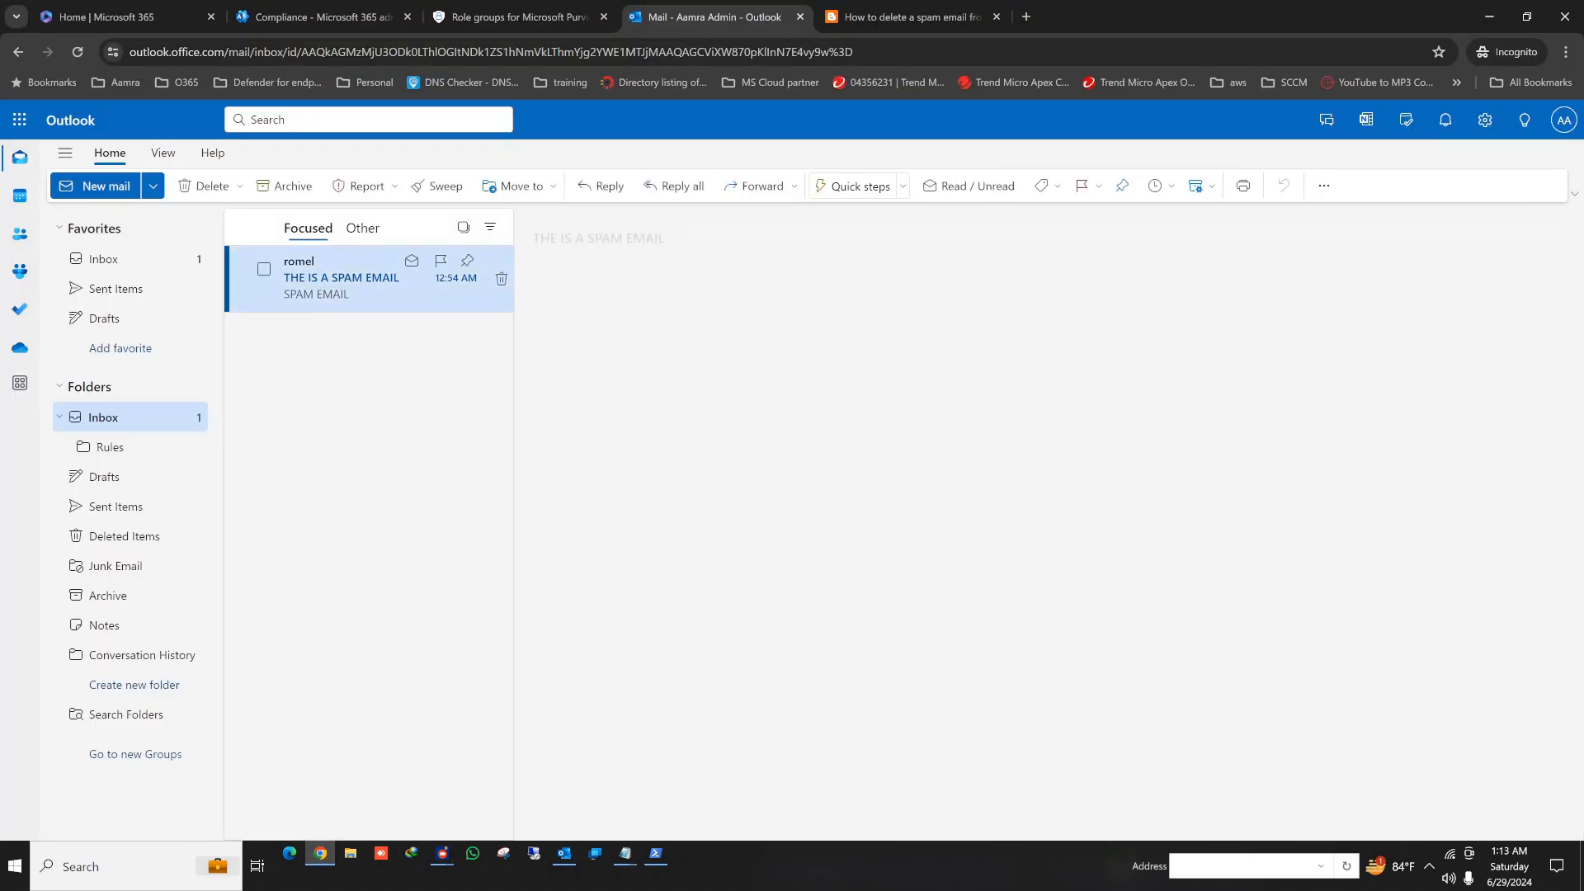
pyautogui.click(343, 277)
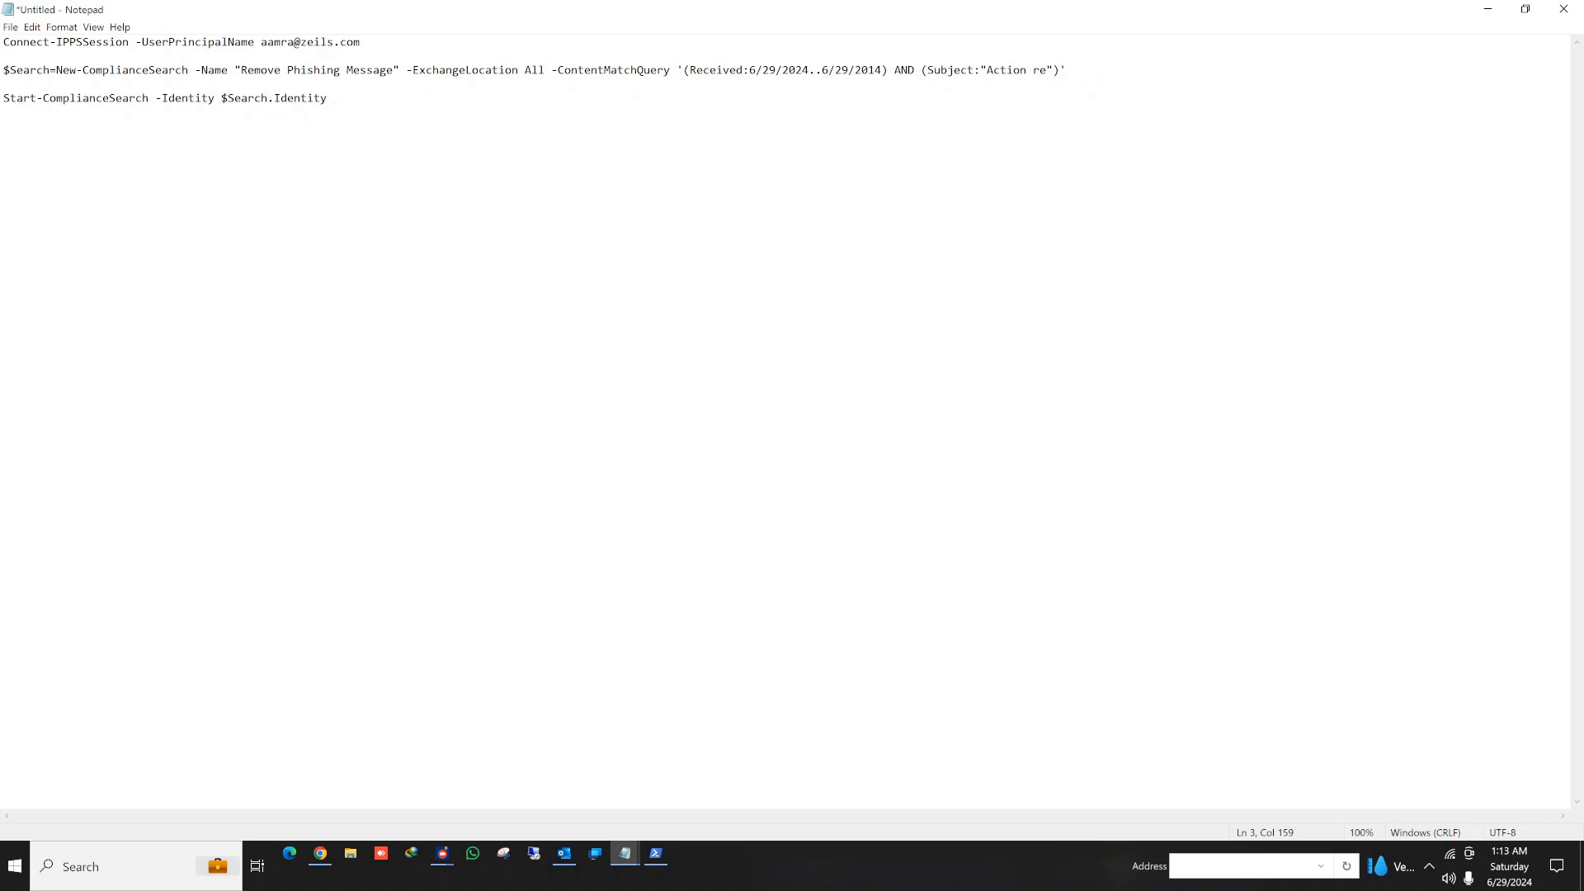
pyautogui.press('Backspace')
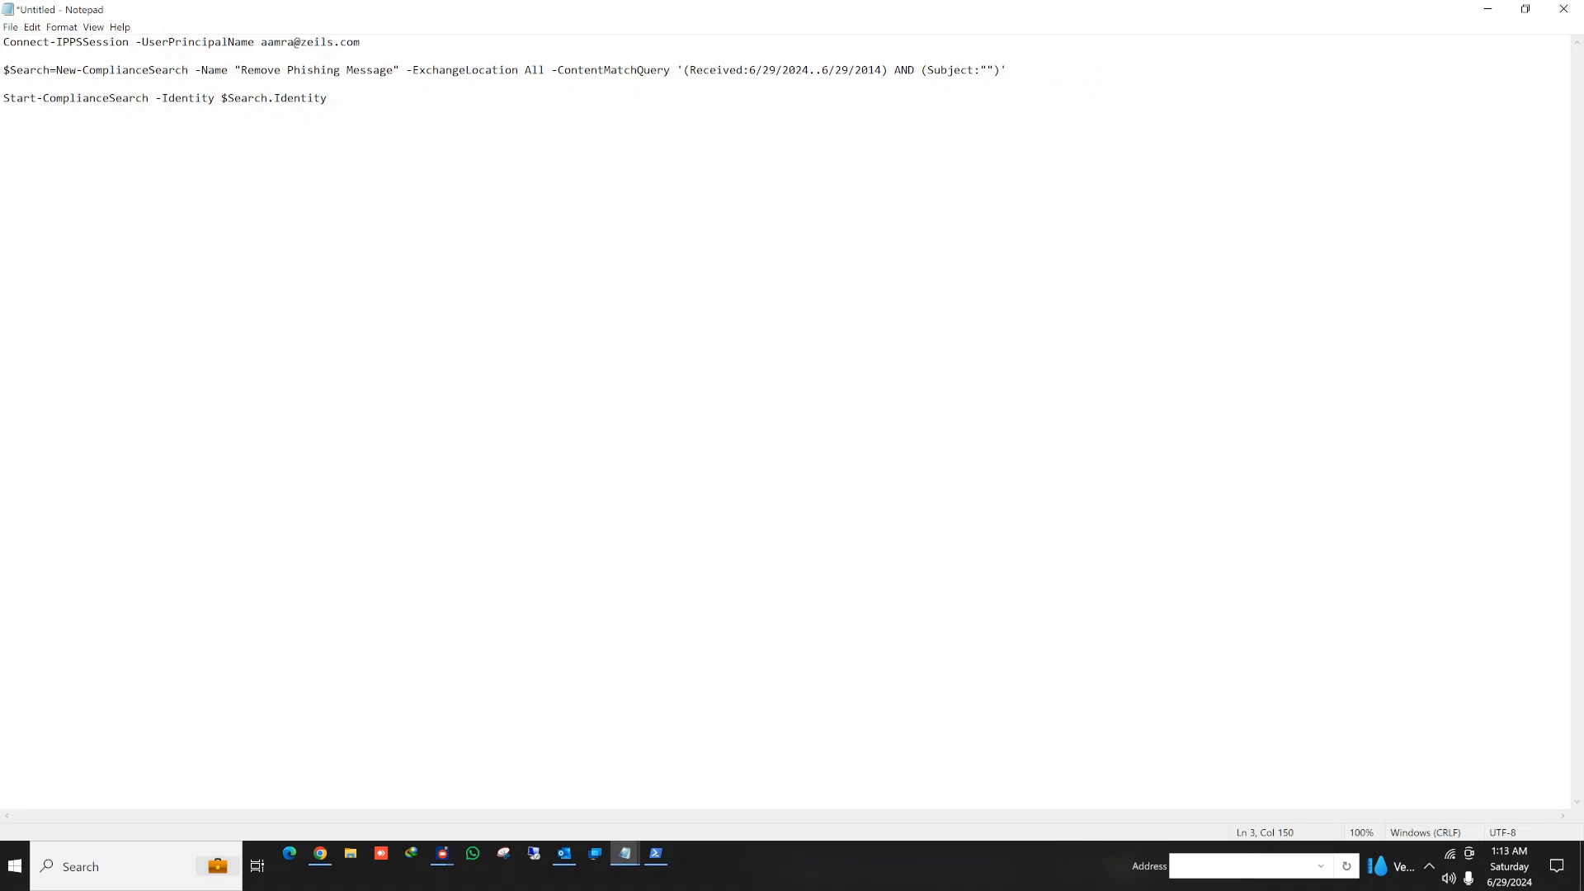
pyautogui.write('THE IS A SPAM EMAIL")\'')
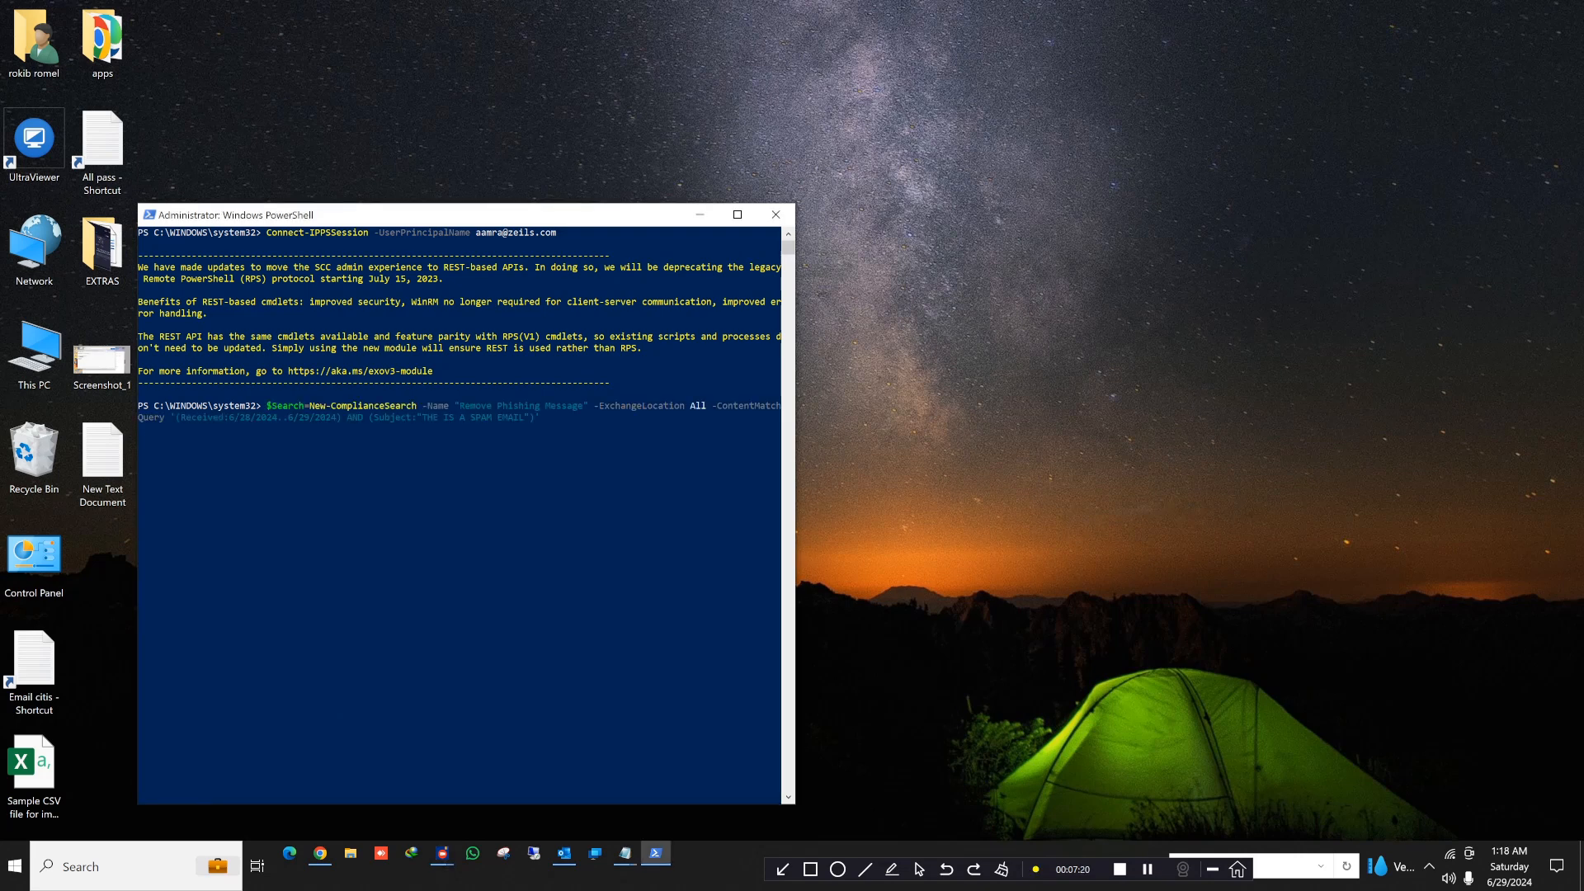
# Step: Run Start-ComplianceSearch -Identity $Search.Identity to launch the spam email search
pyautogui.write('Start-ComplianceSearch -Identity $Search.Identity')
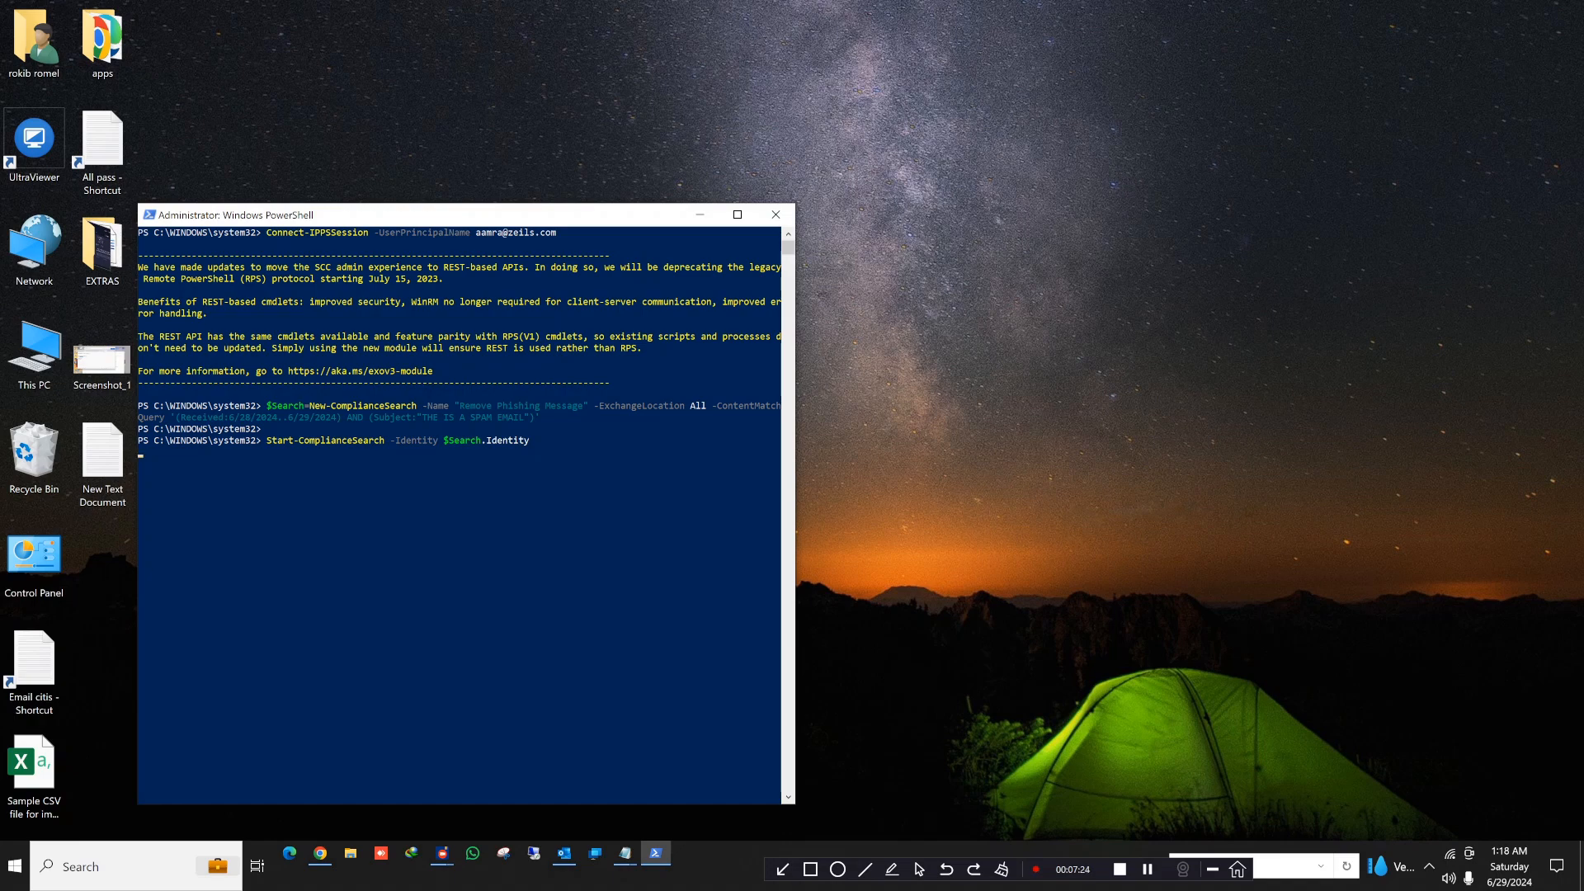
pyautogui.press('Enter')
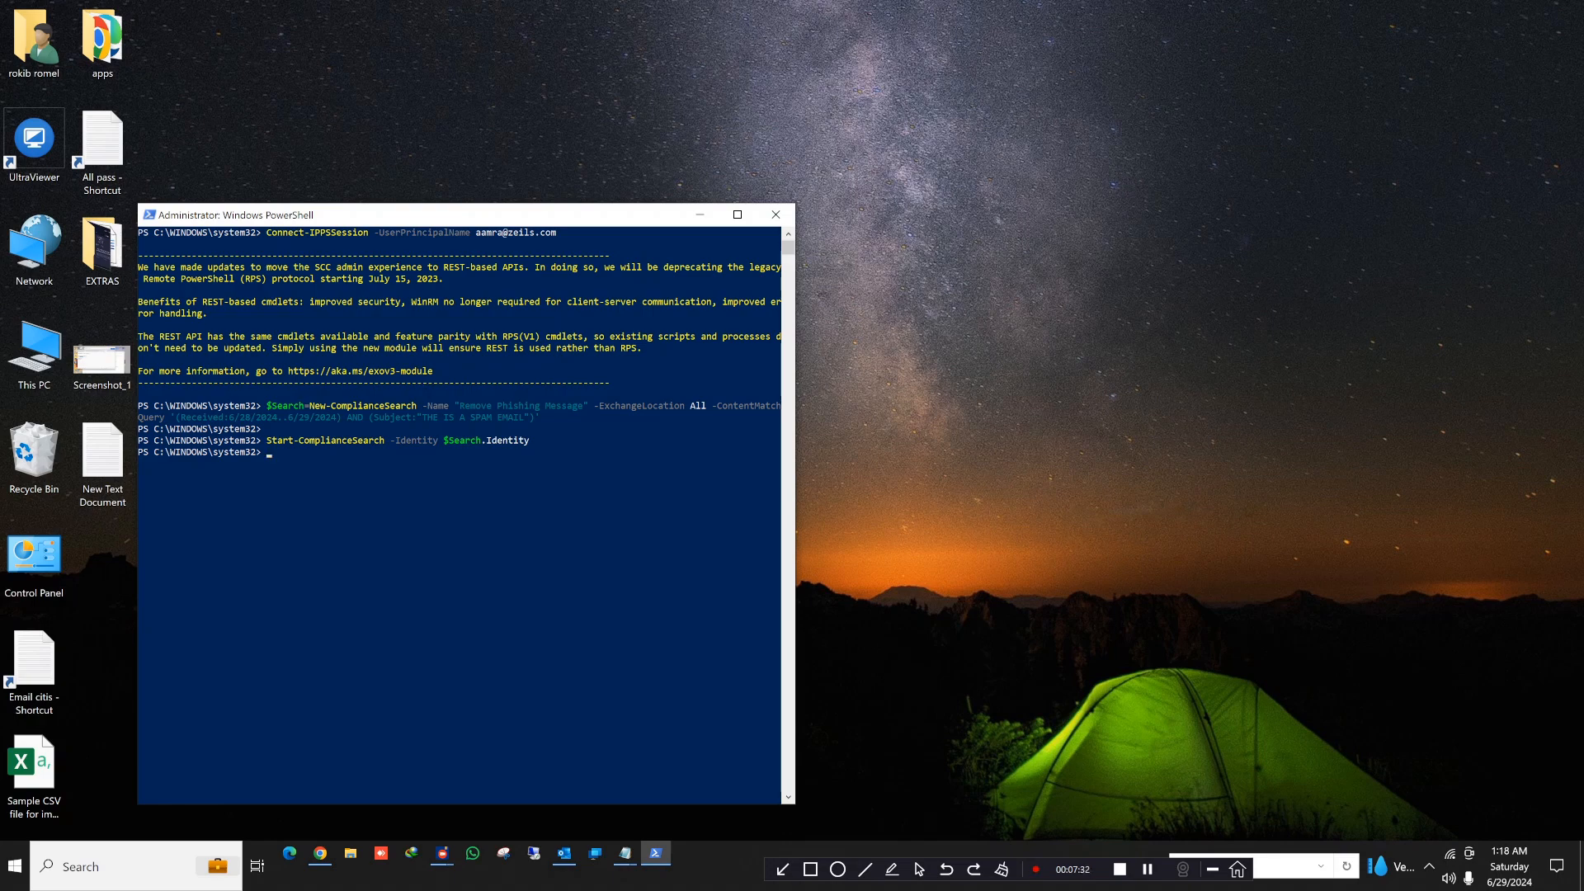
pyautogui.moveTo(319, 853)
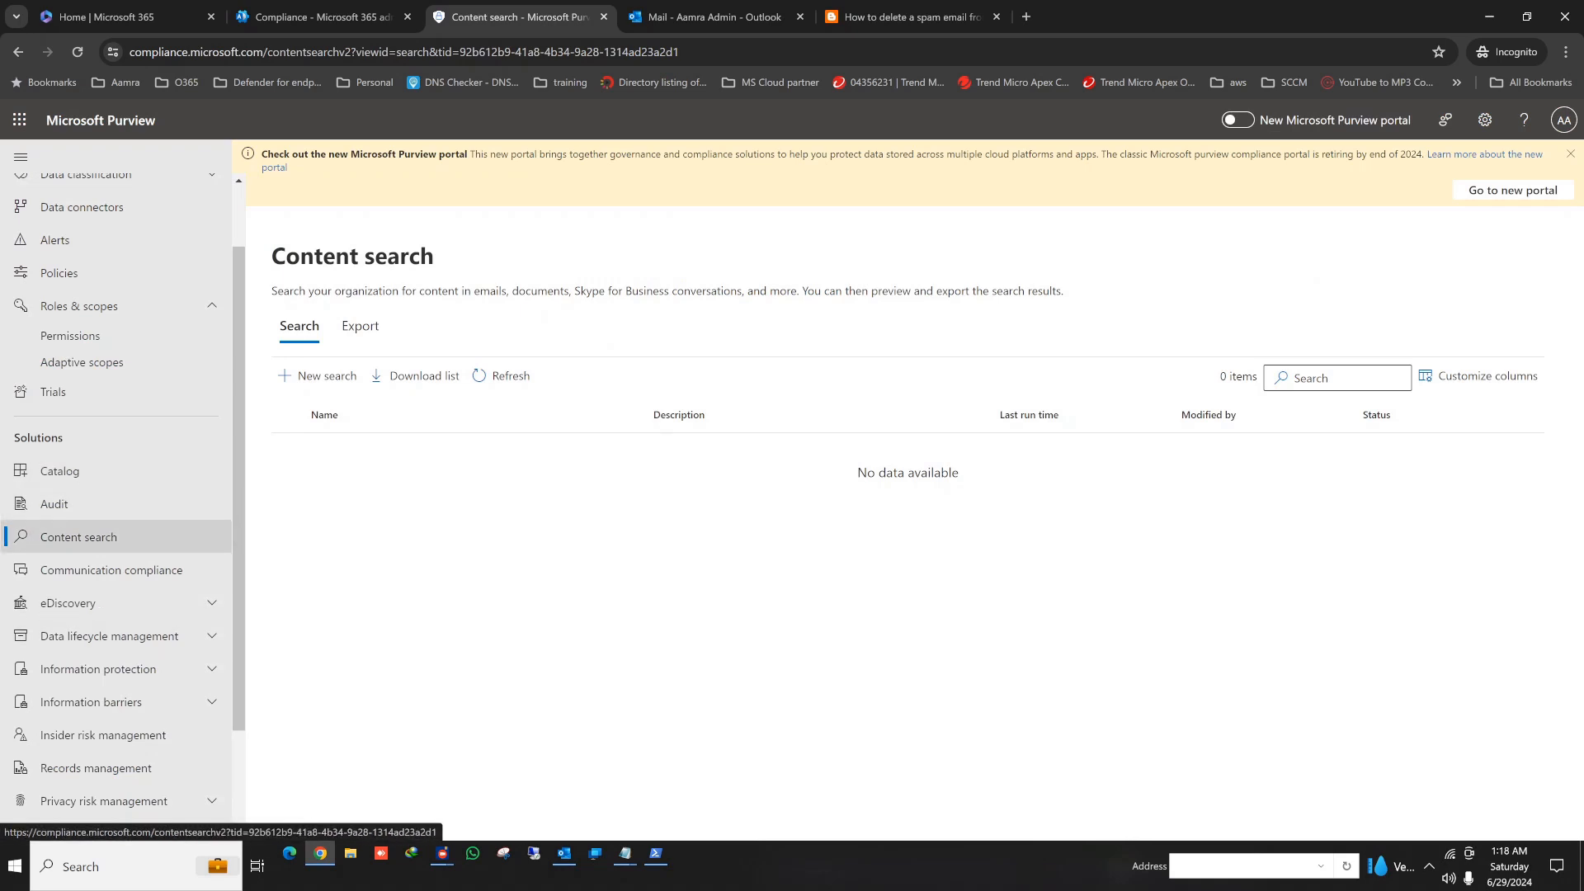
pyautogui.moveTo(422, 374)
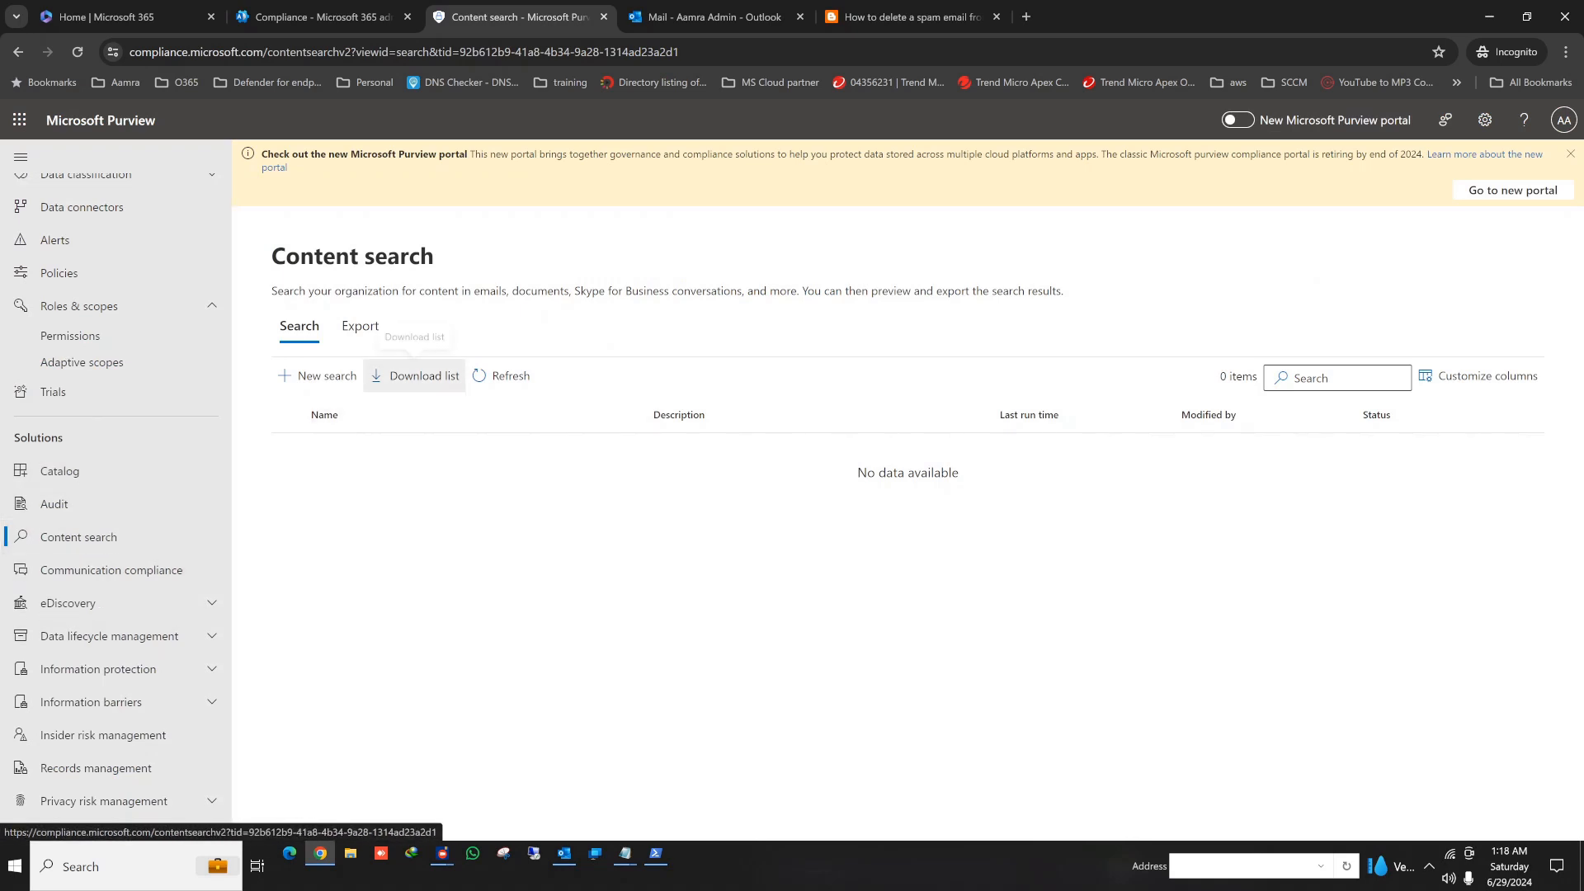
# Step: Refresh Content search and view the Remove Phishing Message search details
pyautogui.click(501, 375)
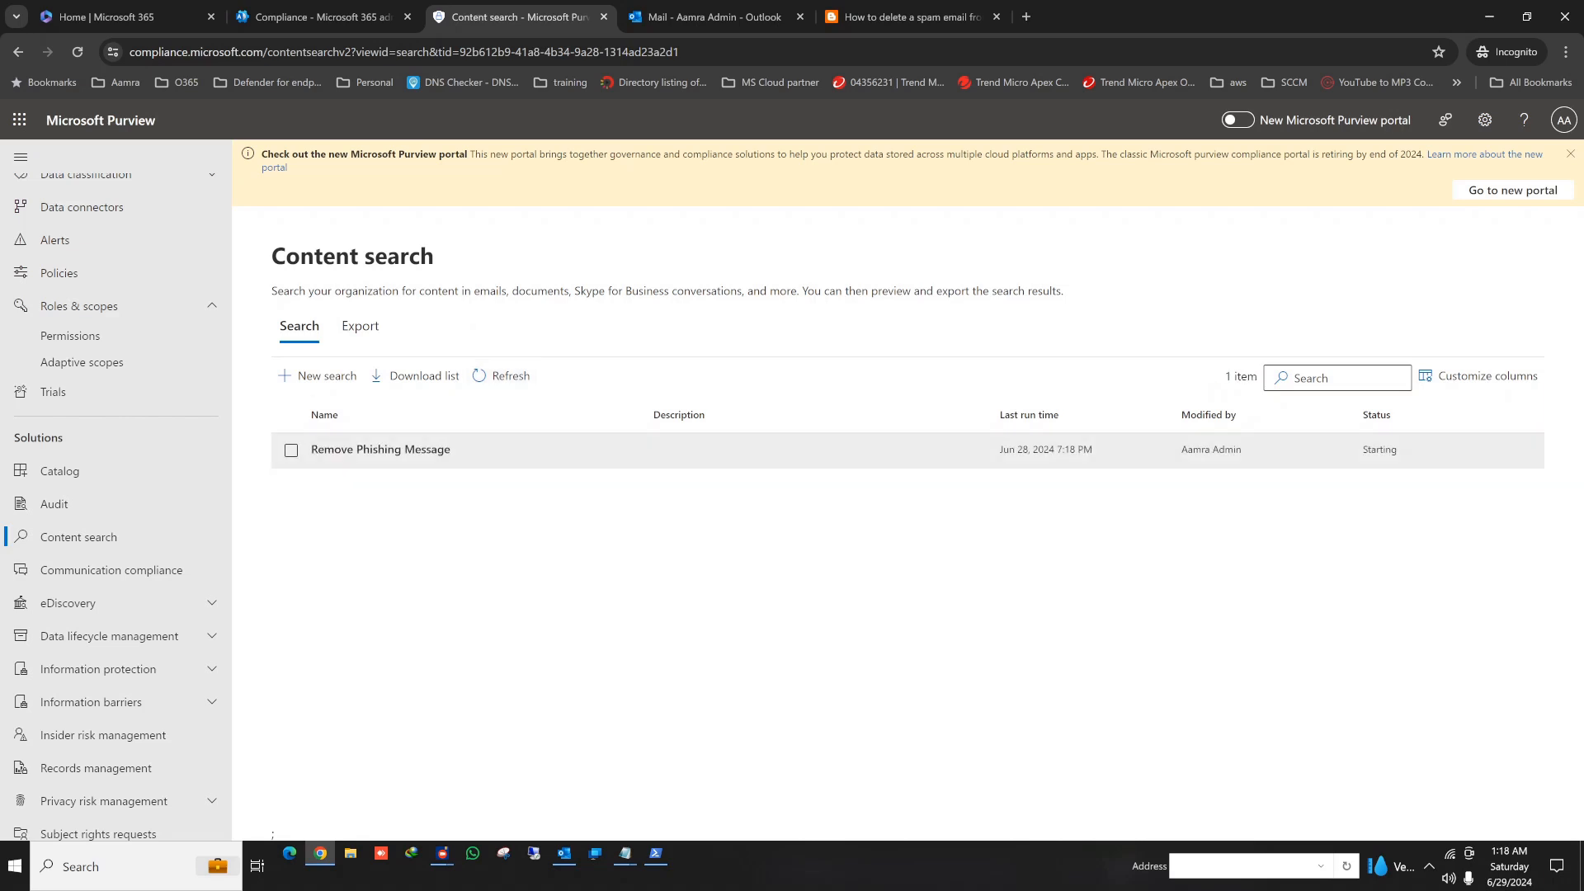
pyautogui.click(655, 866)
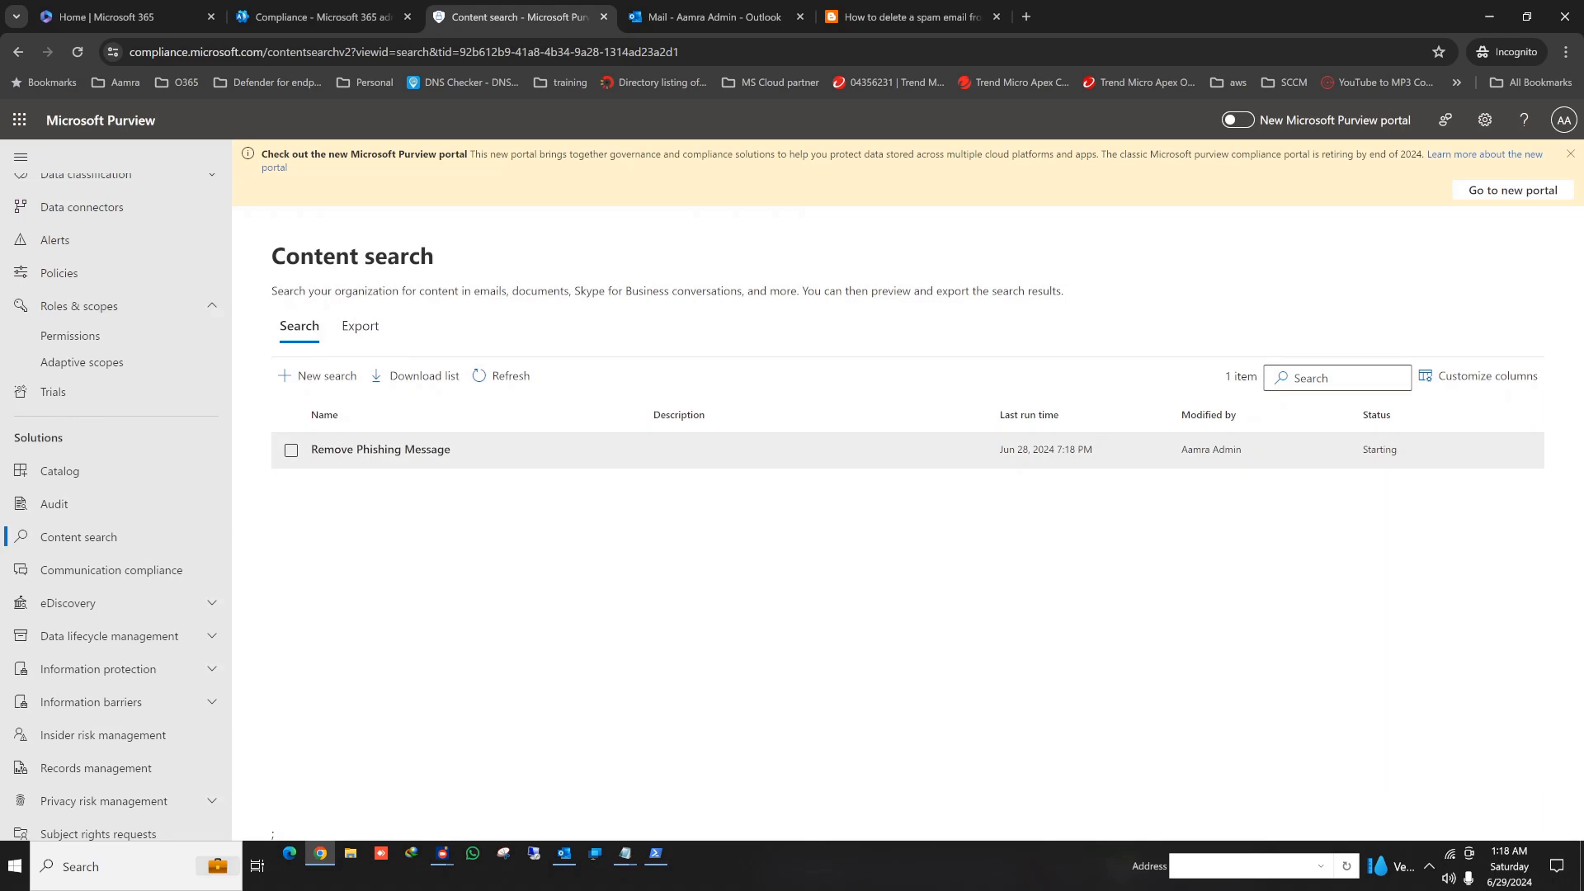
pyautogui.click(290, 448)
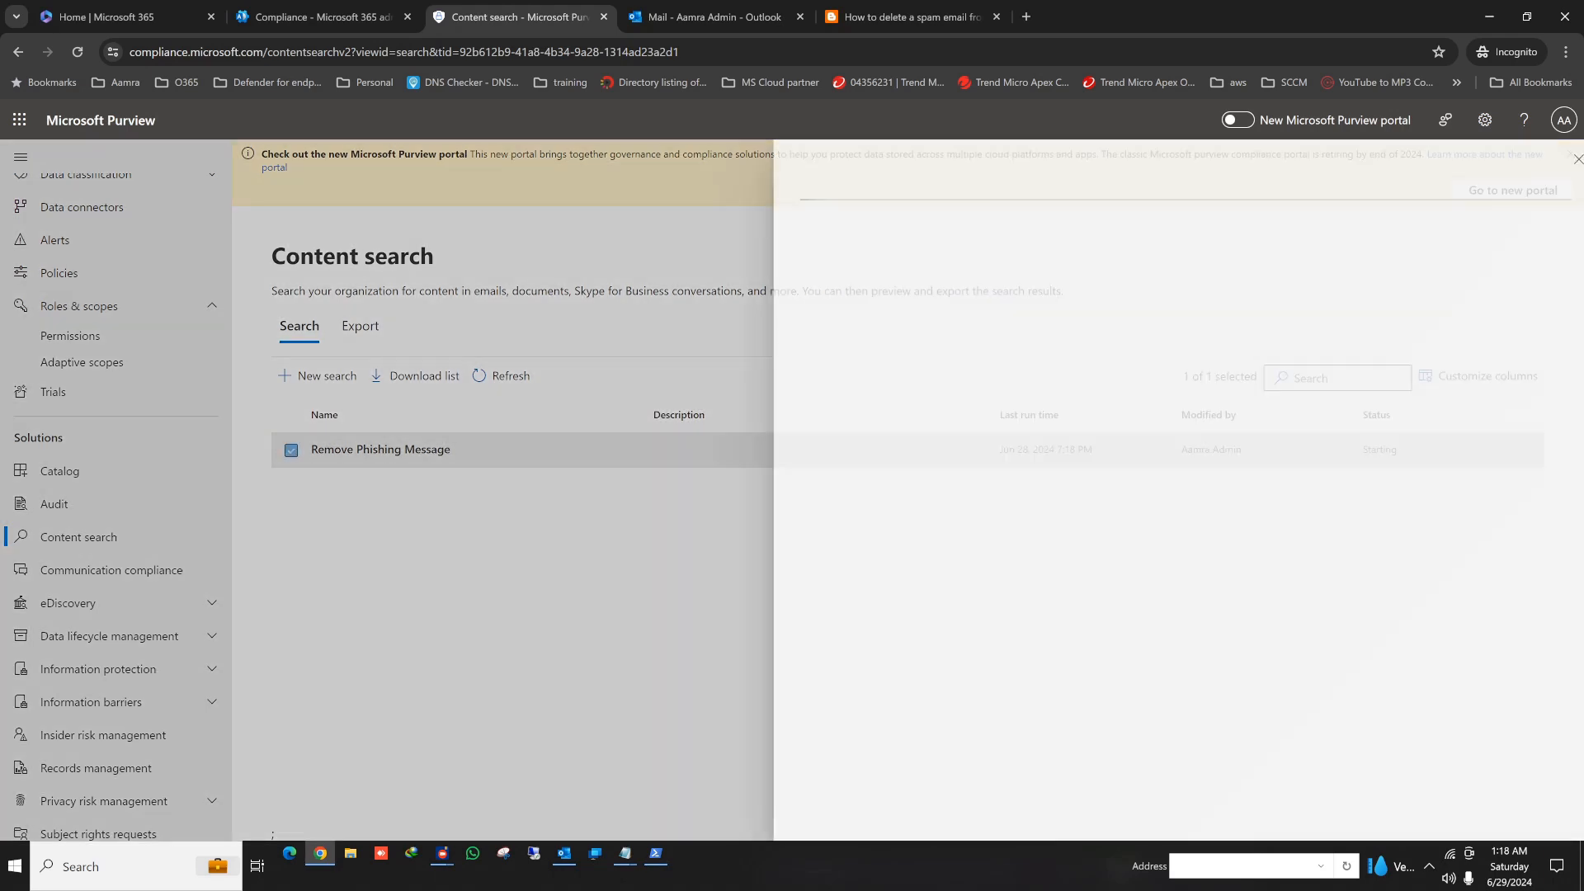
pyautogui.click(379, 449)
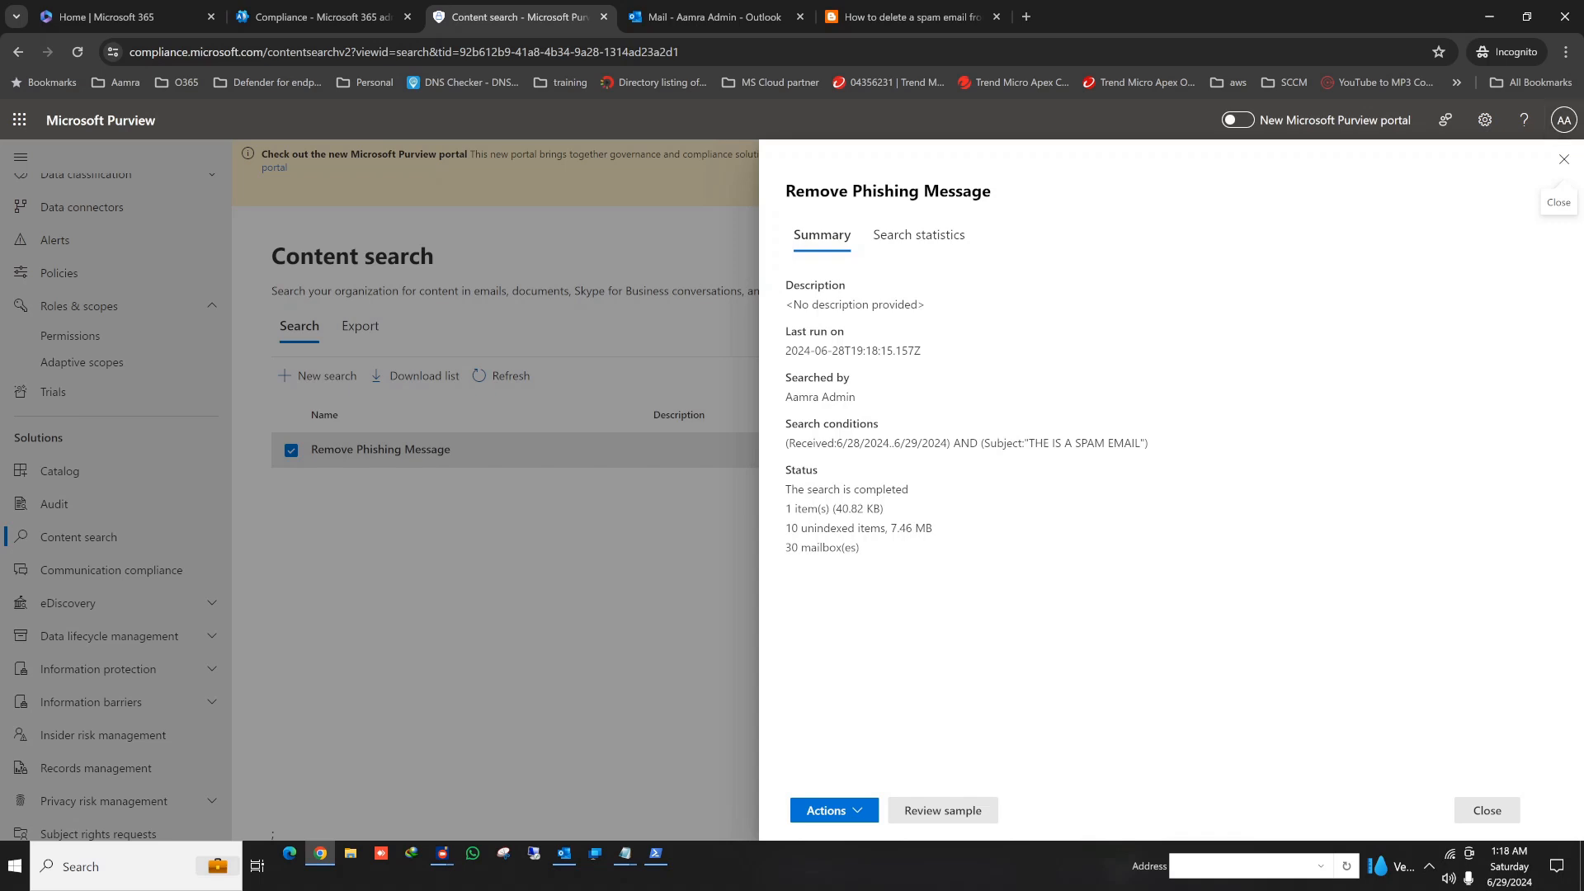
# Step: Refresh until the search shows Completed with 1 item, then return to the blog commands
pyautogui.click(1485, 808)
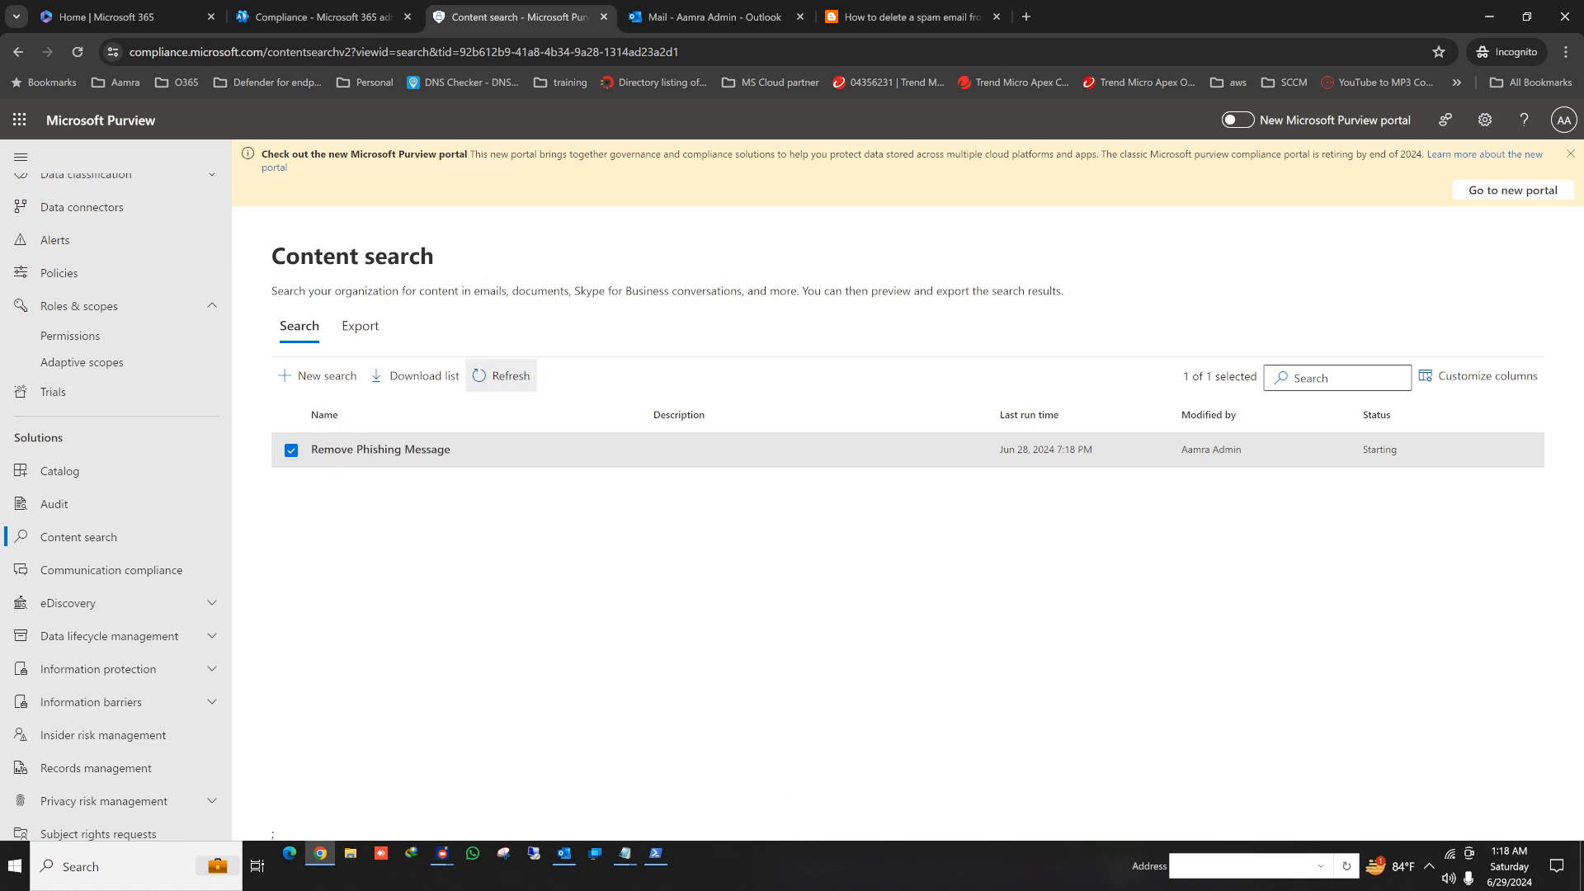
pyautogui.click(510, 377)
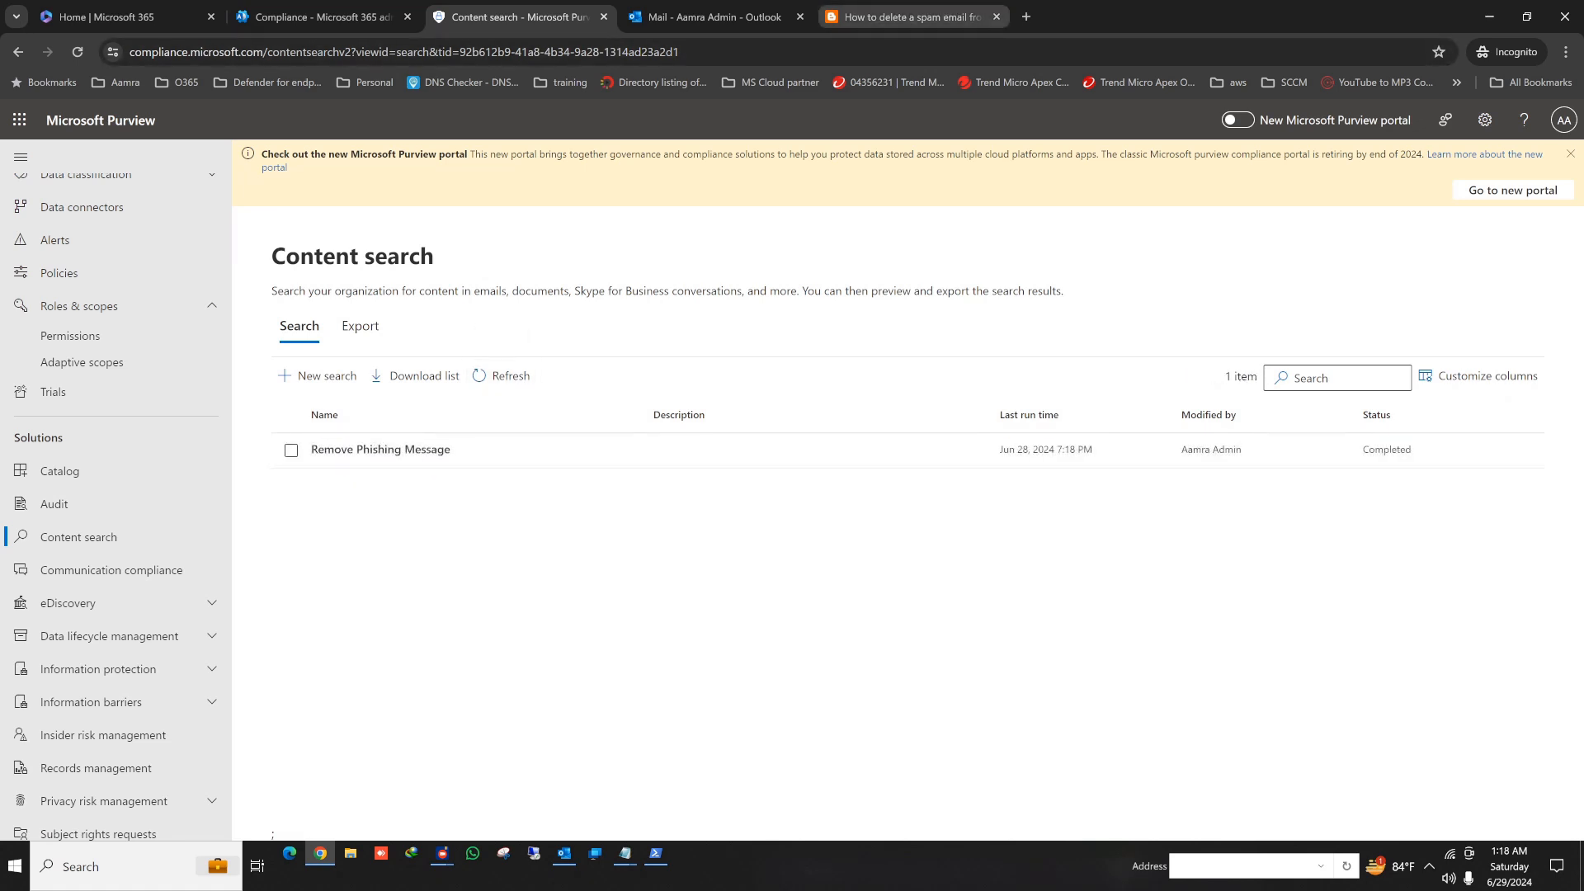
pyautogui.click(907, 16)
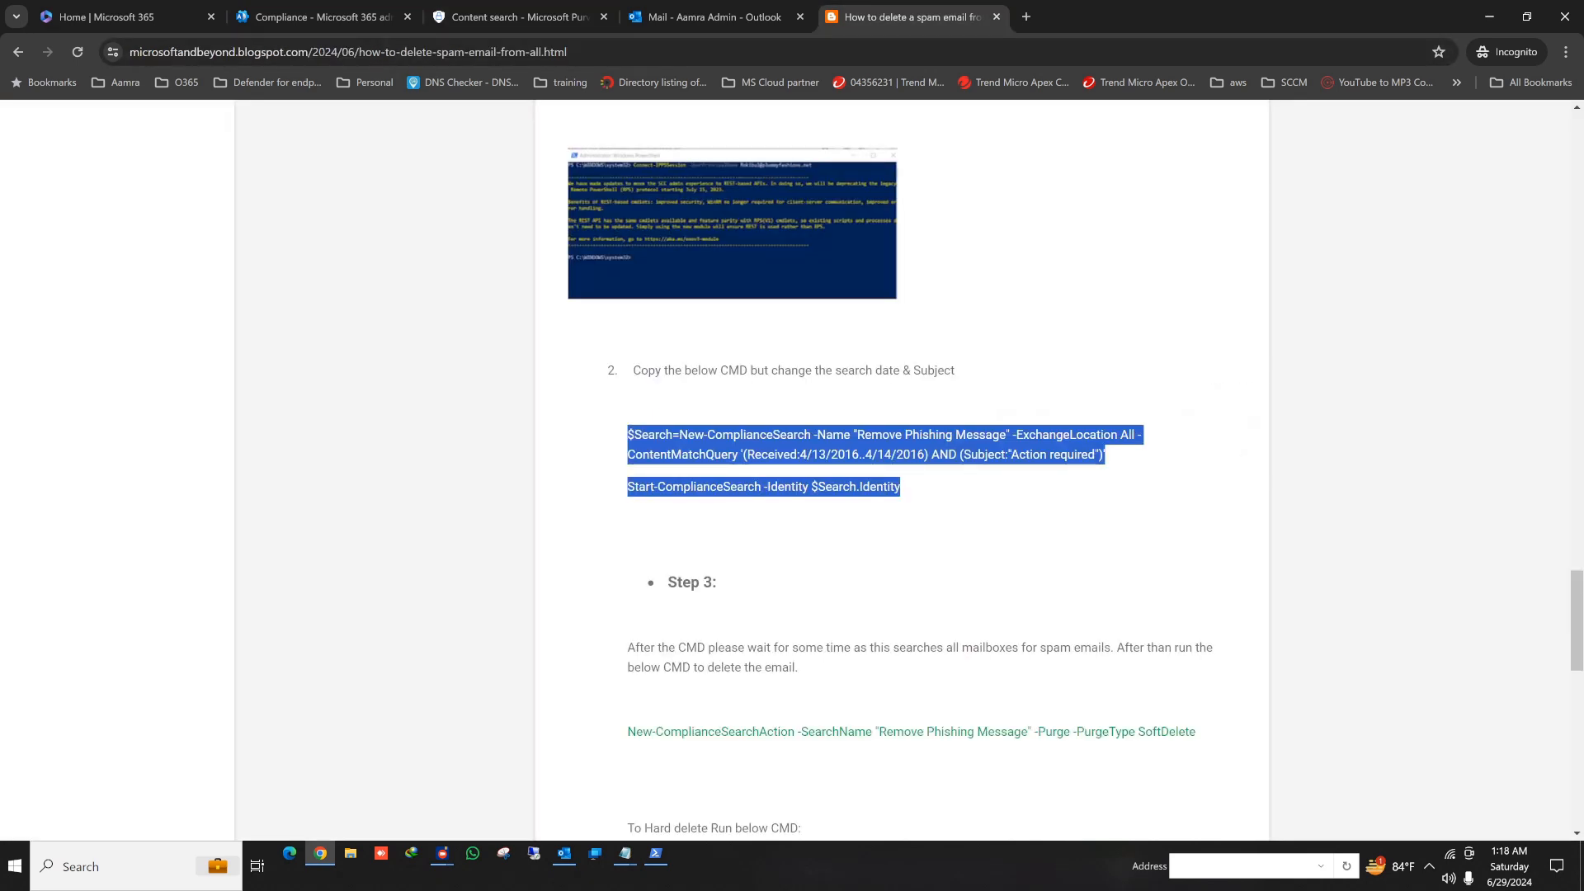
# Step: Run New-ComplianceSearchAction -Purge -PurgeType SoftDelete for 'Remove Phishing Message' and confirm with Y
pyautogui.scroll(-3)
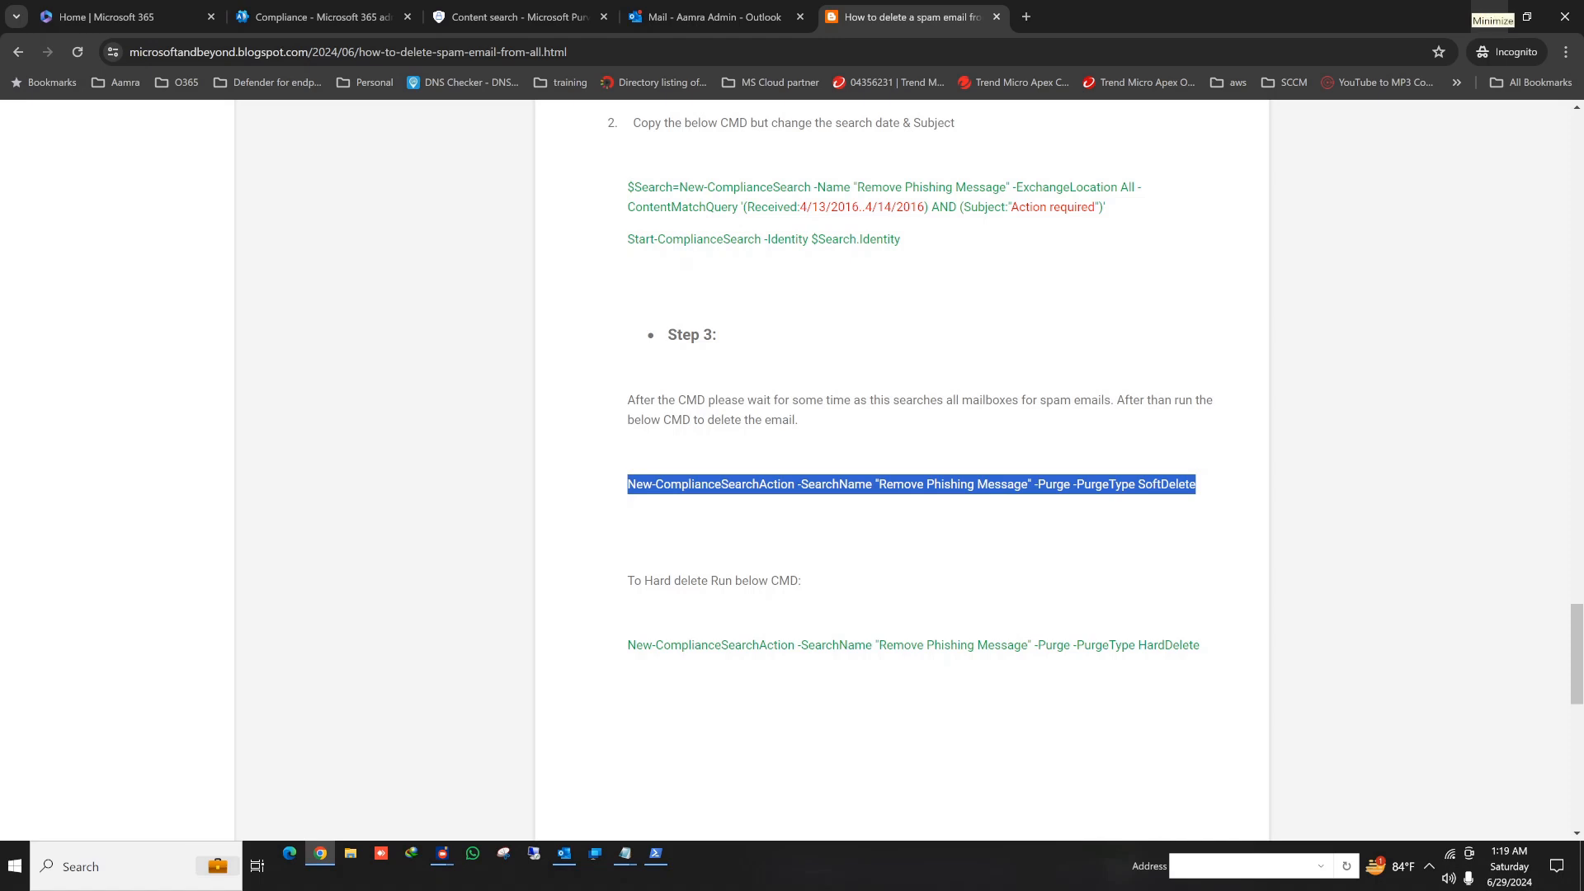
pyautogui.click(655, 866)
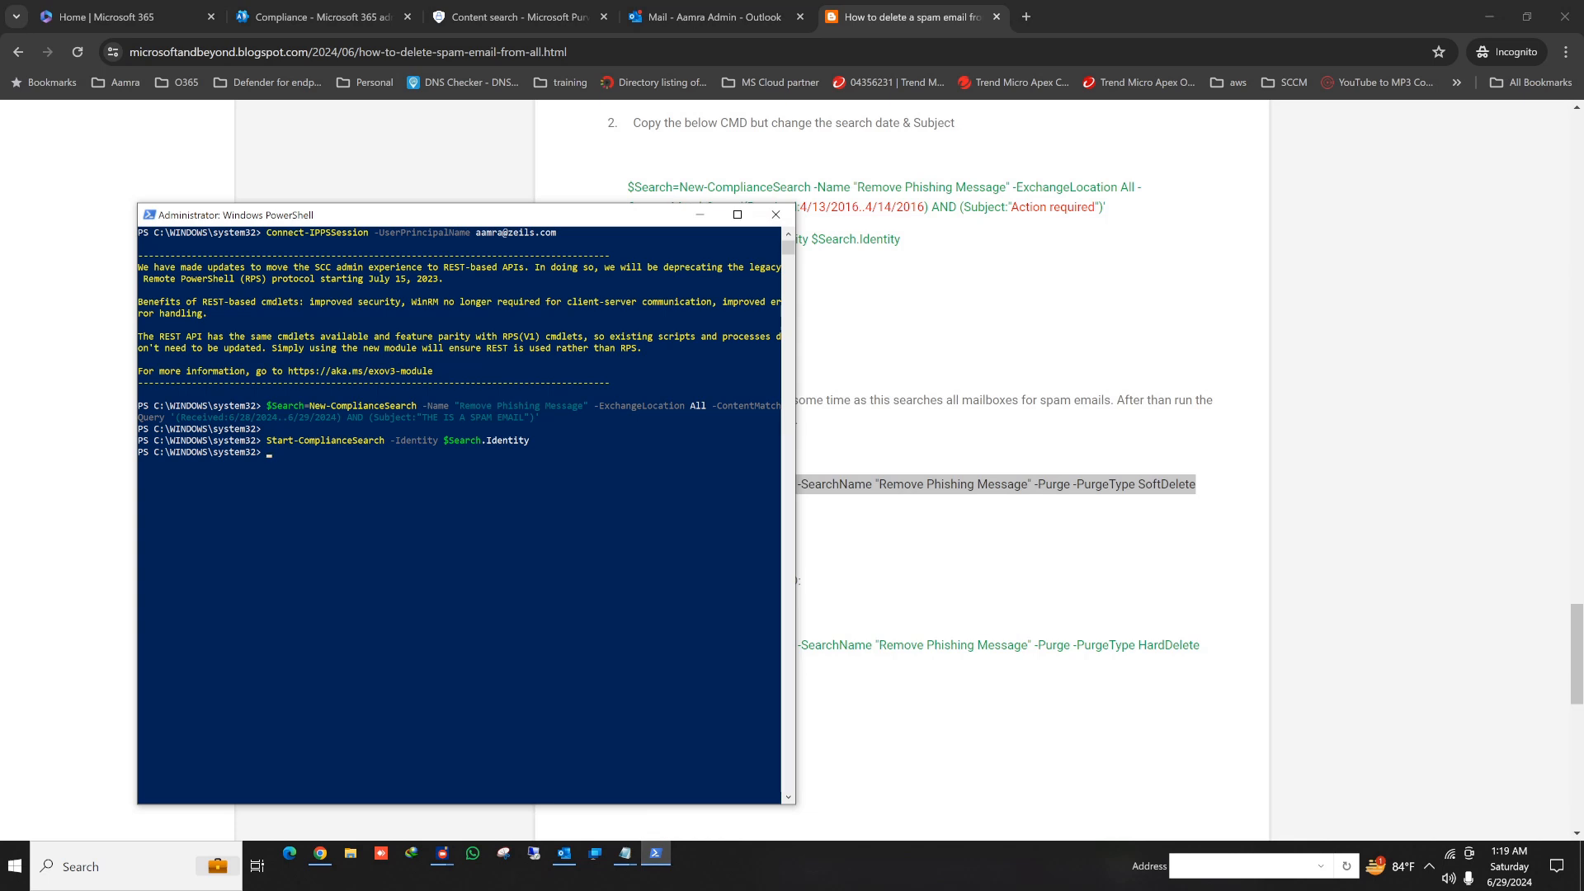
pyautogui.write('New-ComplianceSearchAction -SearchName "Remove Phishing Message" -Purge -PurgeType SoftDelete')
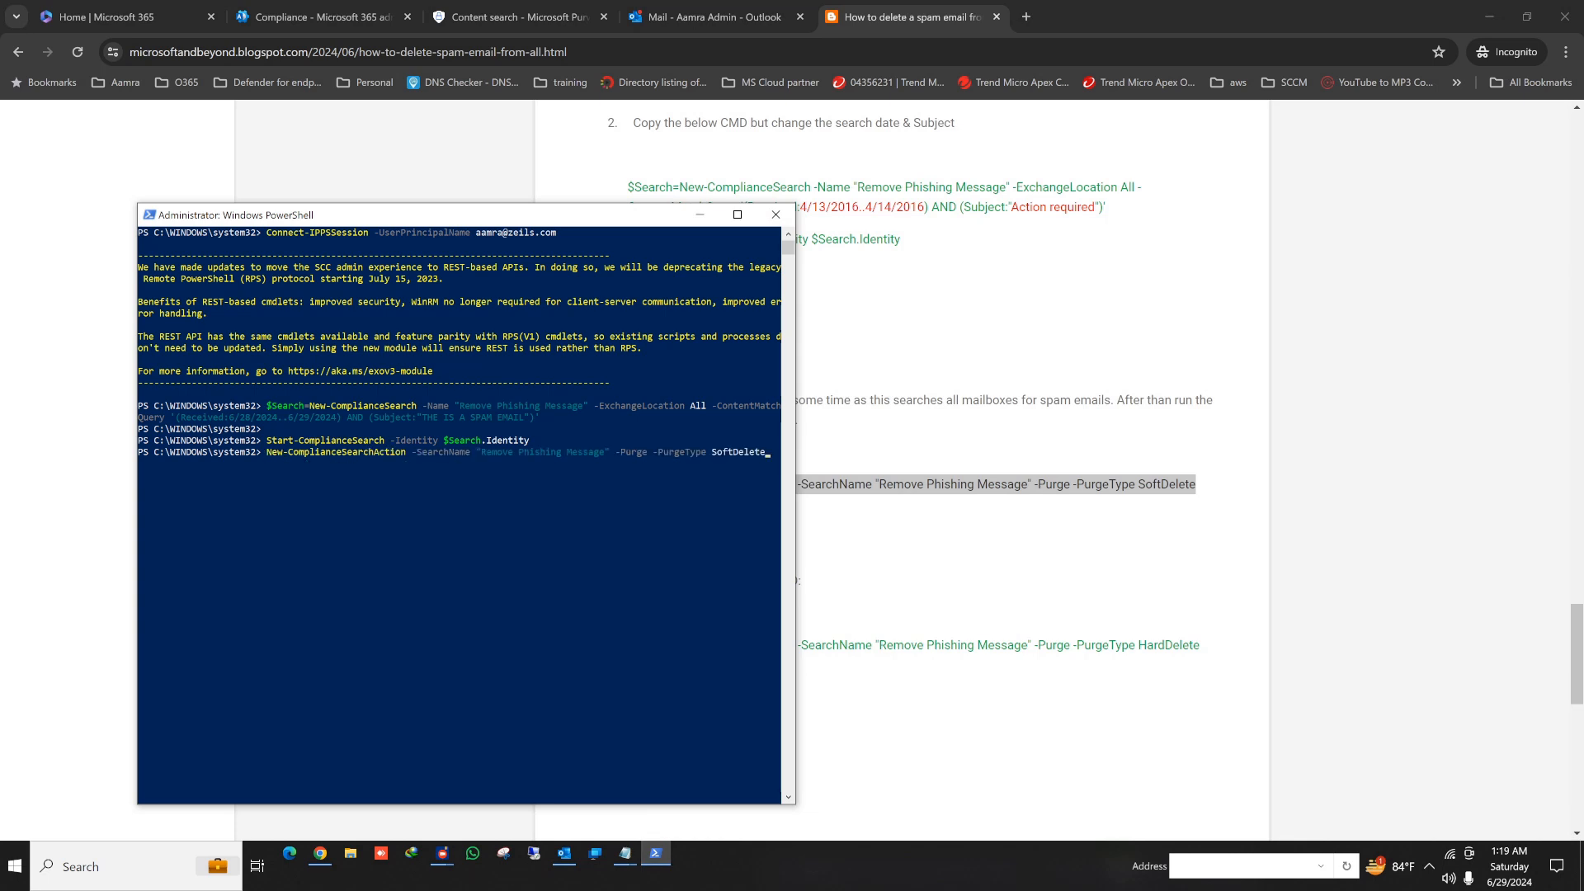
pyautogui.press('enter')
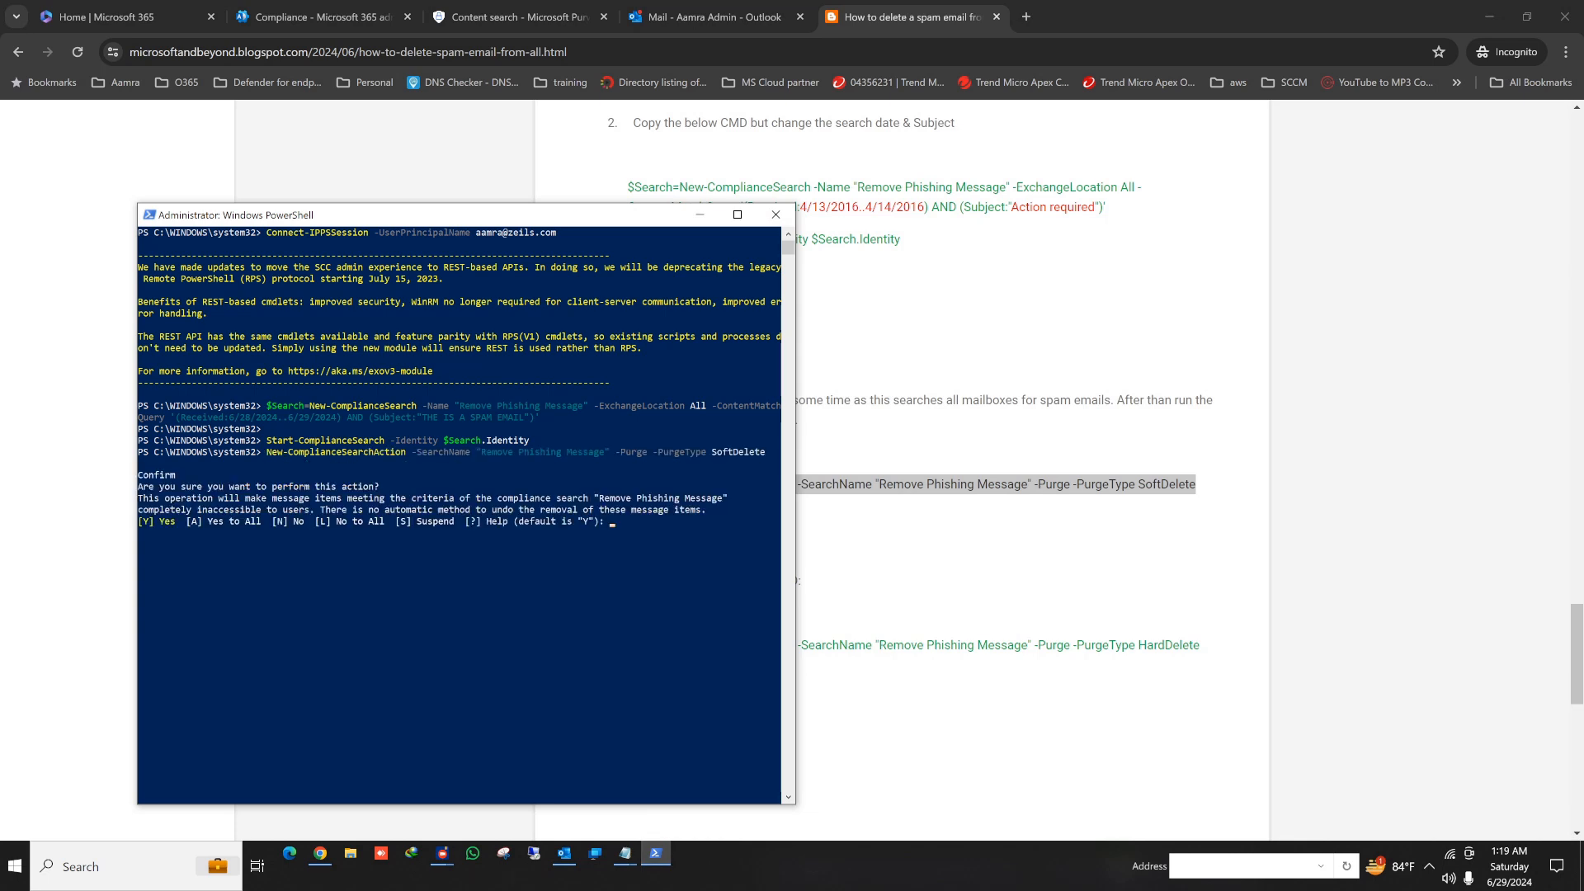
pyautogui.write('Y')
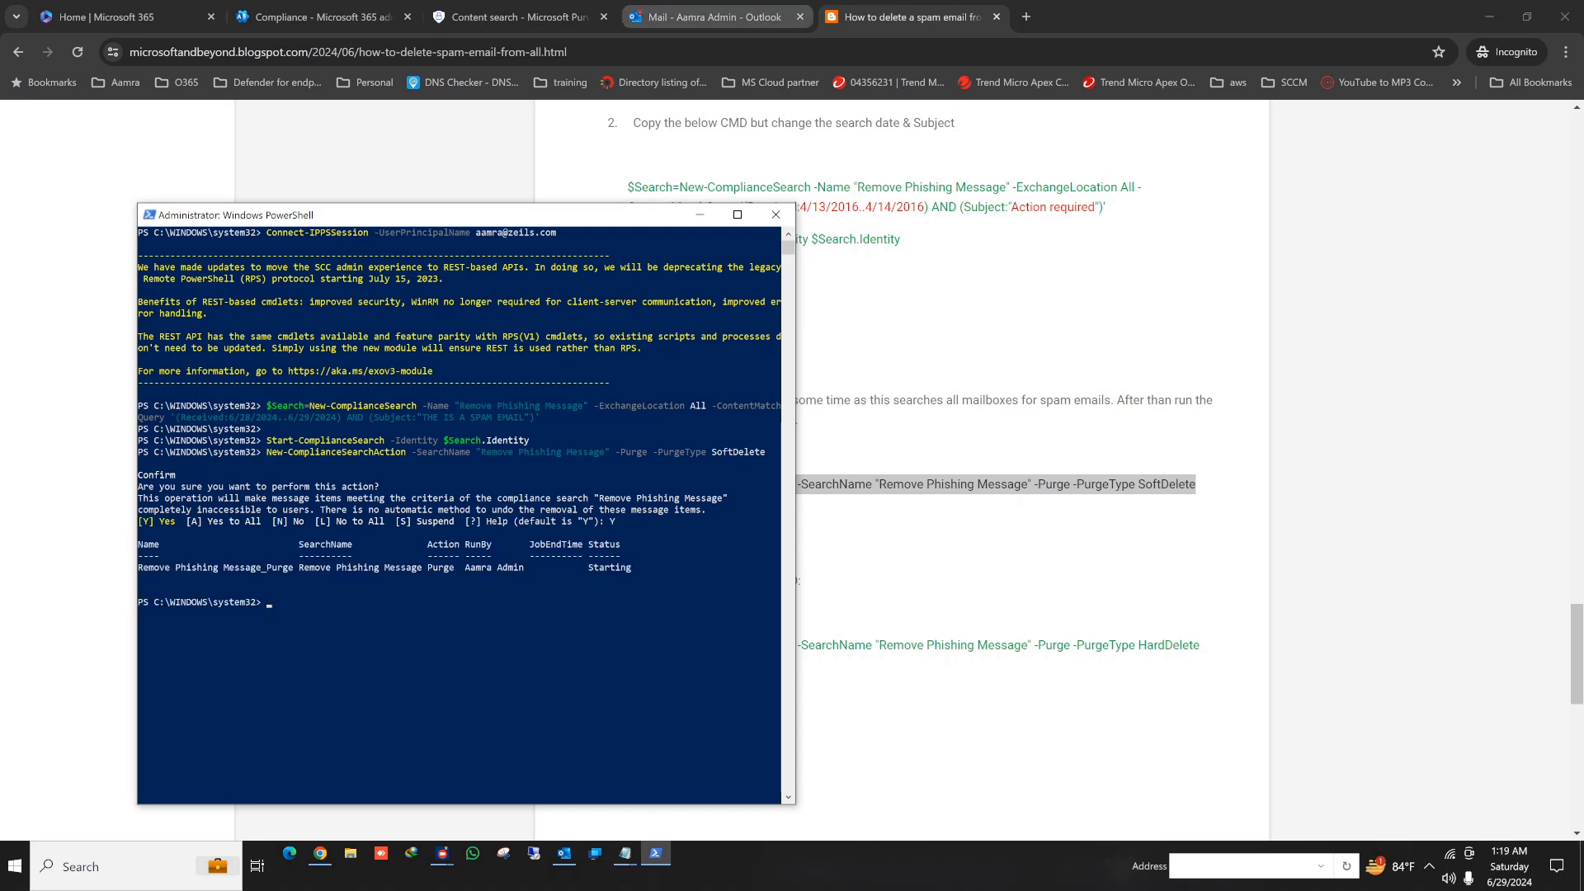
# Step: Confirm the refreshed Inbox is empty and the spam email shows only under recoverable Deleted Items
pyautogui.click(713, 16)
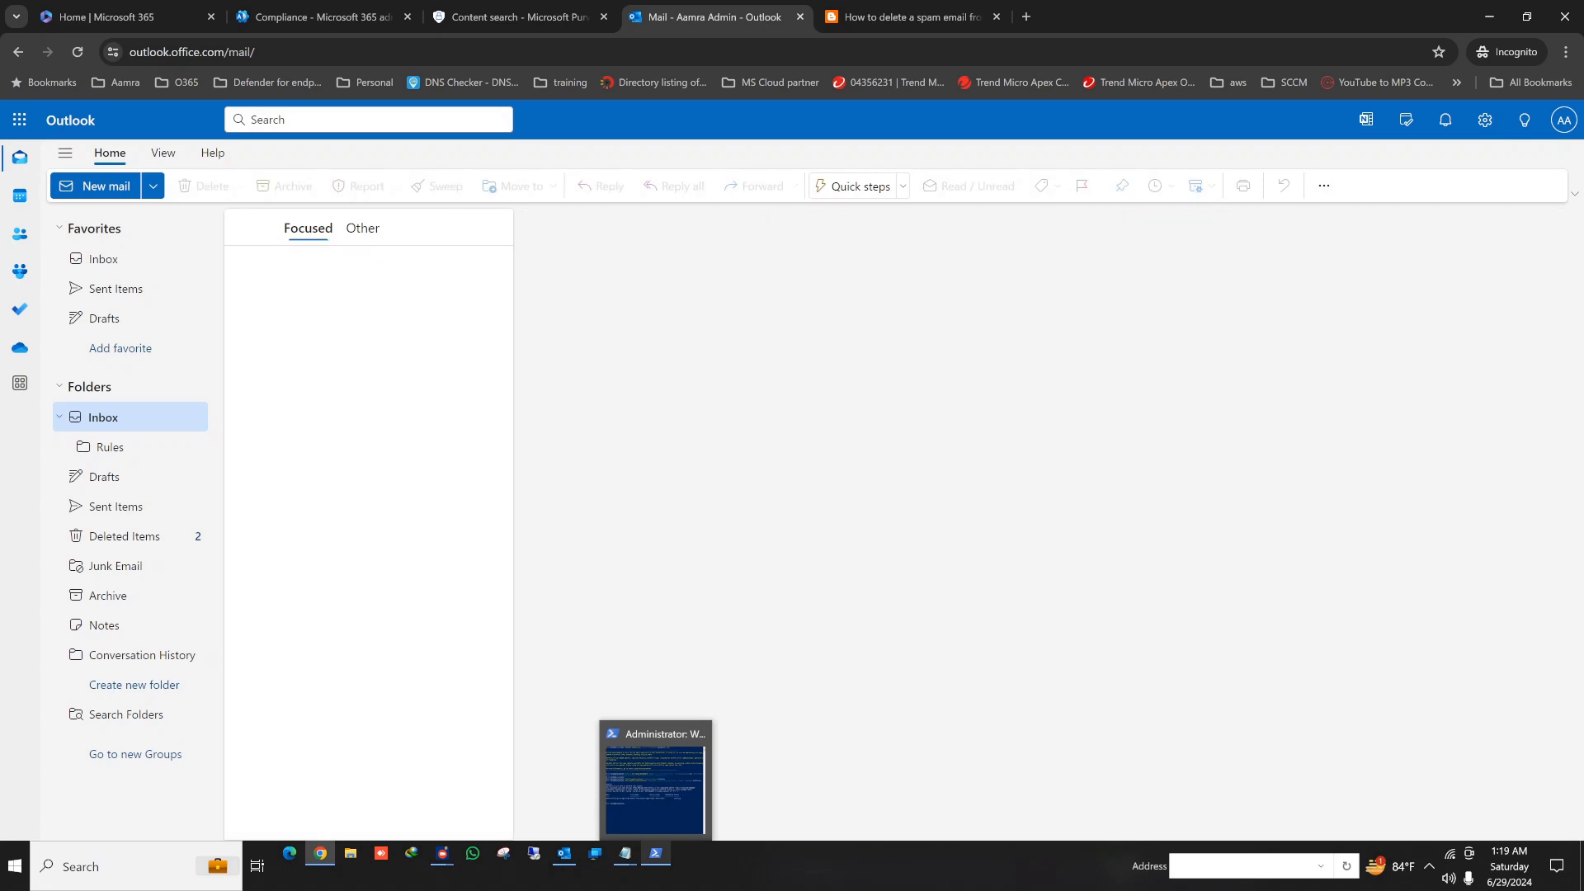
pyautogui.click(655, 777)
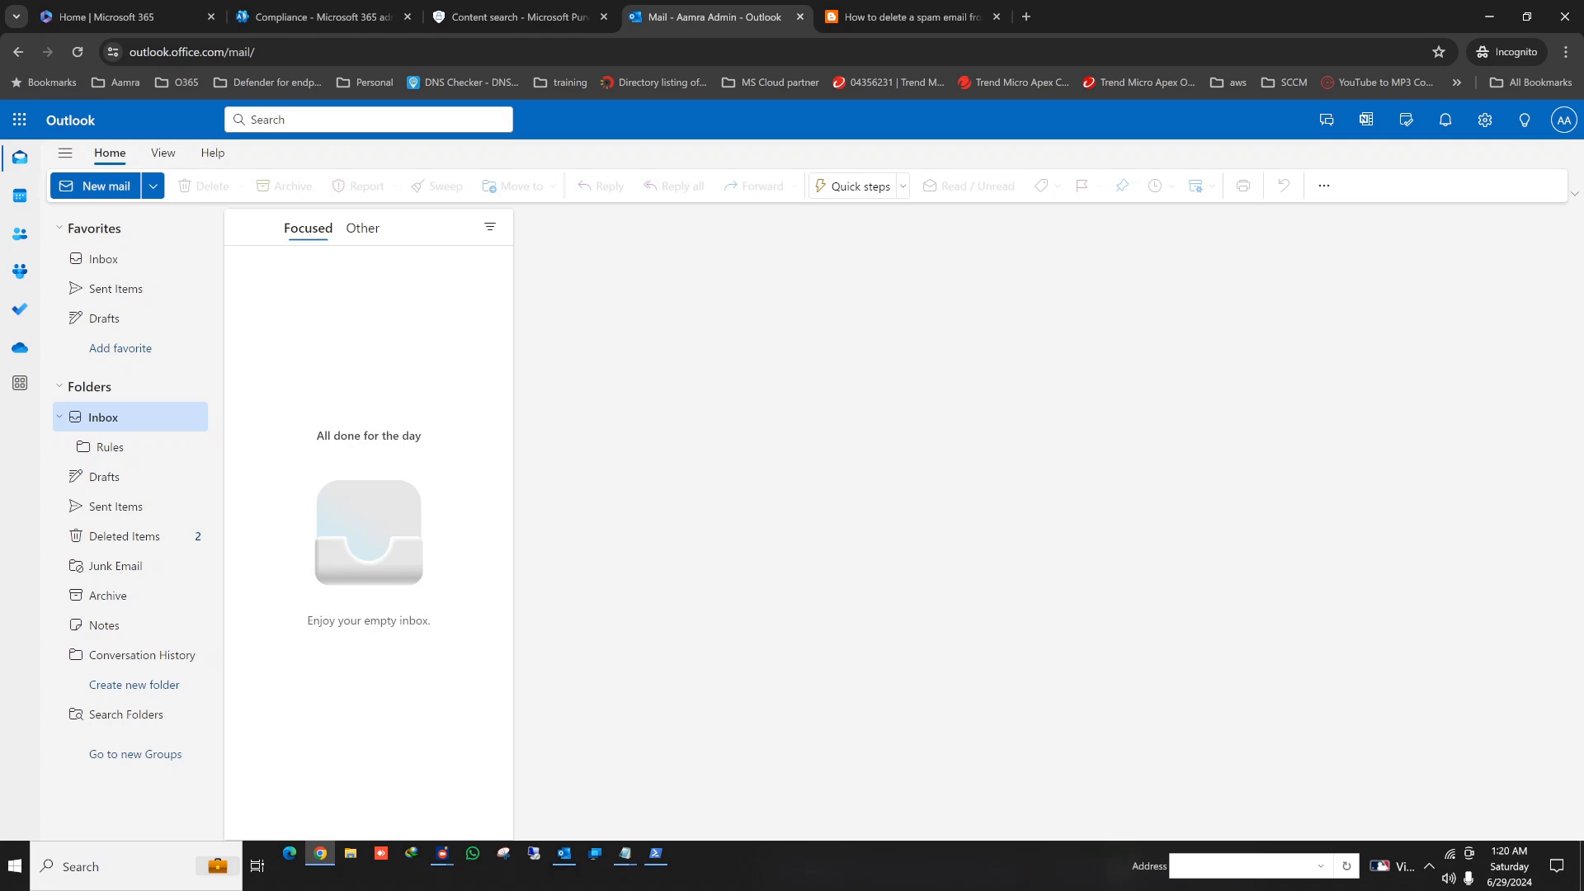
pyautogui.click(126, 537)
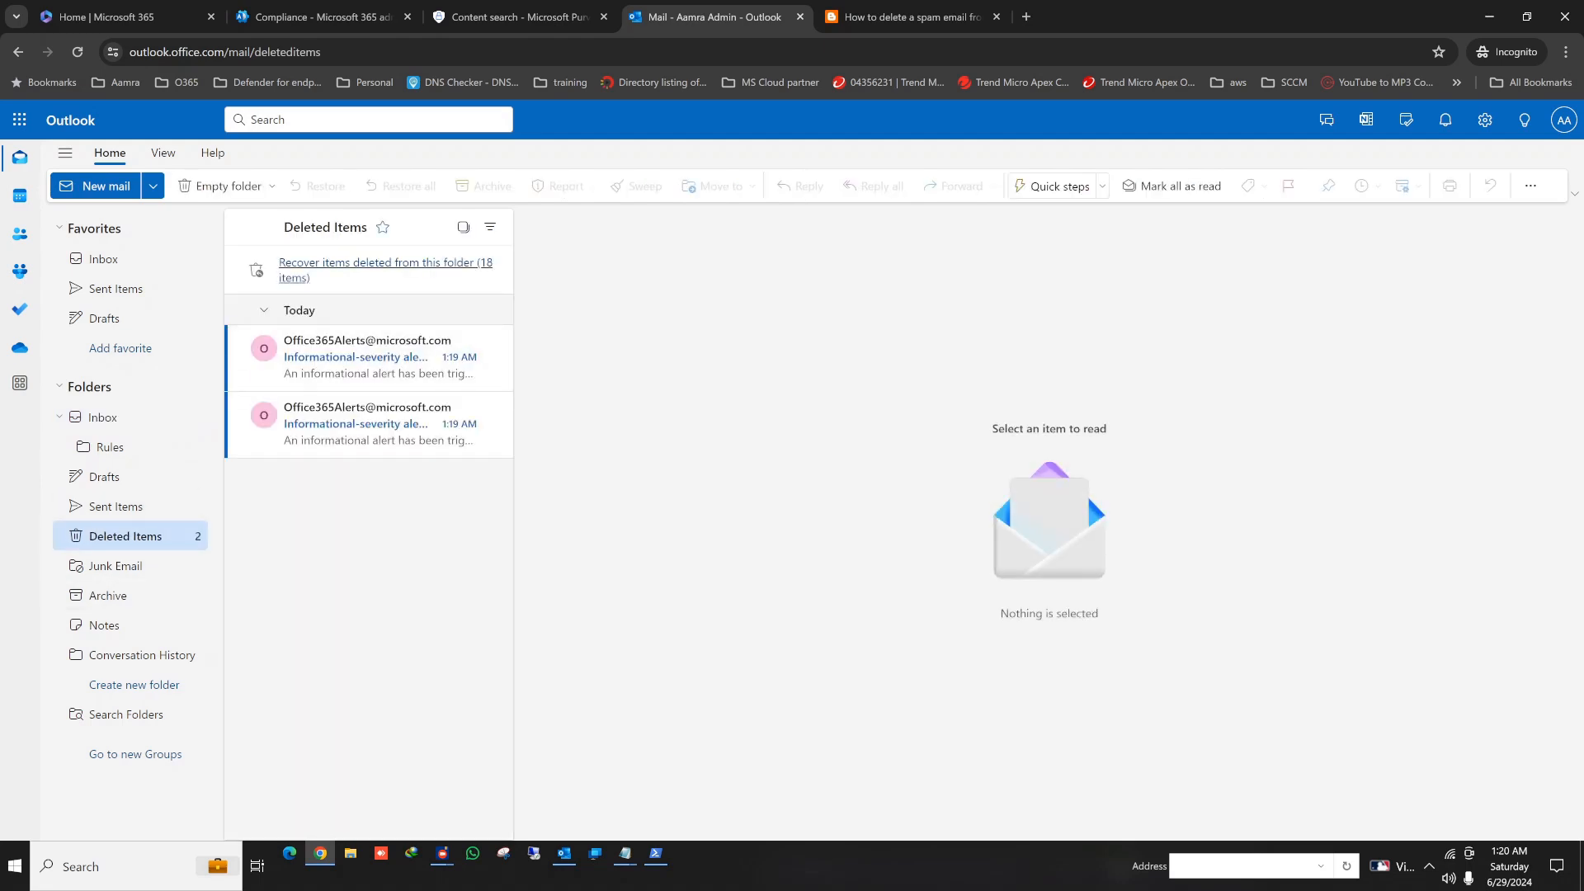
pyautogui.moveTo(368, 424)
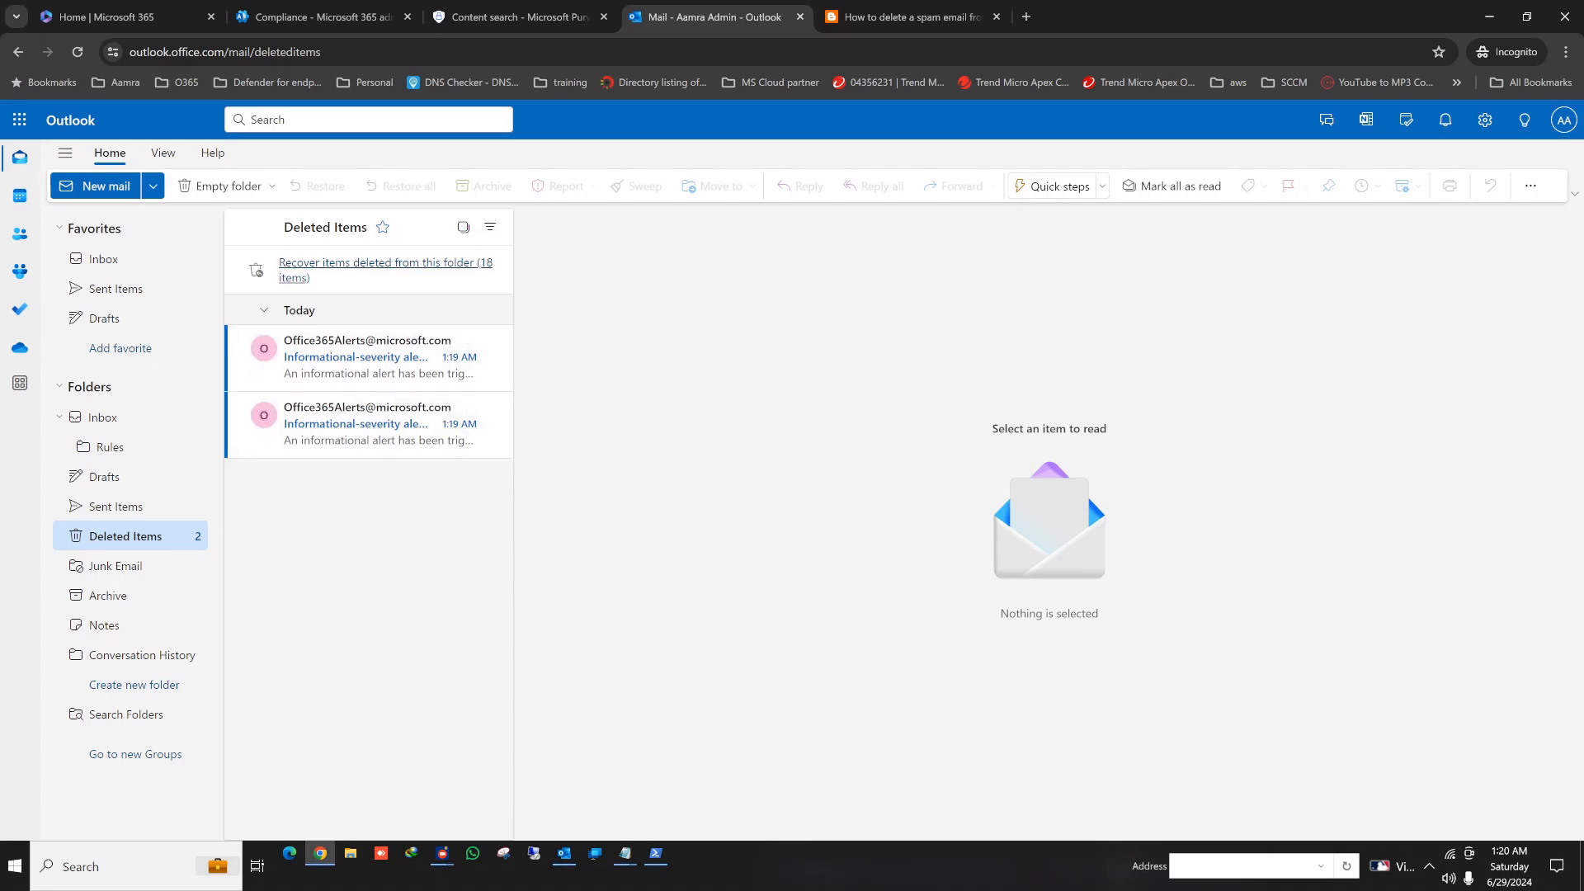
pyautogui.click(384, 269)
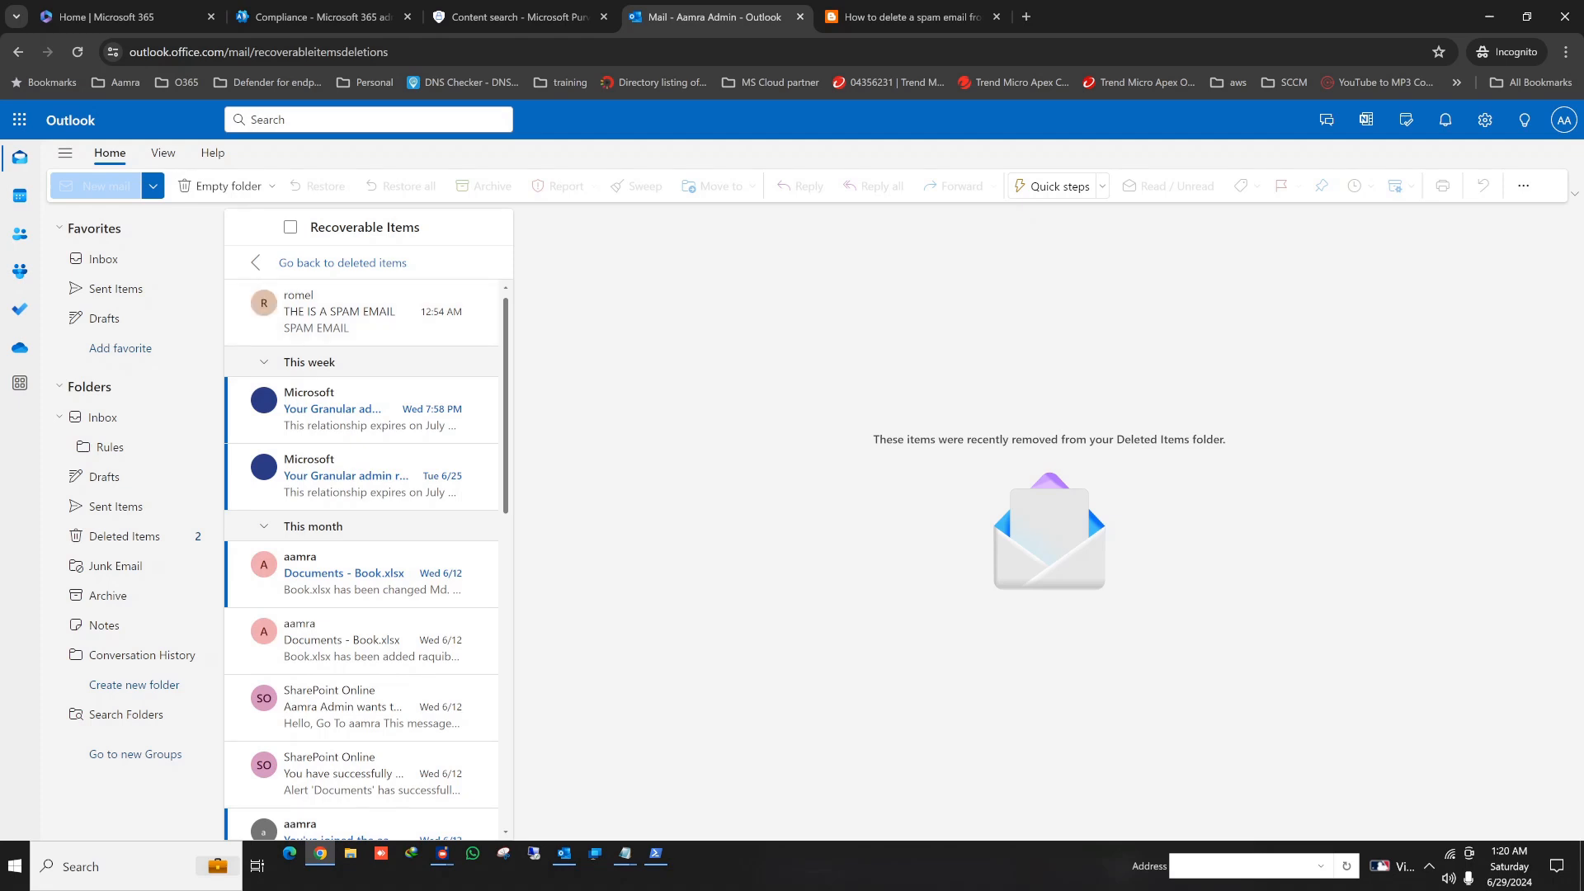
pyautogui.moveTo(342, 263)
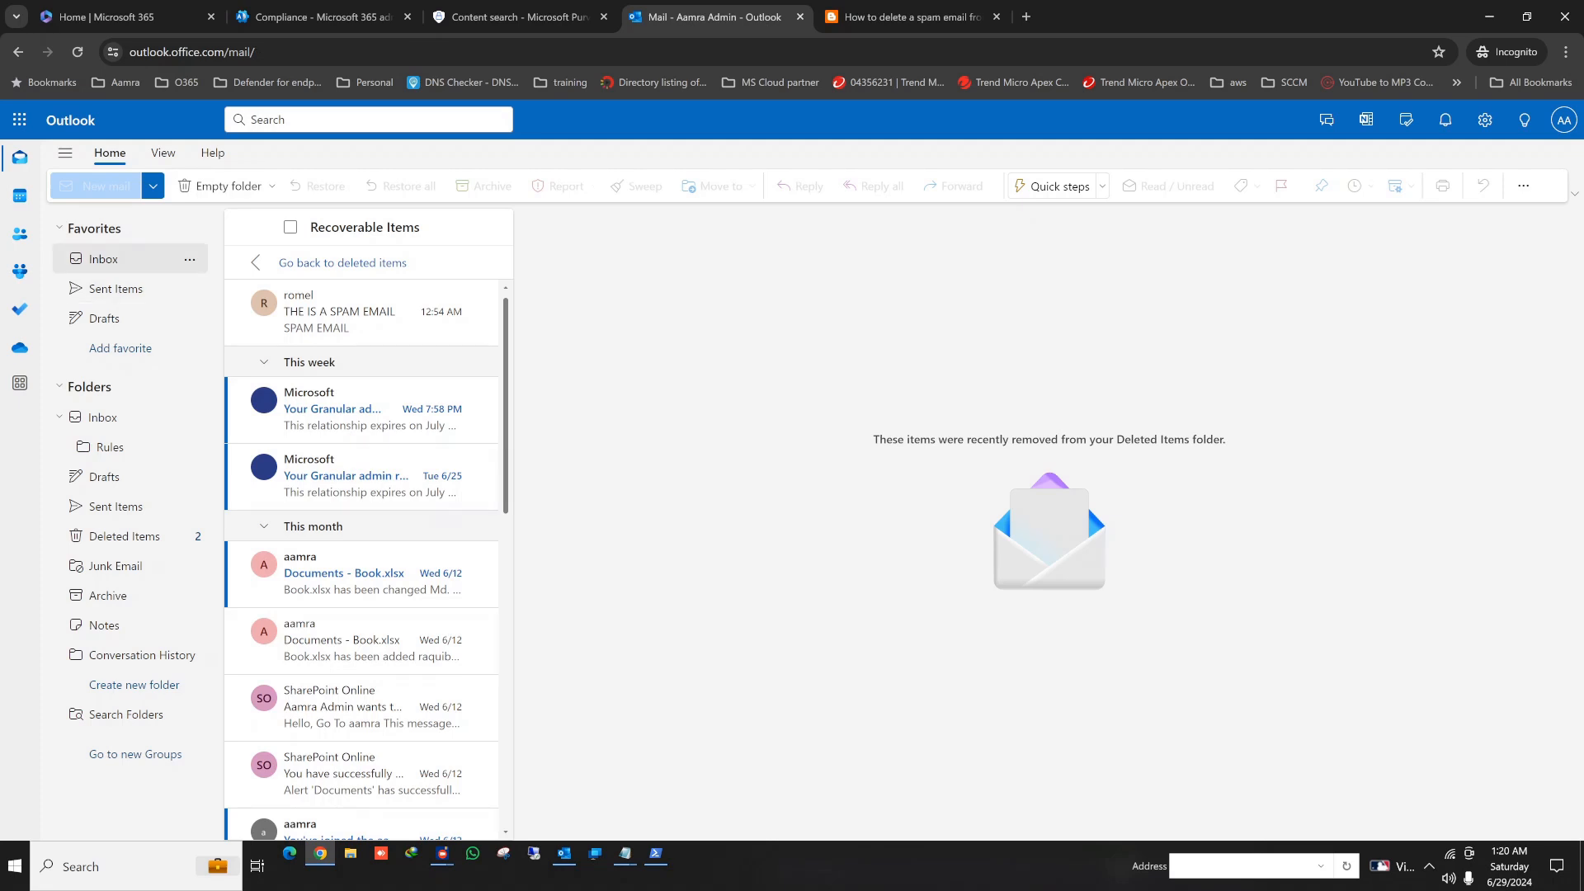
pyautogui.click(103, 259)
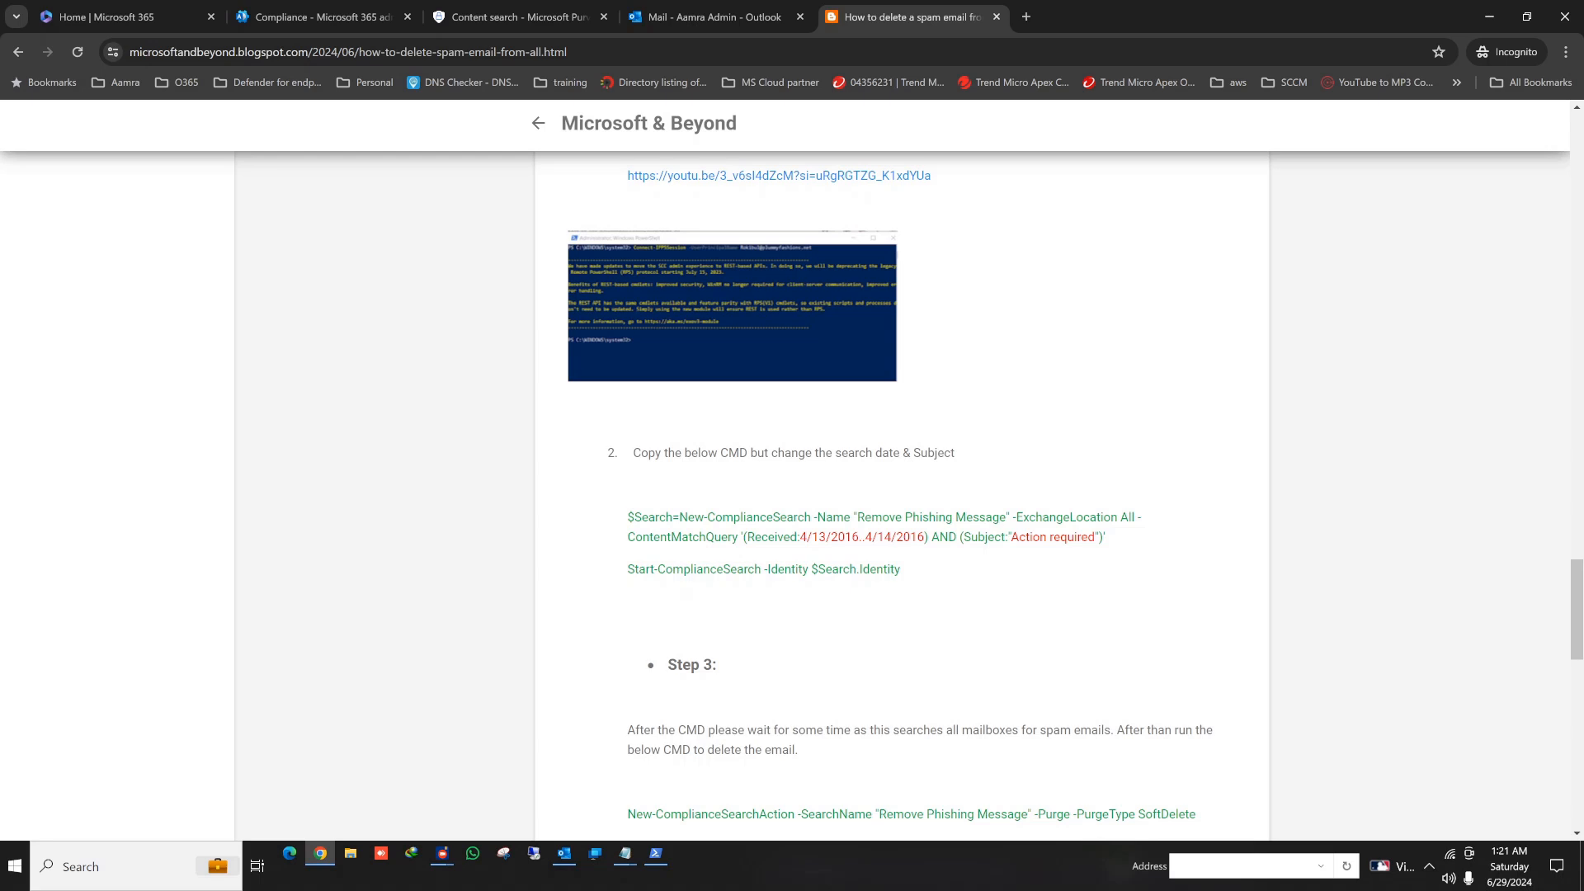
pyautogui.scroll(3)
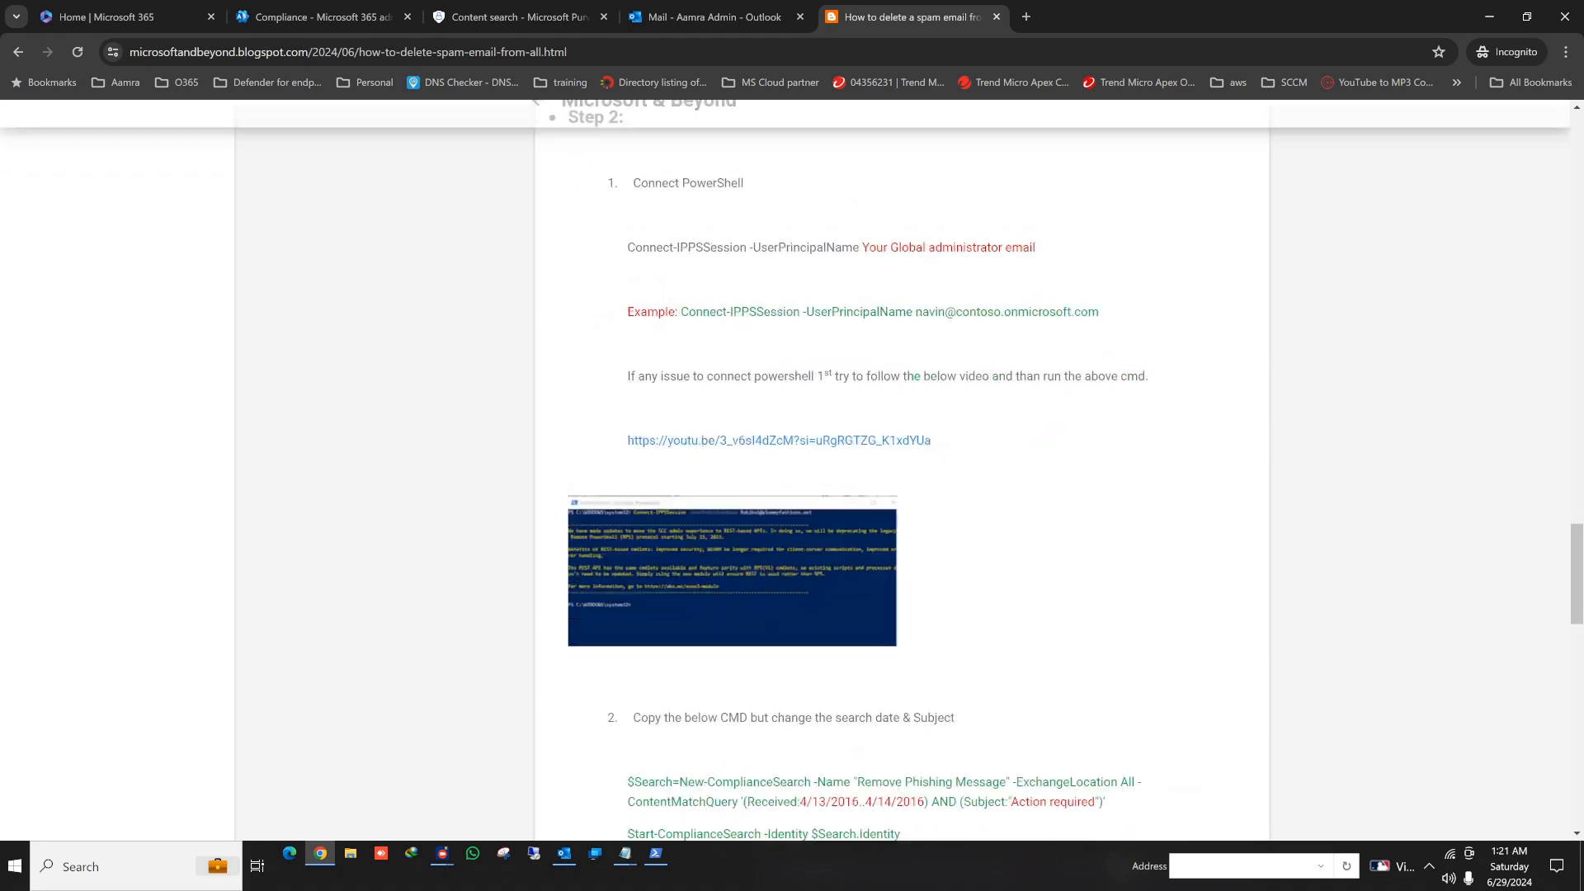
pyautogui.scroll(-3)
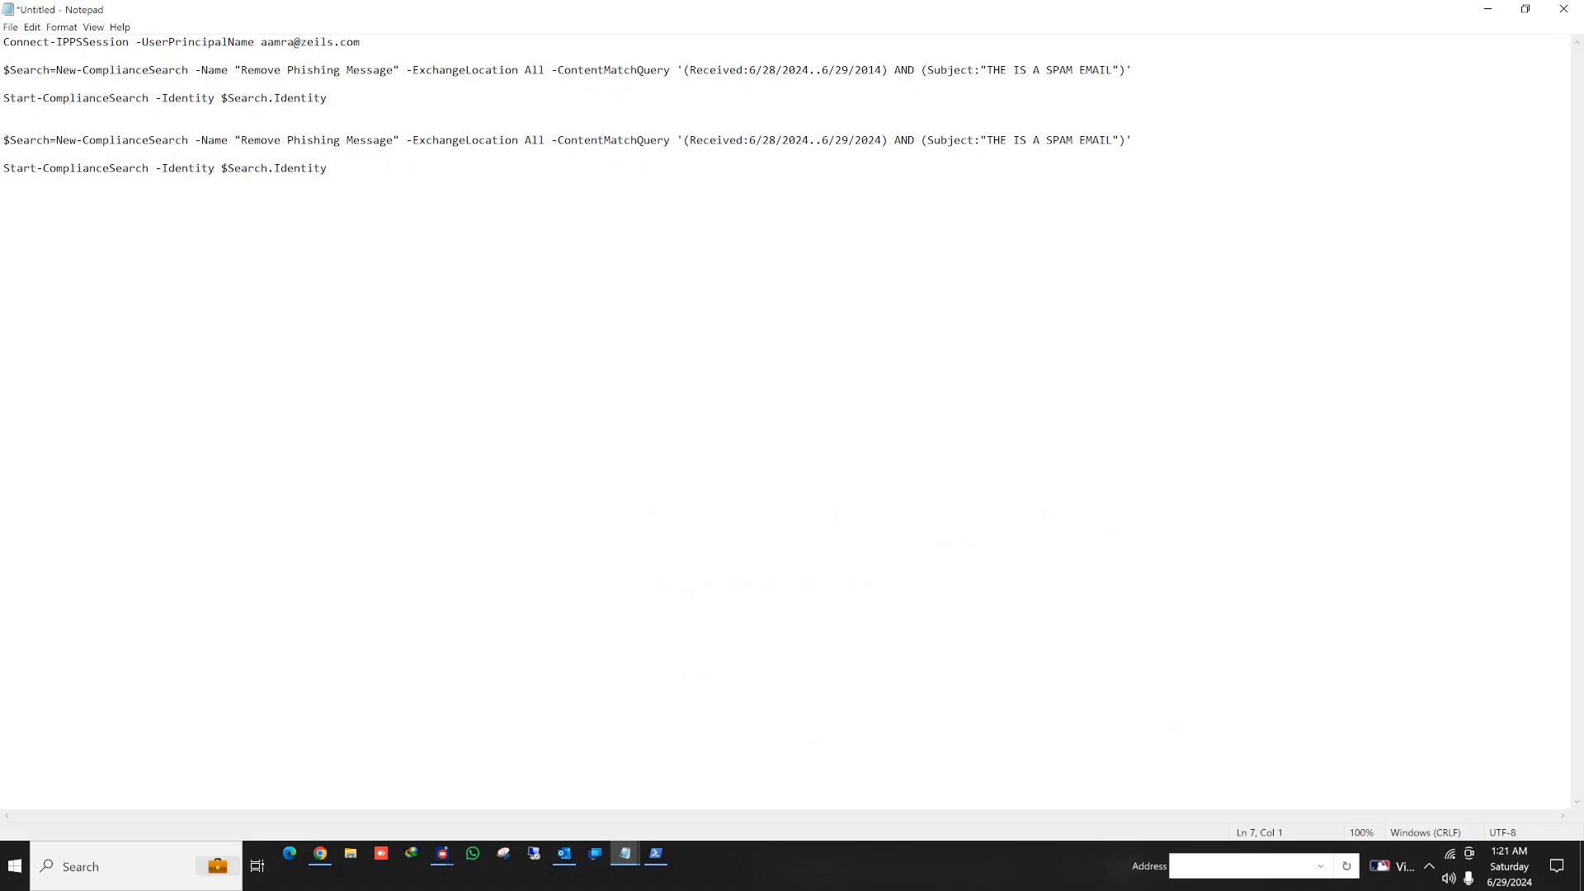
# Step: Replace -ExchangeLocation All in the second command with the admin mailbox address
pyautogui.click(543, 139)
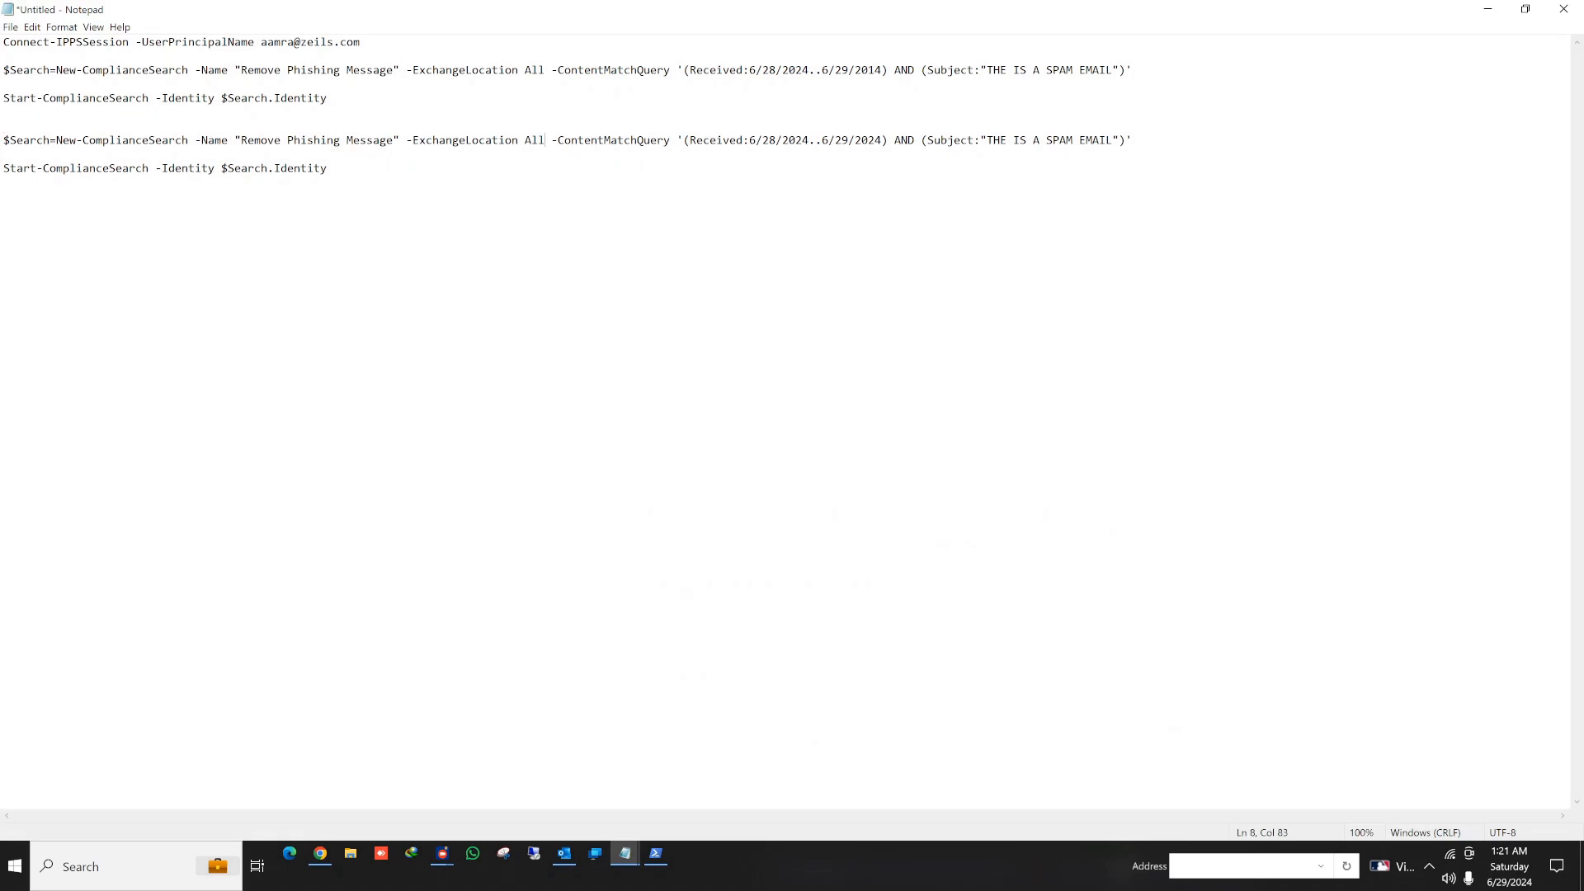
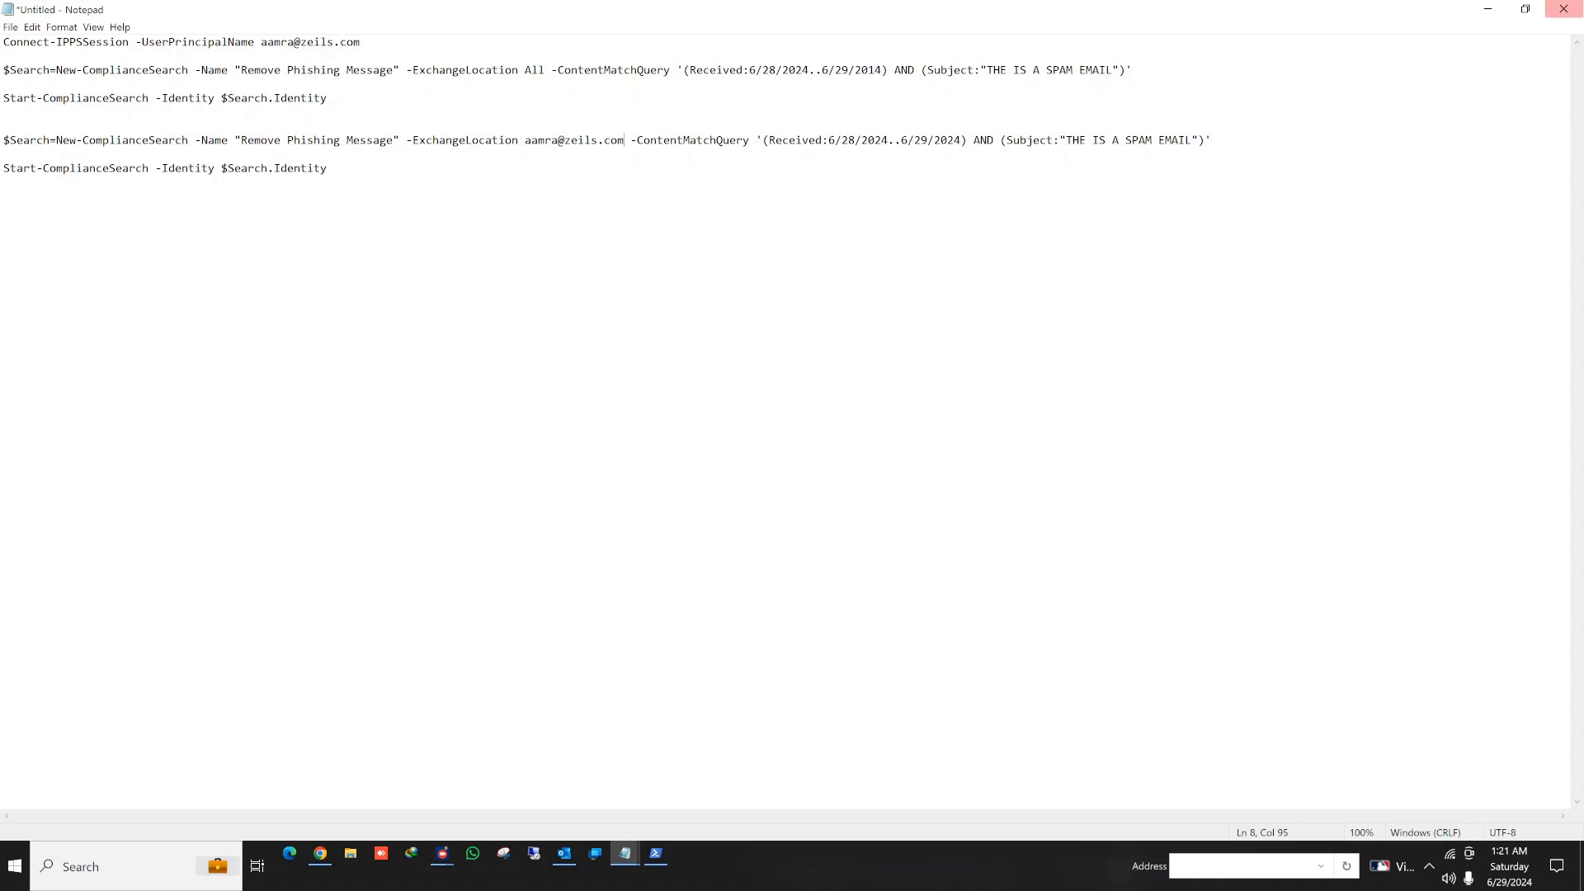
pyautogui.moveTo(1487, 10)
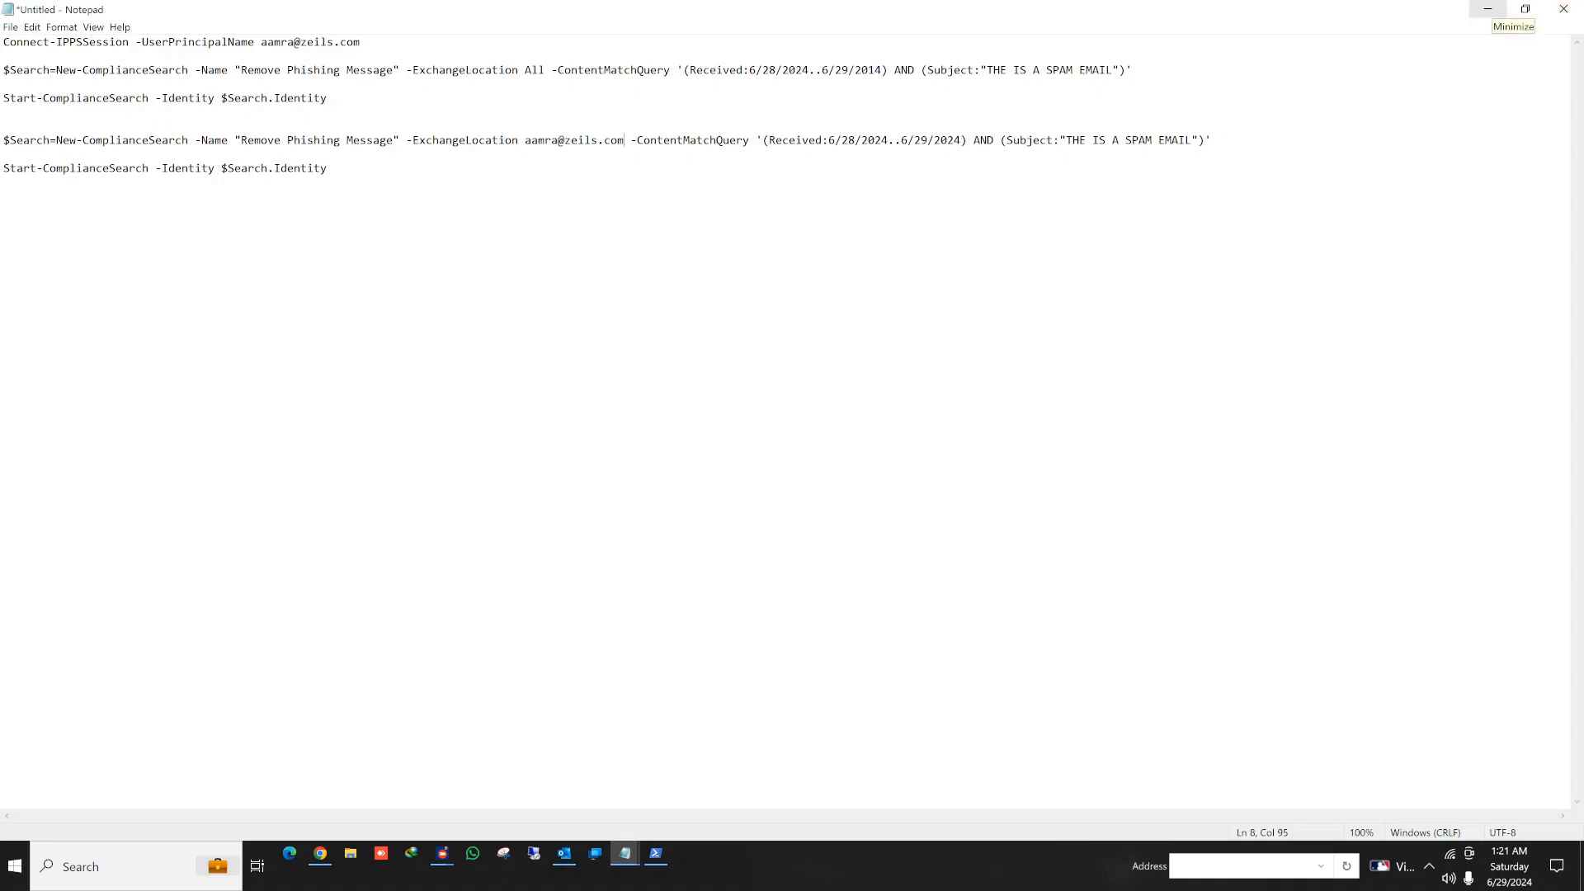